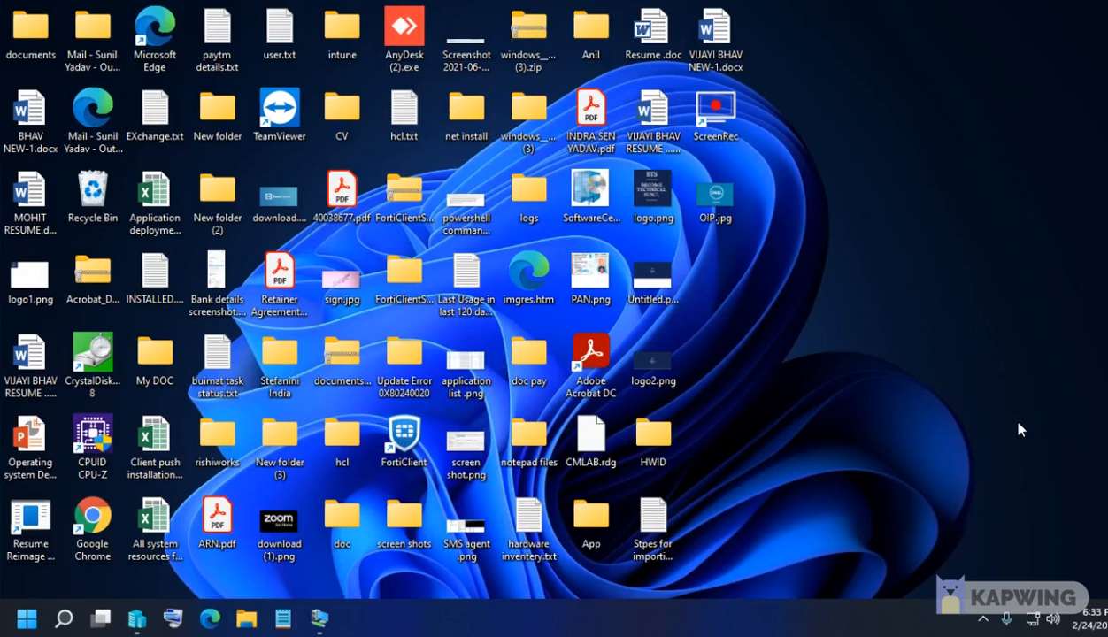
mouse_move(847, 431)
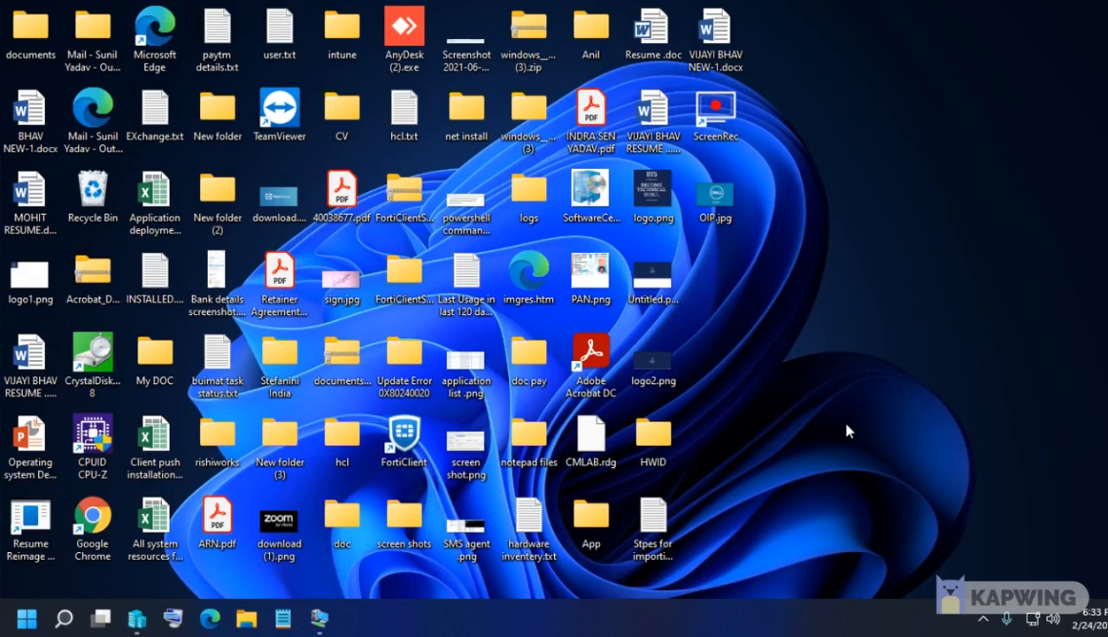
mouse_move(923, 480)
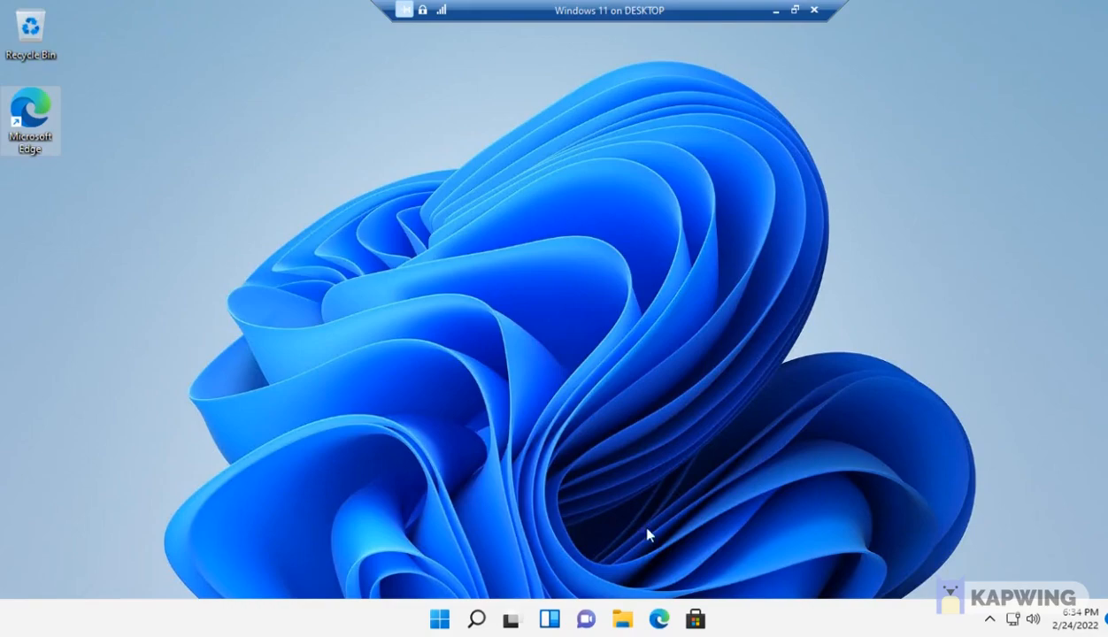
mouse_move(644, 42)
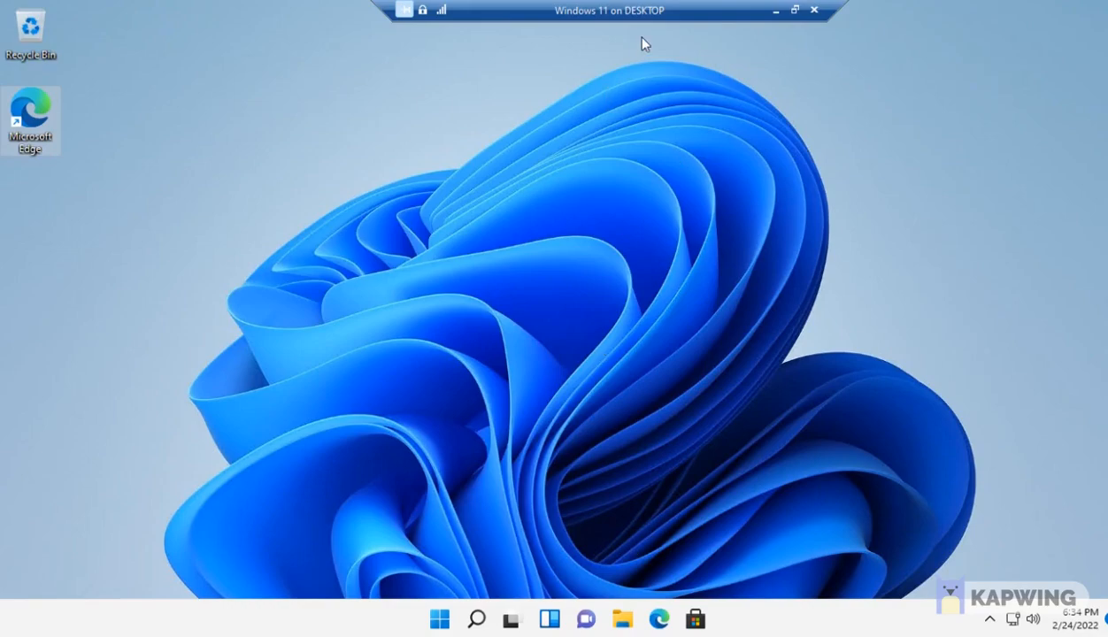
mouse_move(615, 239)
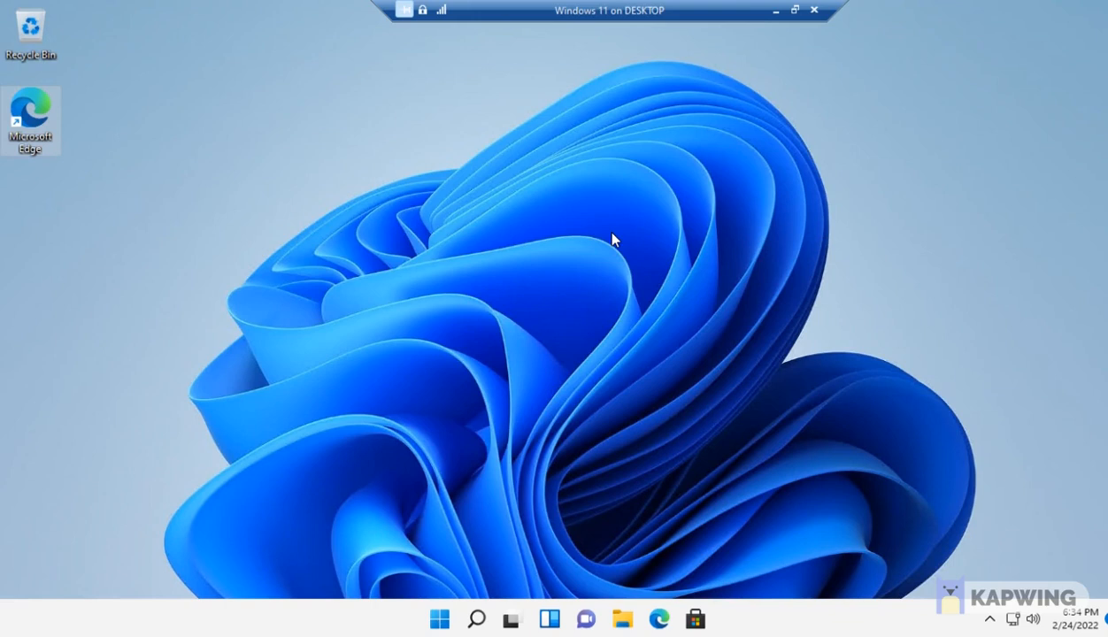
mouse_move(597, 444)
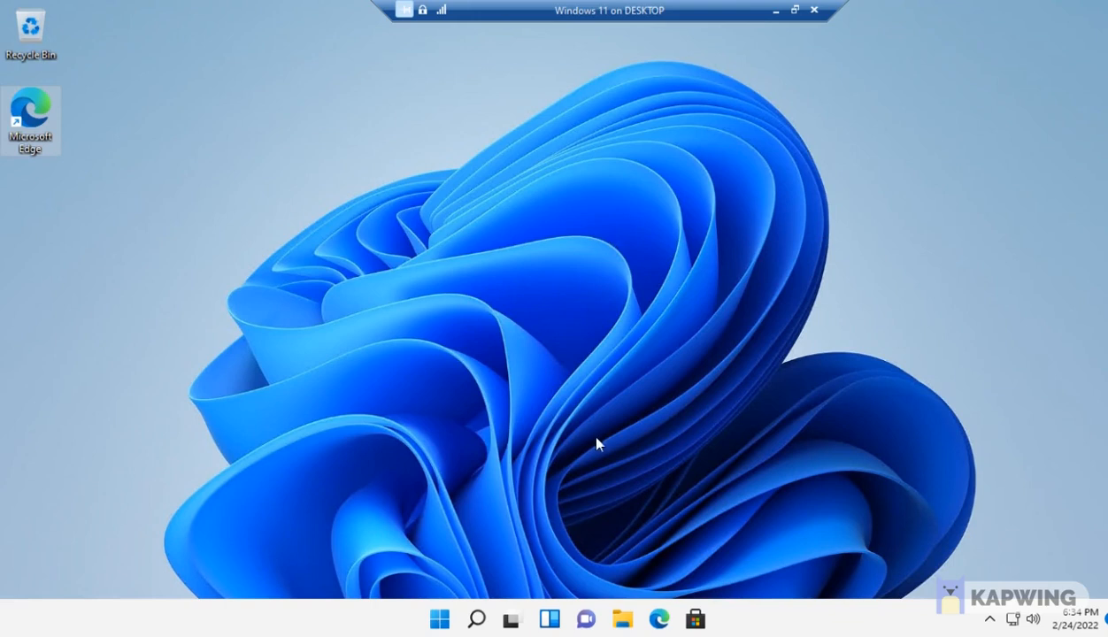
mouse_move(212, 265)
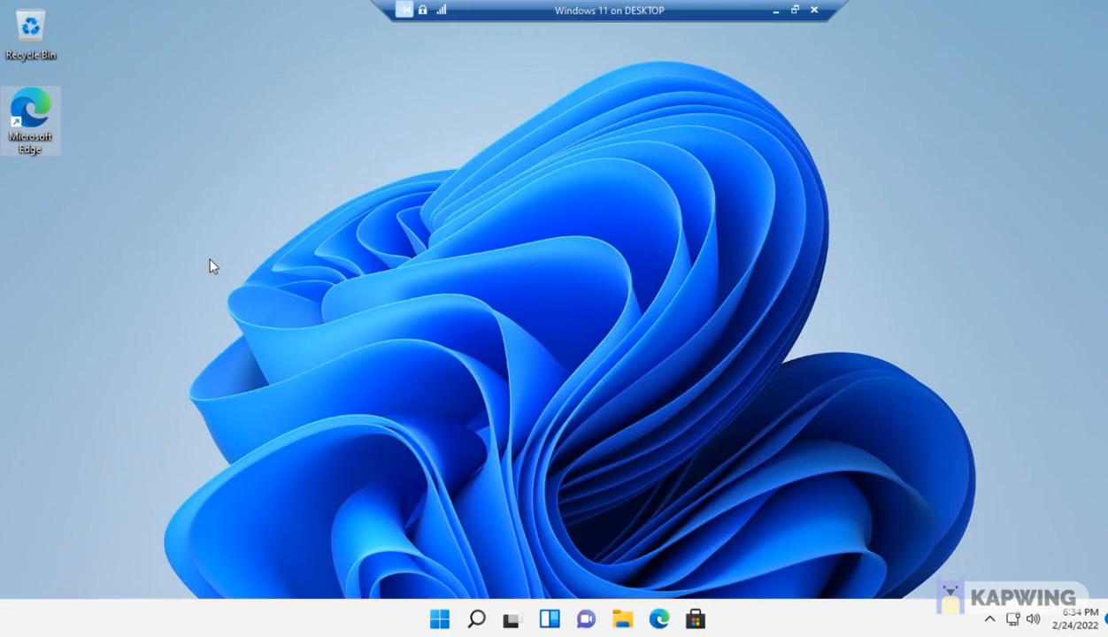
mouse_move(480, 345)
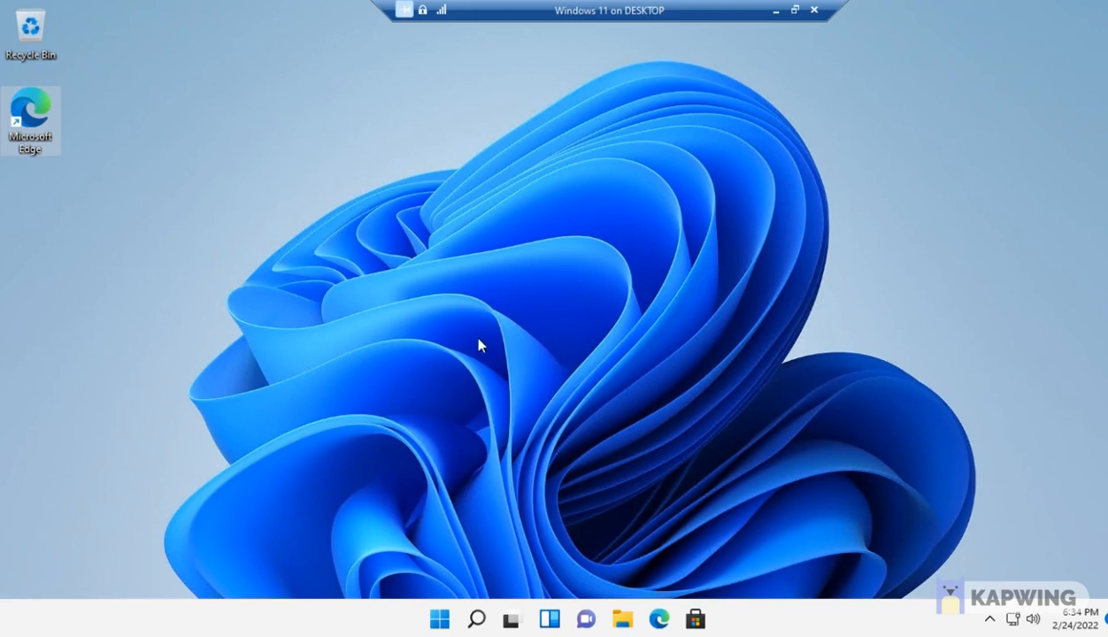
mouse_move(480, 345)
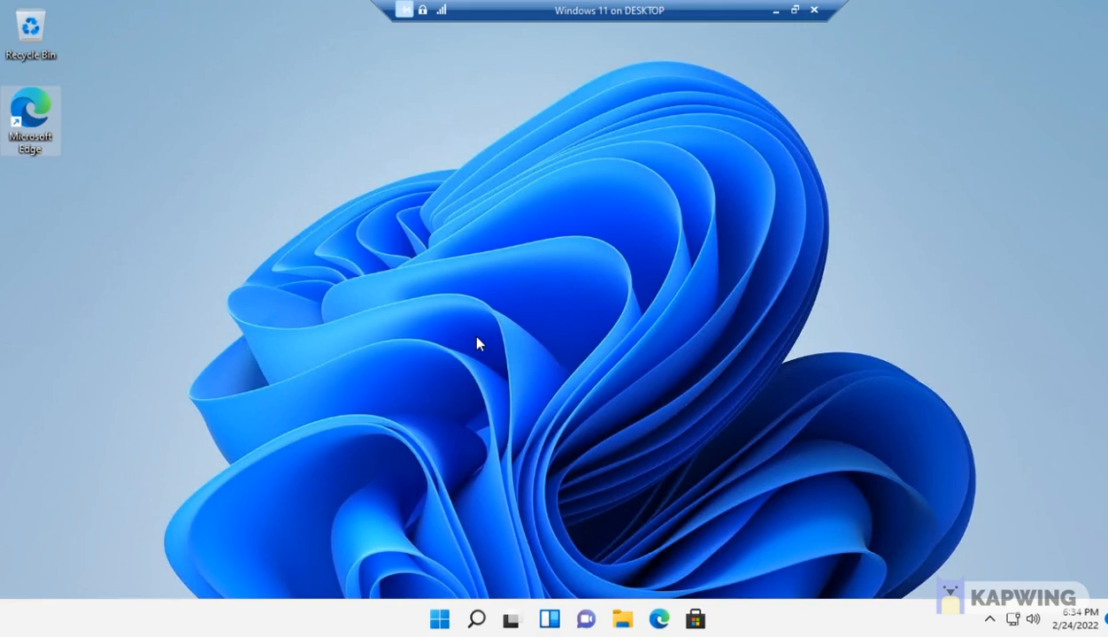
mouse_move(613, 183)
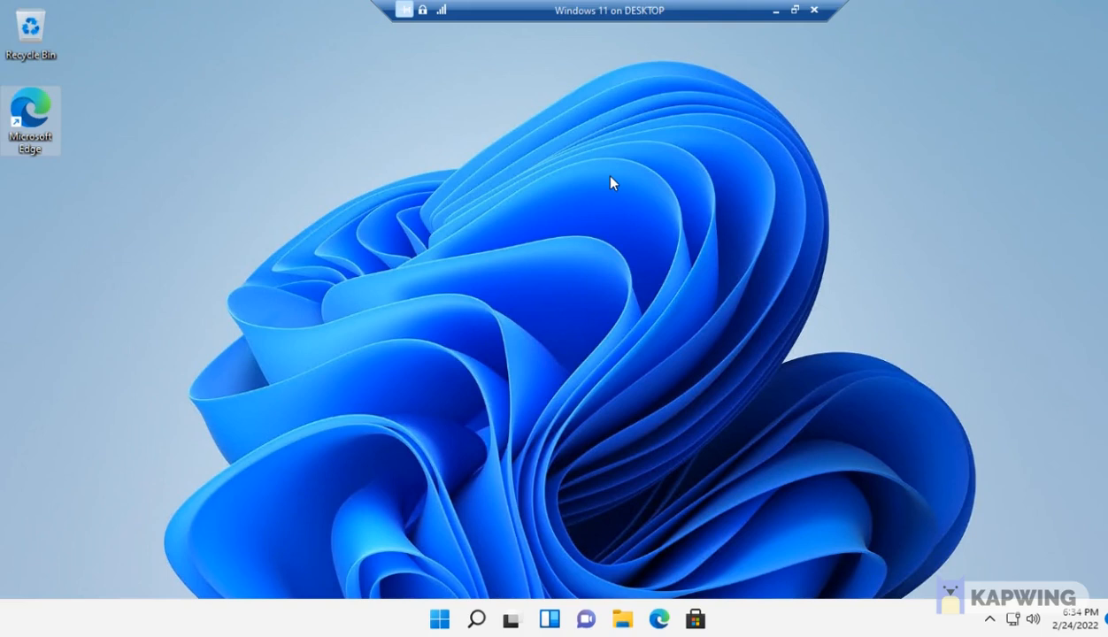
mouse_move(572, 188)
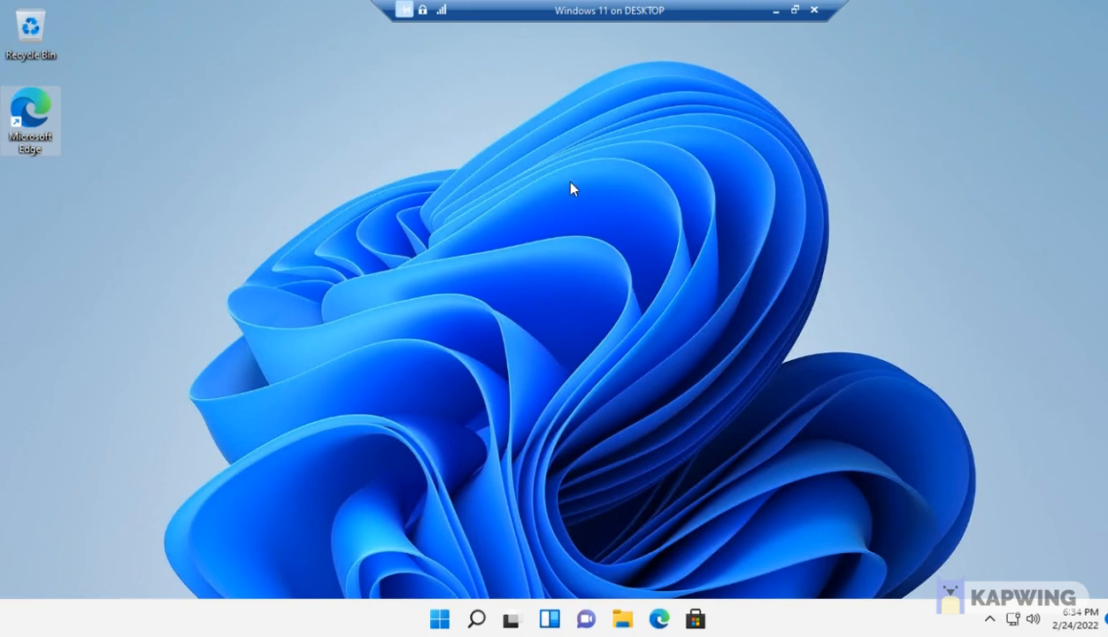
mouse_move(478, 246)
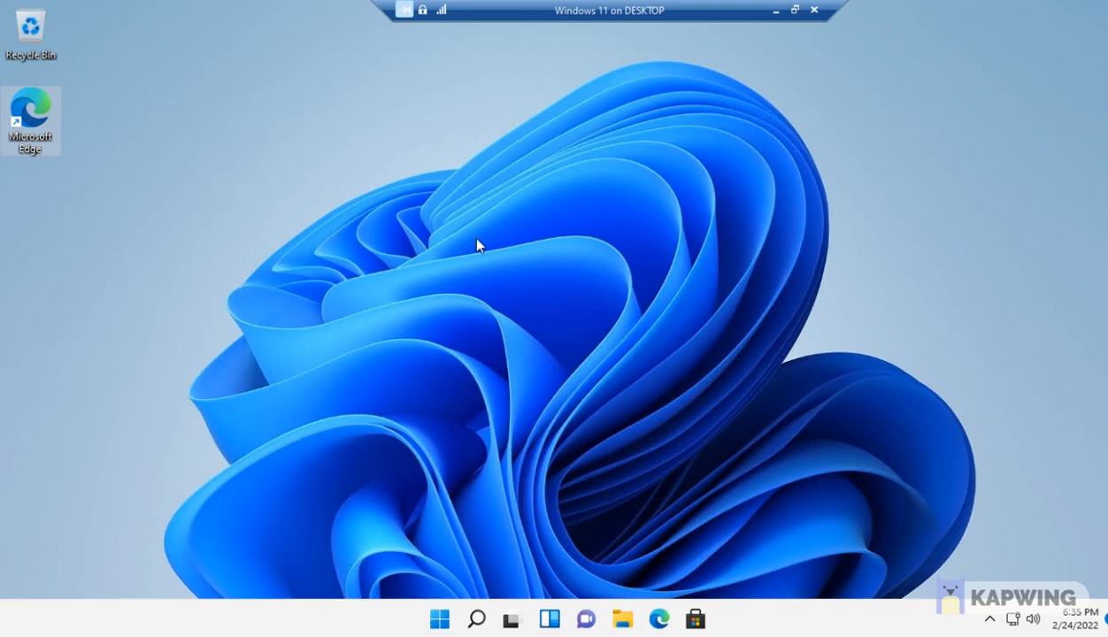
mouse_move(673, 210)
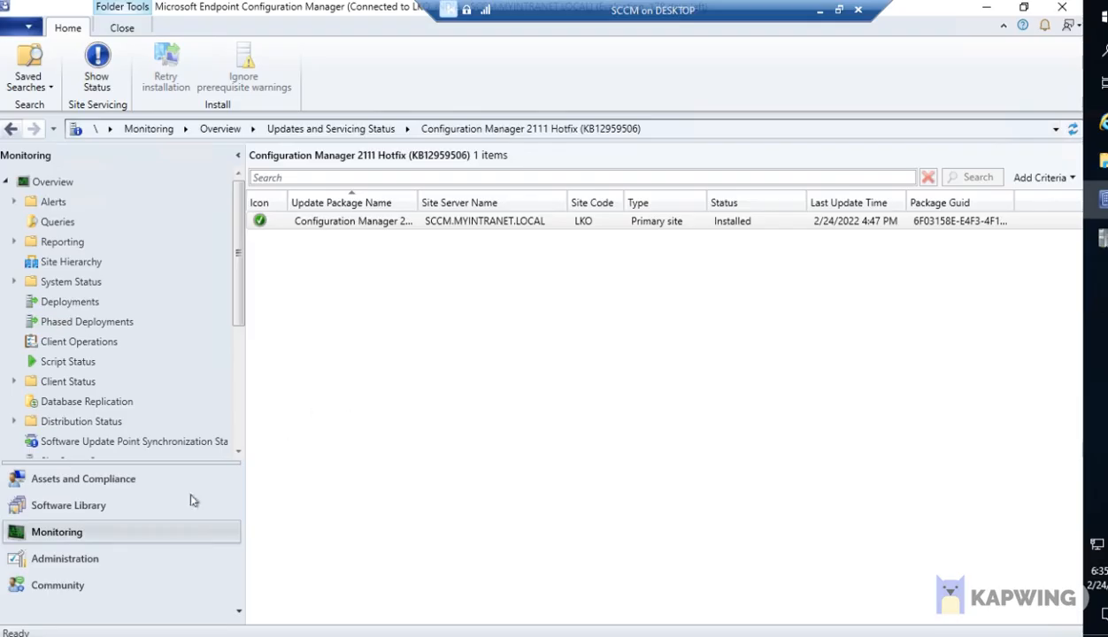
Look through the Software Library, then return to Assets and Compliance showing Endpoint Protection.
click(68, 506)
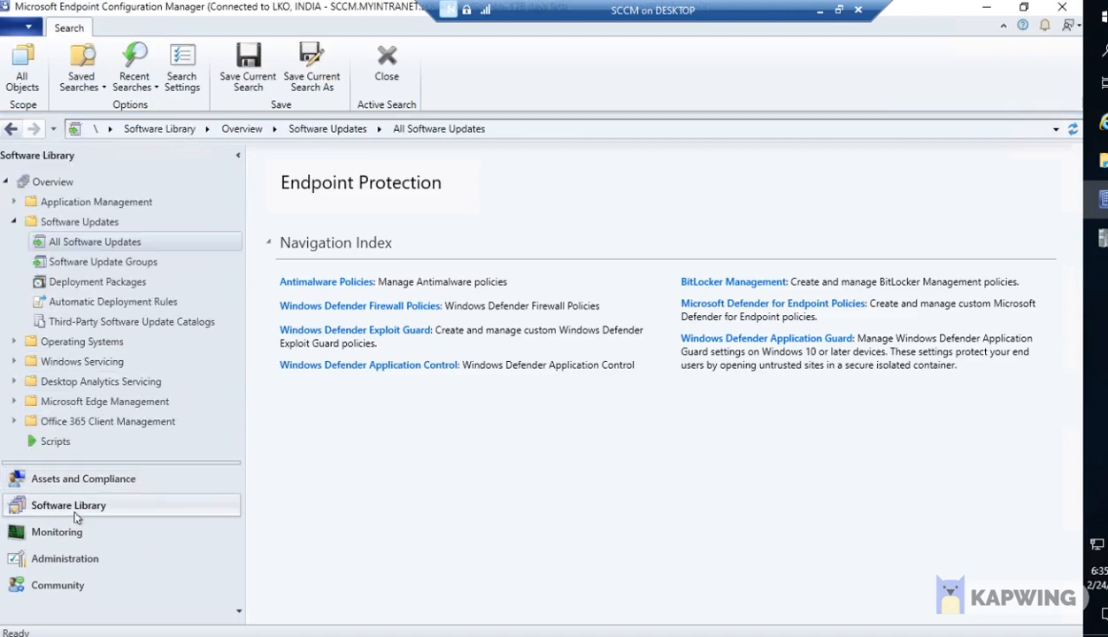
click(97, 241)
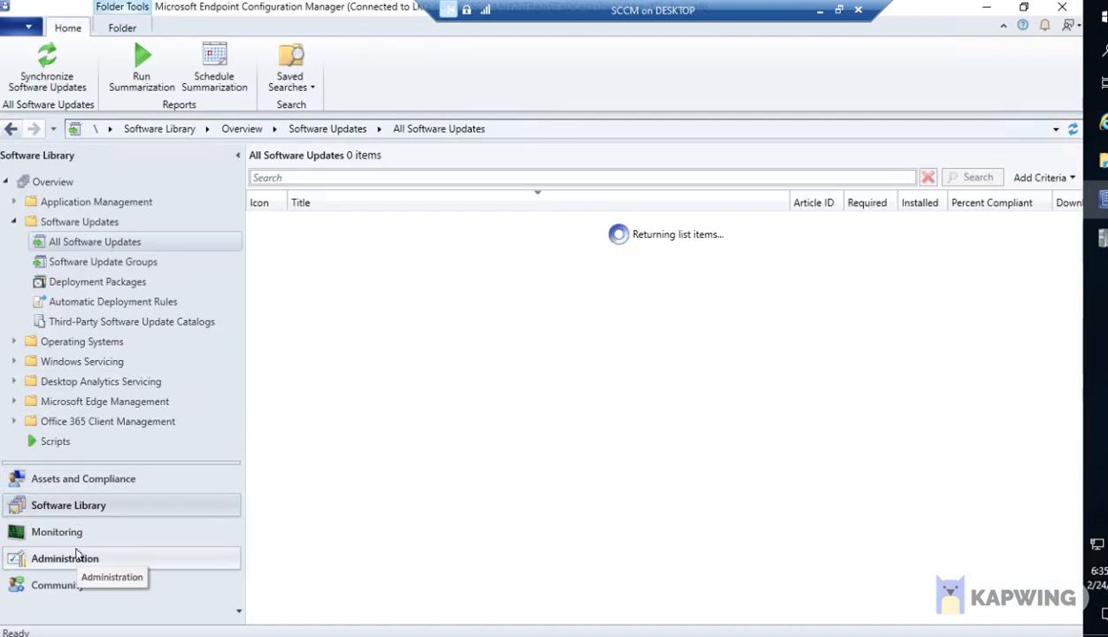
click(56, 532)
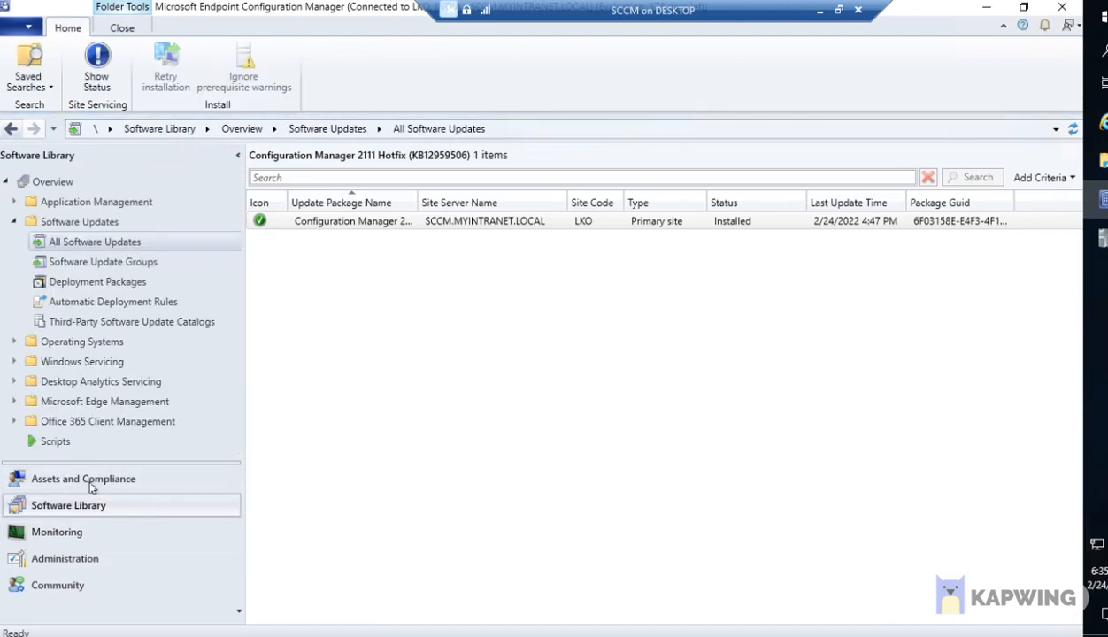
click(83, 478)
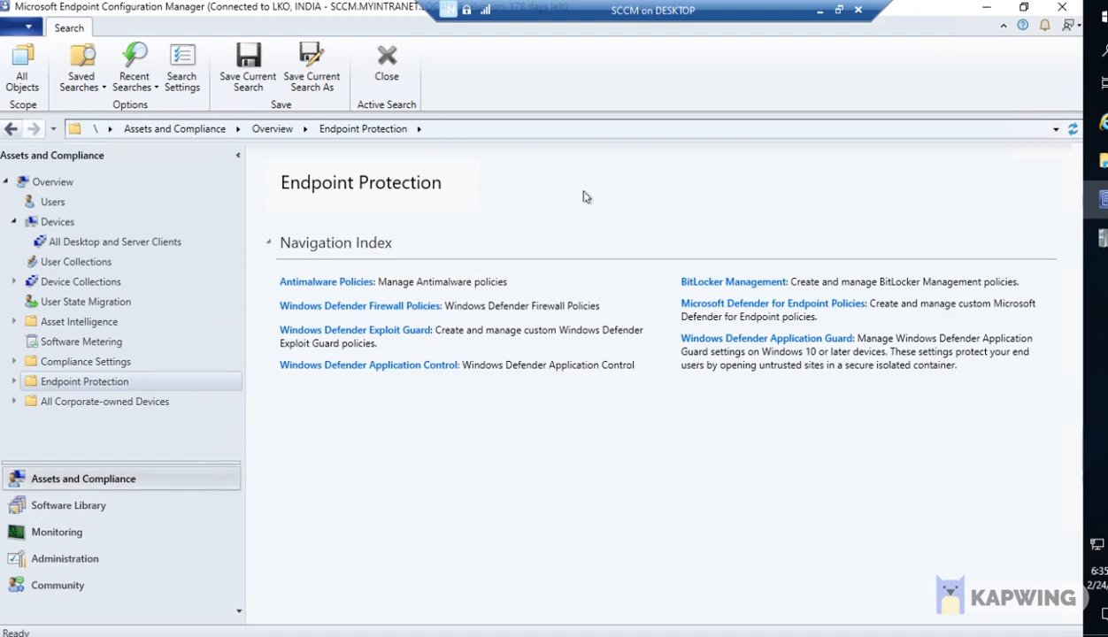
mouse_move(844, 35)
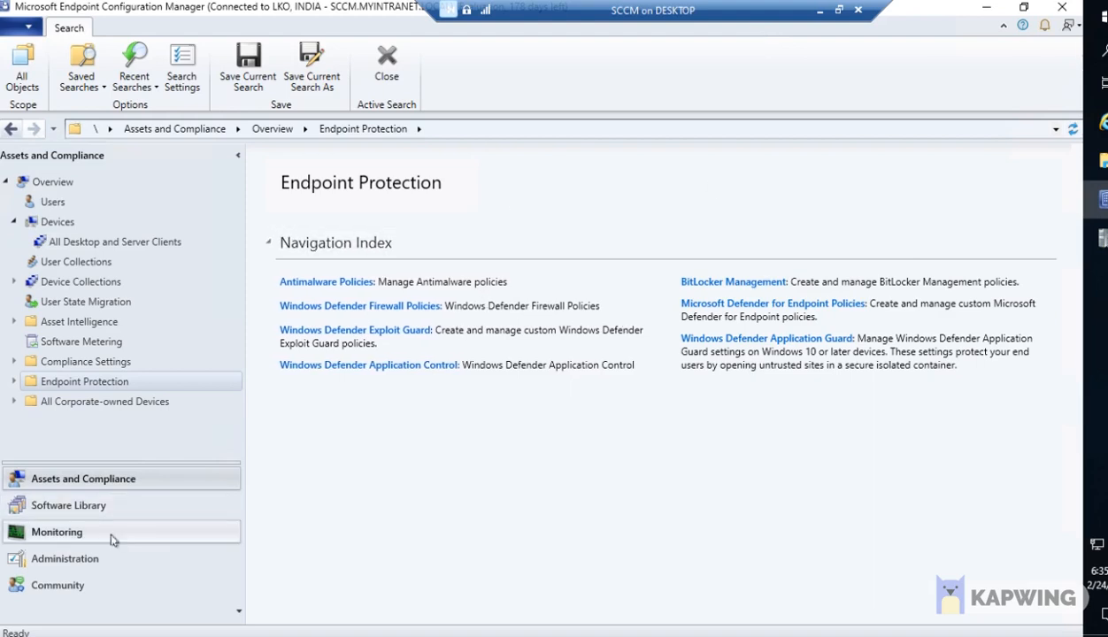
mouse_move(69, 505)
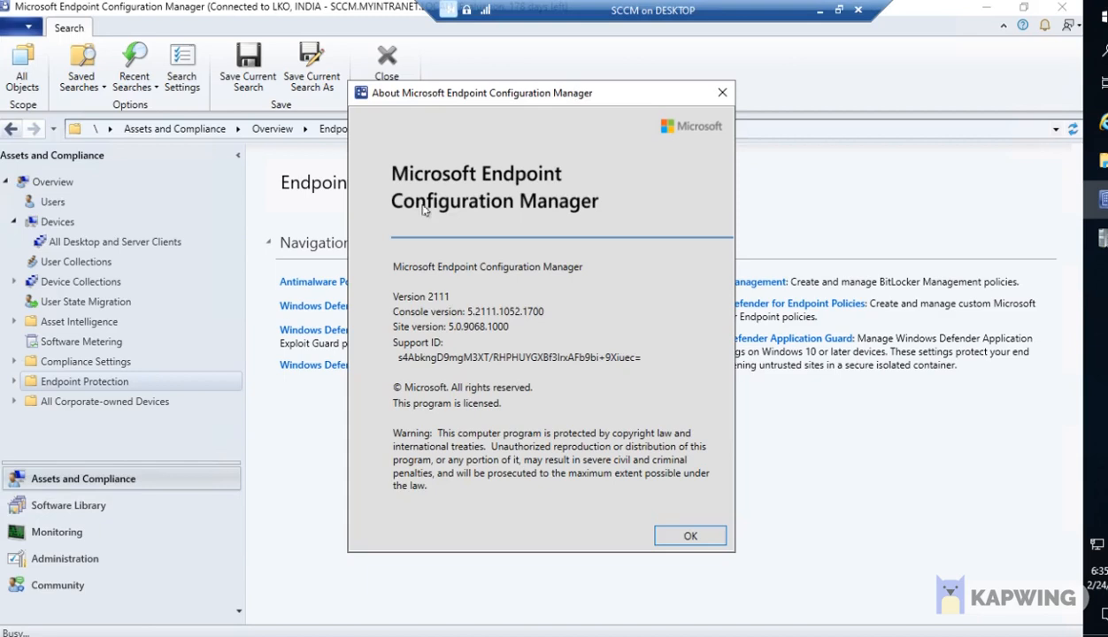
mouse_move(432, 308)
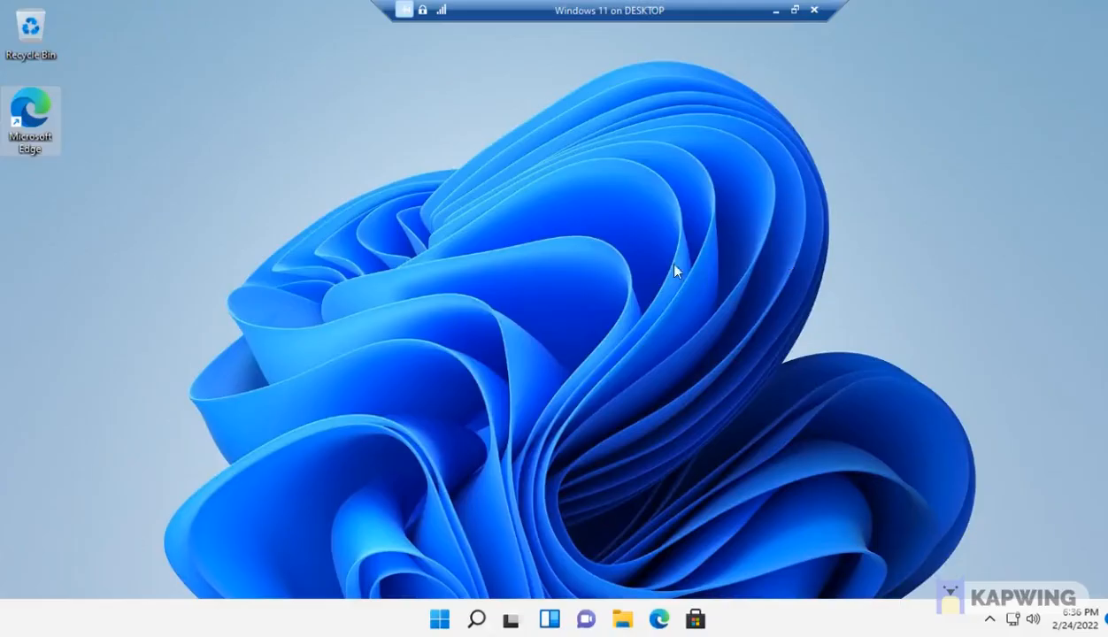
Launch File Explorer from the taskbar and show This PC's folders and three drives.
click(575, 308)
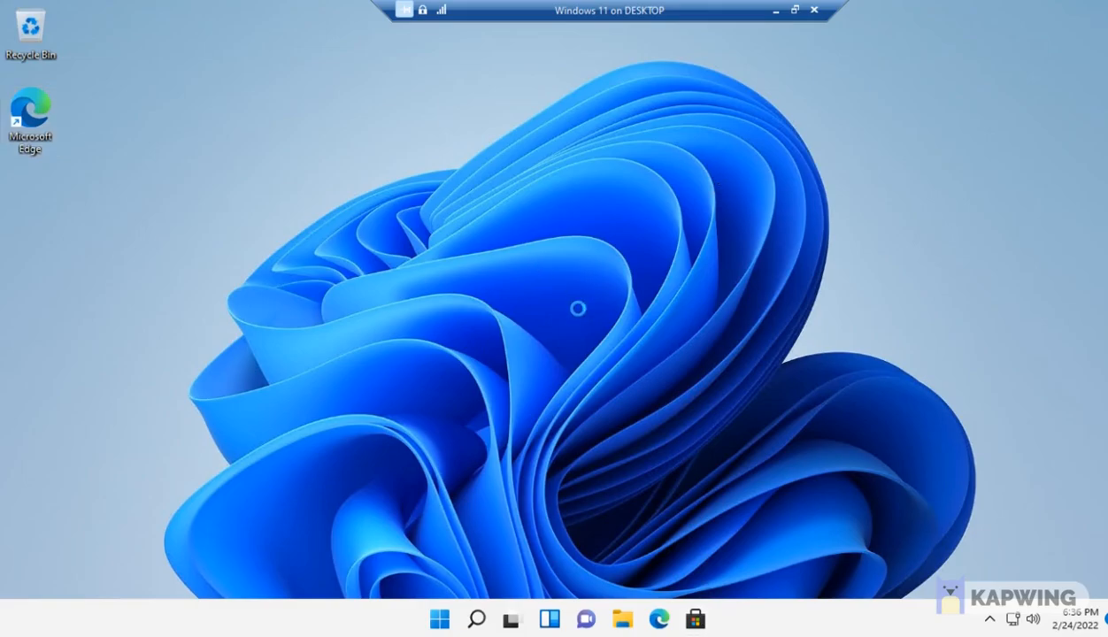
right_click(579, 308)
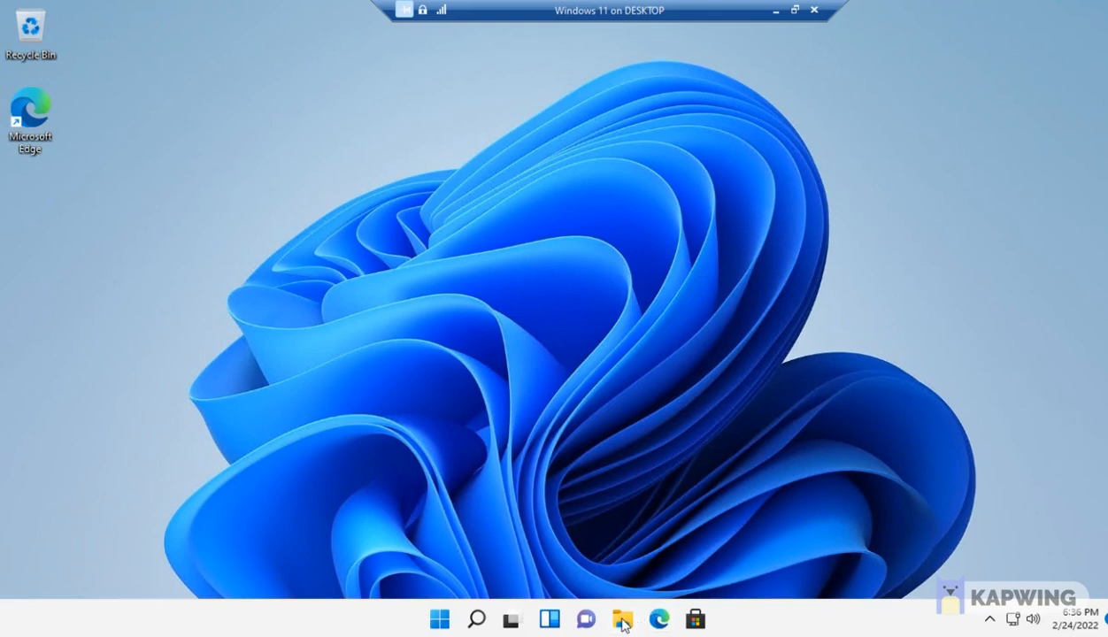
click(622, 618)
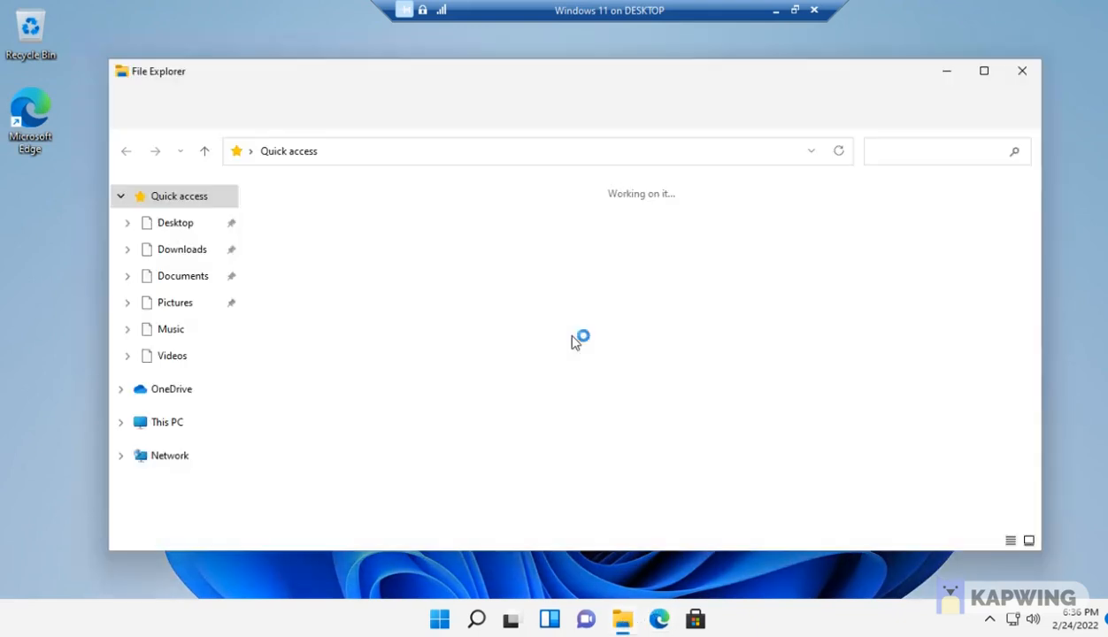
click(166, 421)
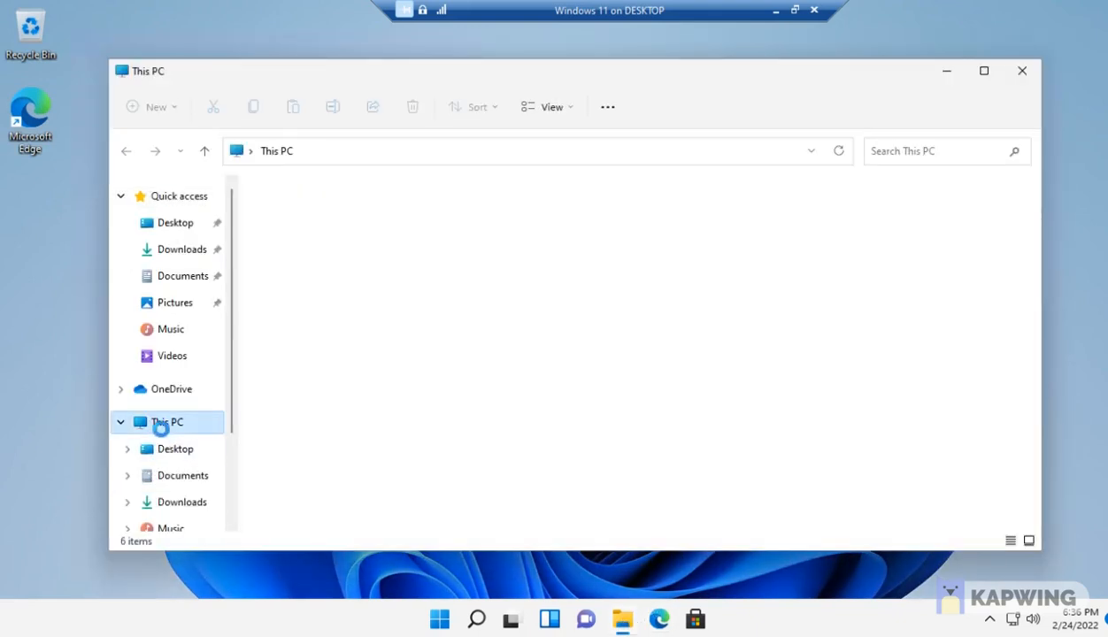
click(166, 421)
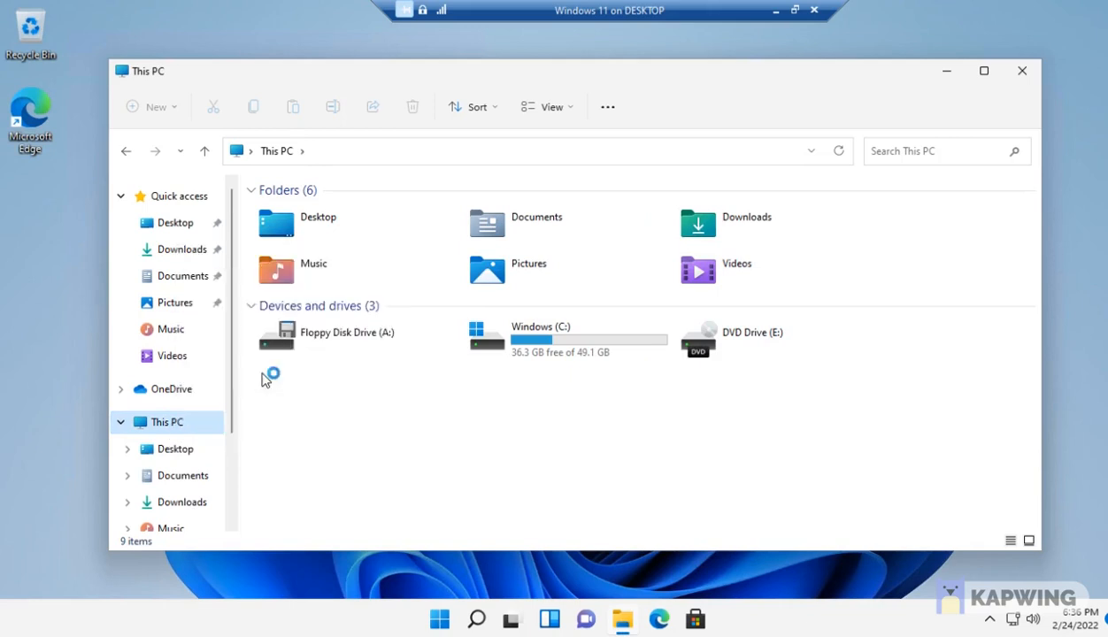
mouse_move(385, 404)
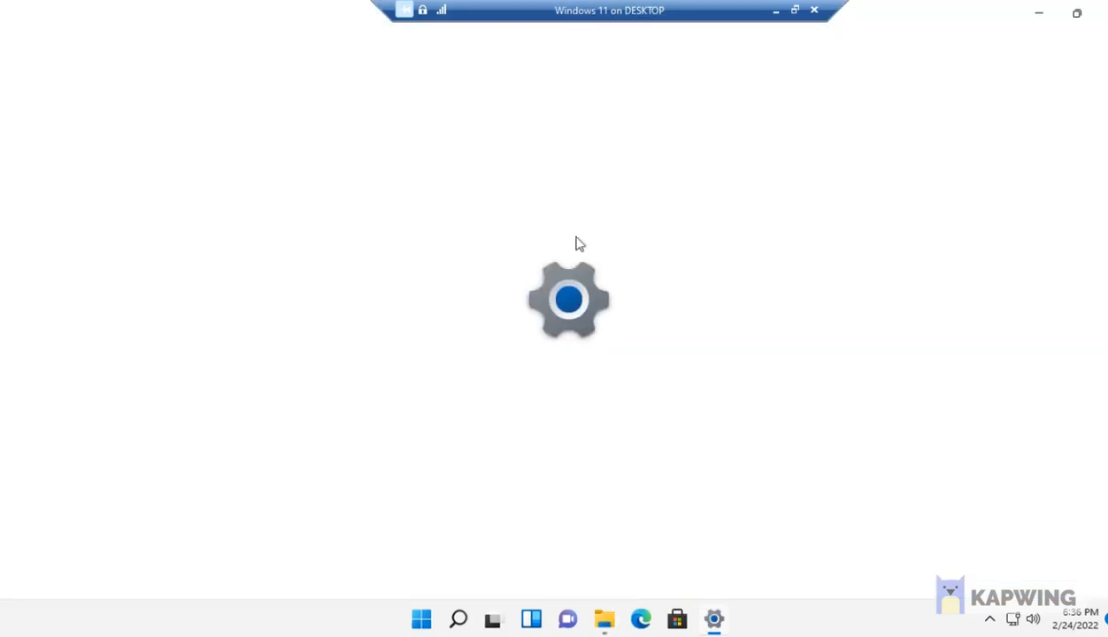
mouse_move(575, 360)
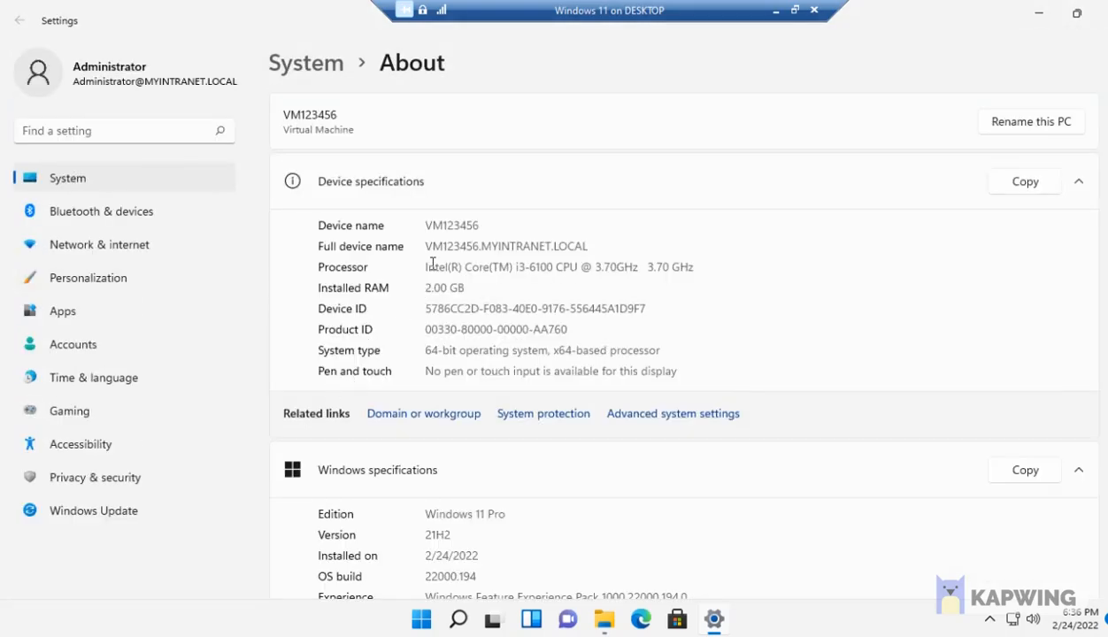
scroll(down, 3)
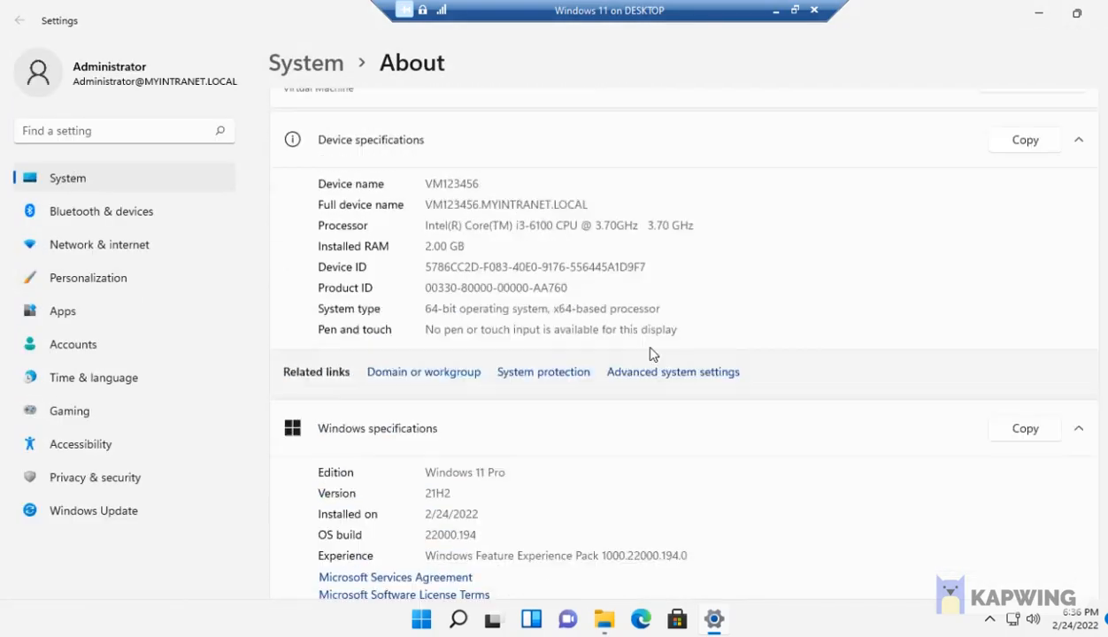
scroll(down, 3)
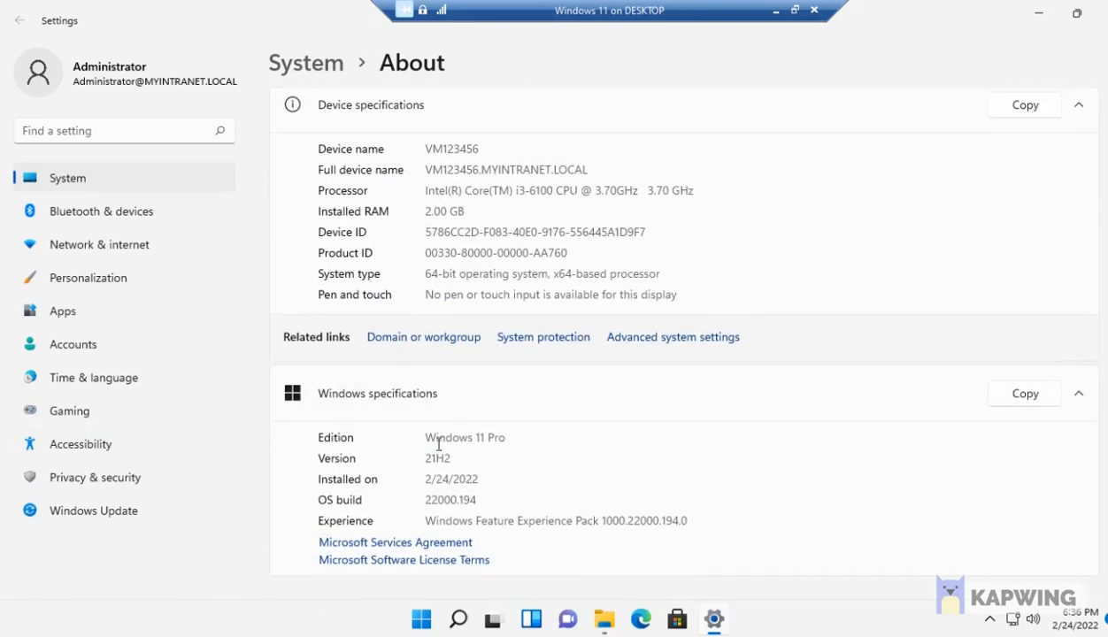
scroll(down, 3)
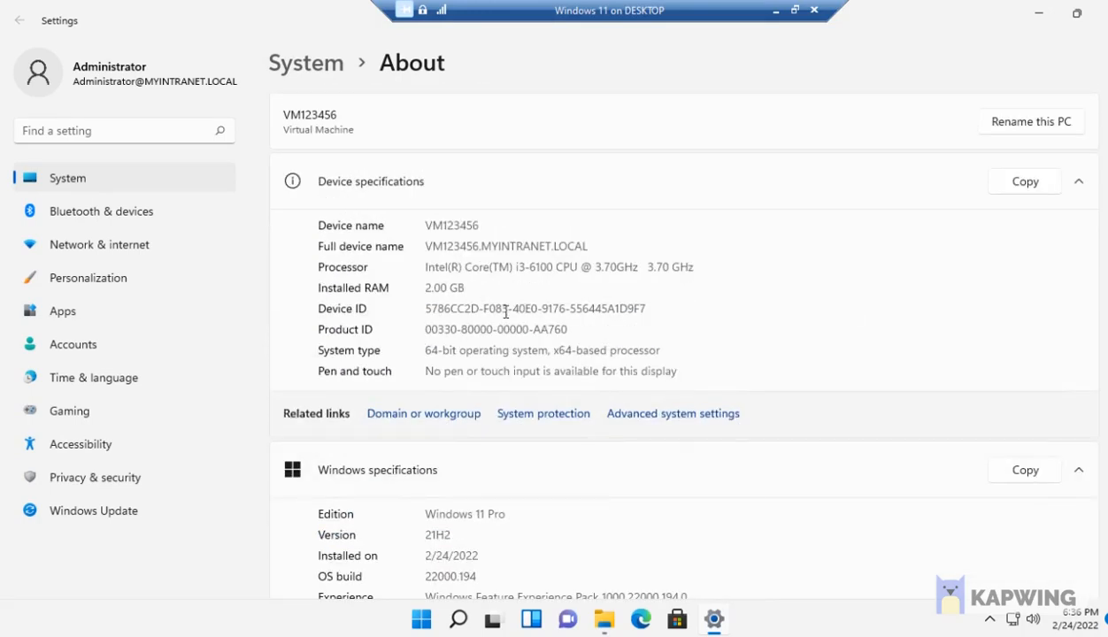
mouse_move(628, 304)
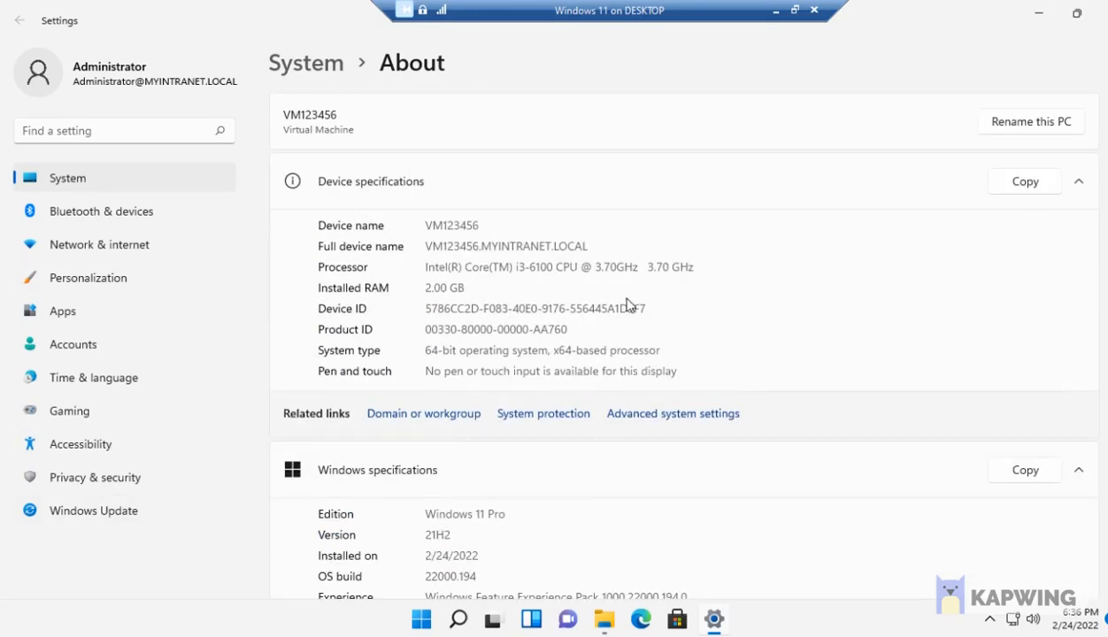
mouse_move(1067, 45)
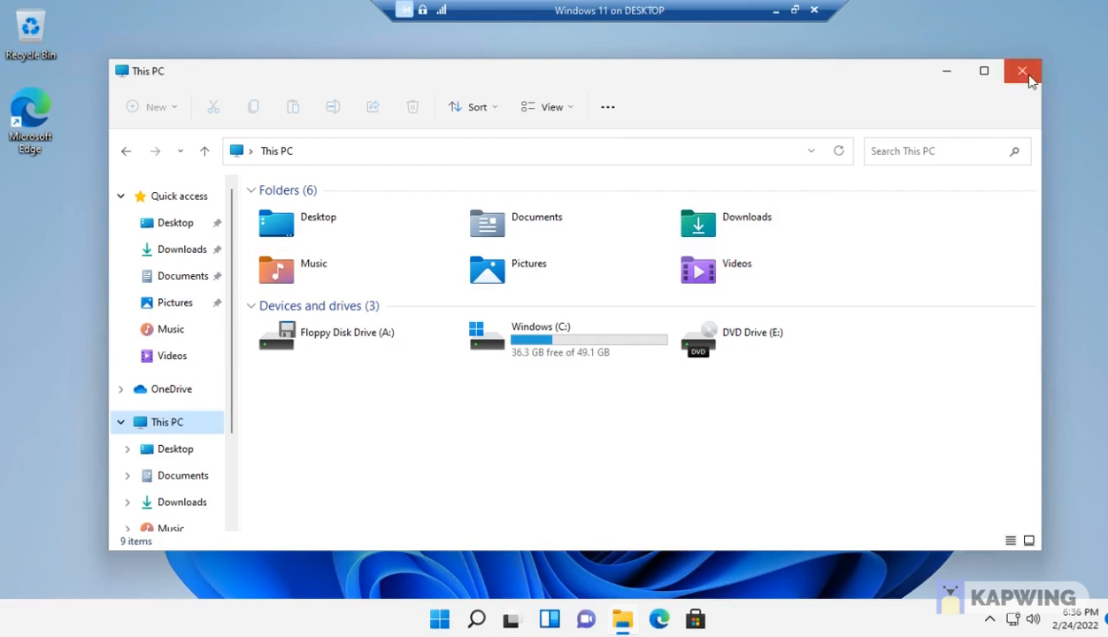
Close the This PC window to leave the empty Windows 11 desktop.
click(1022, 71)
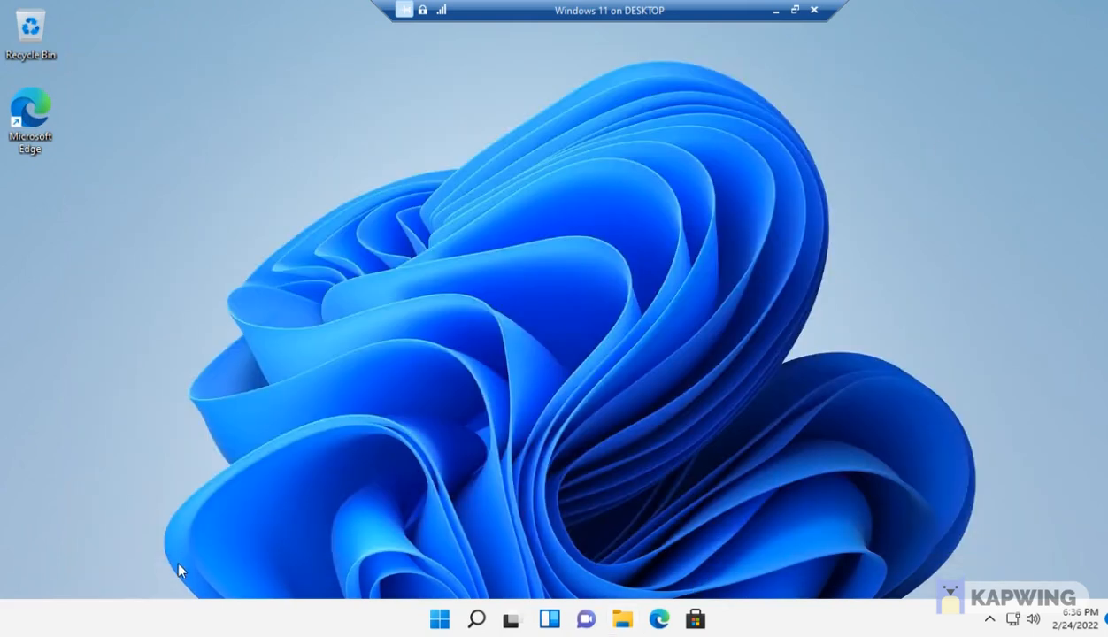
mouse_move(350, 405)
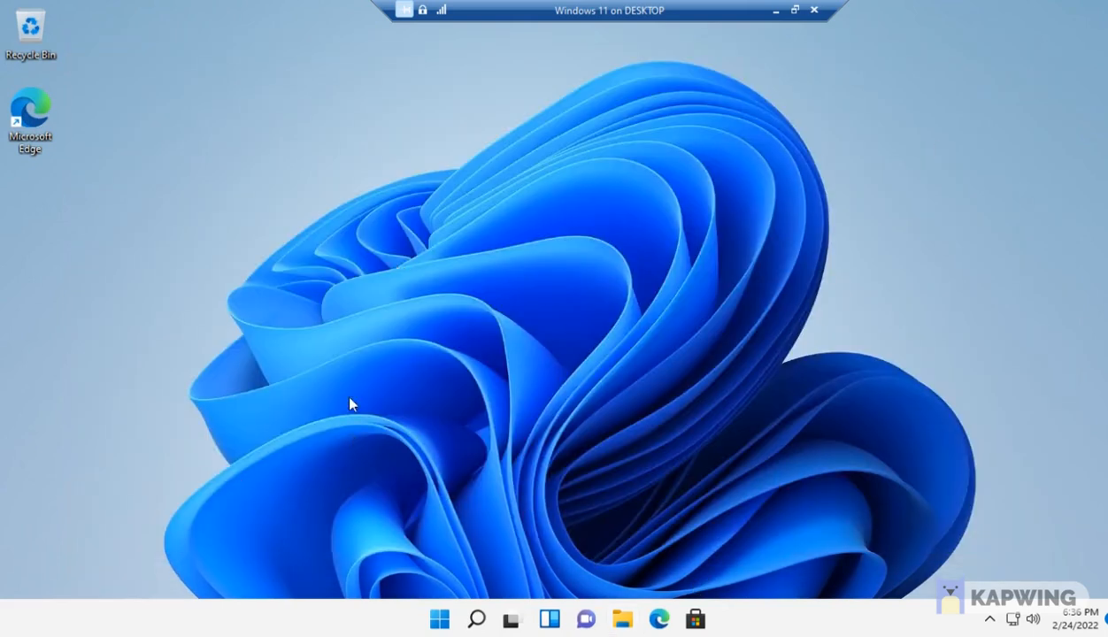
mouse_move(761, 253)
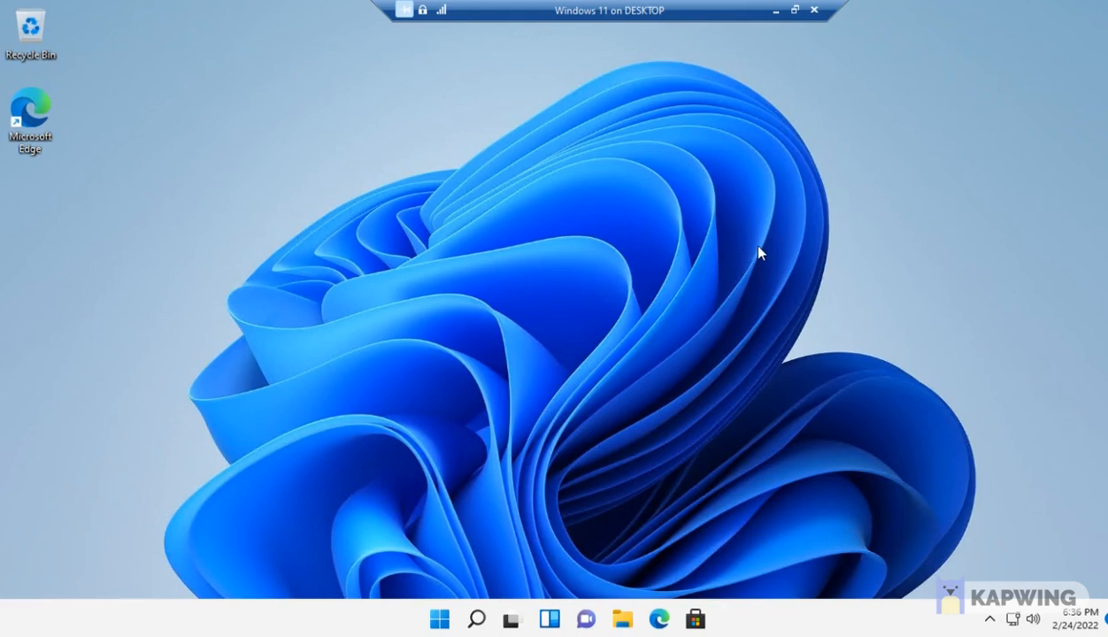
mouse_move(920, 219)
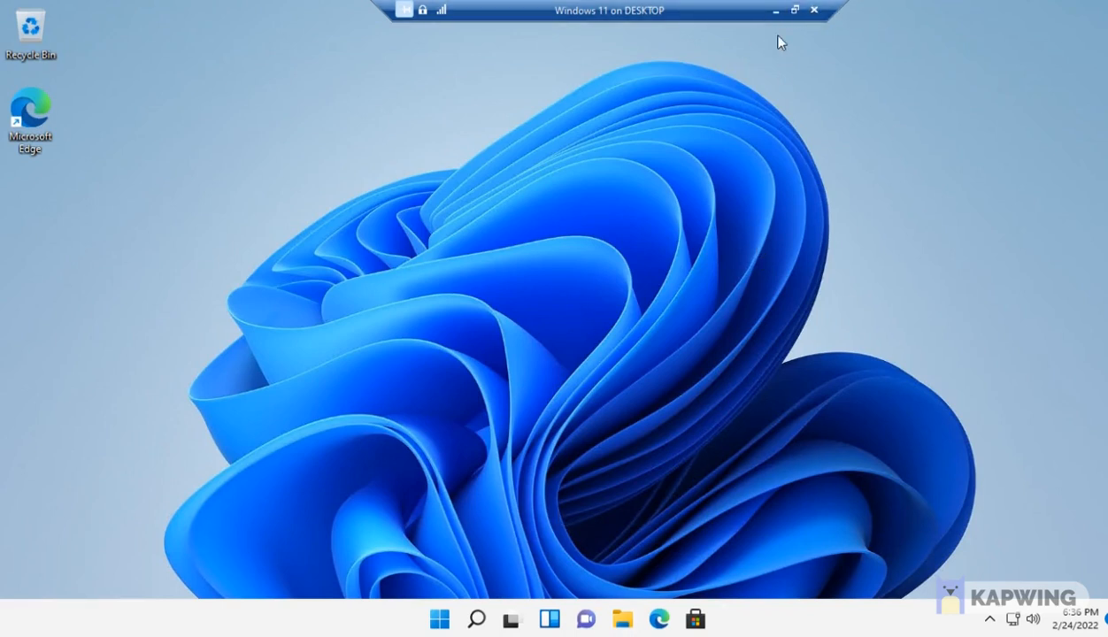
mouse_move(867, 153)
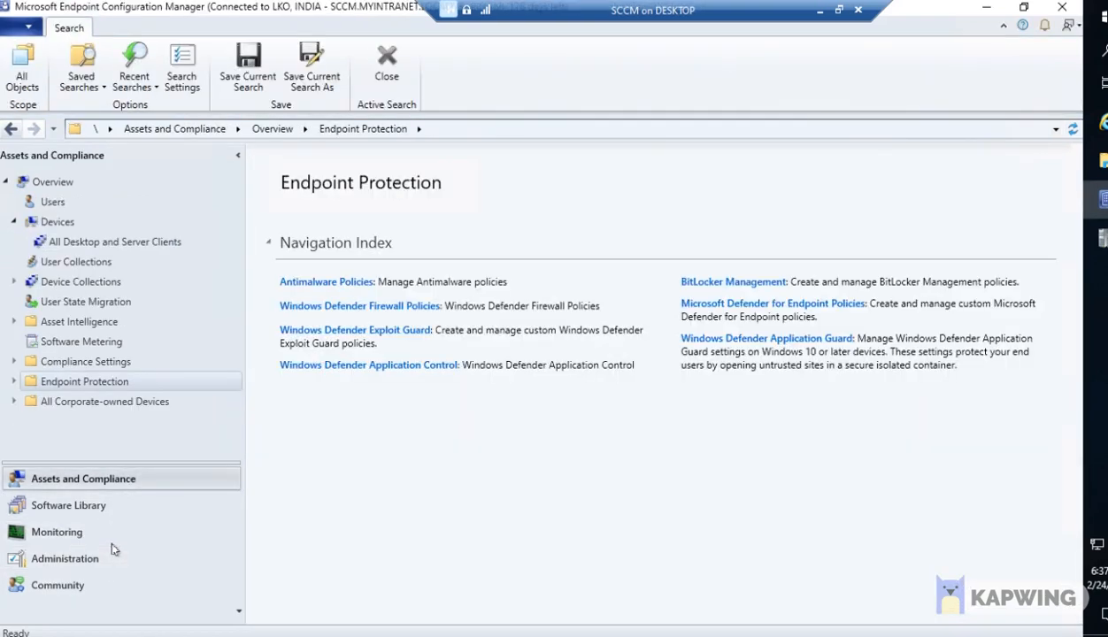
mouse_move(69, 506)
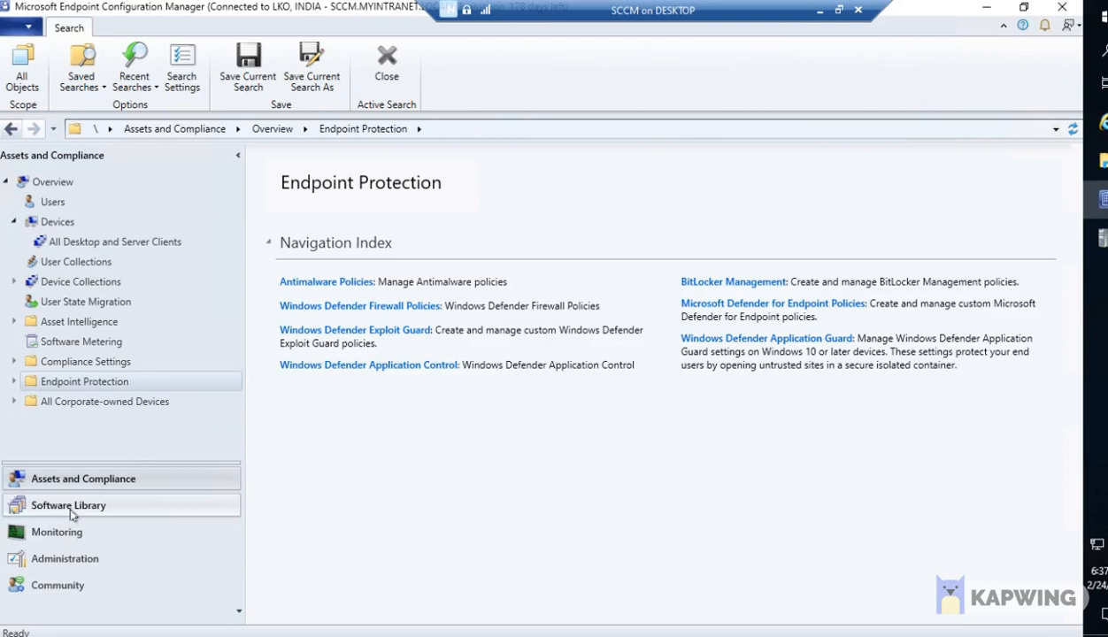
Review updates KB3191208 and KB4043292 in All Software Updates, then go to Administration.
click(68, 506)
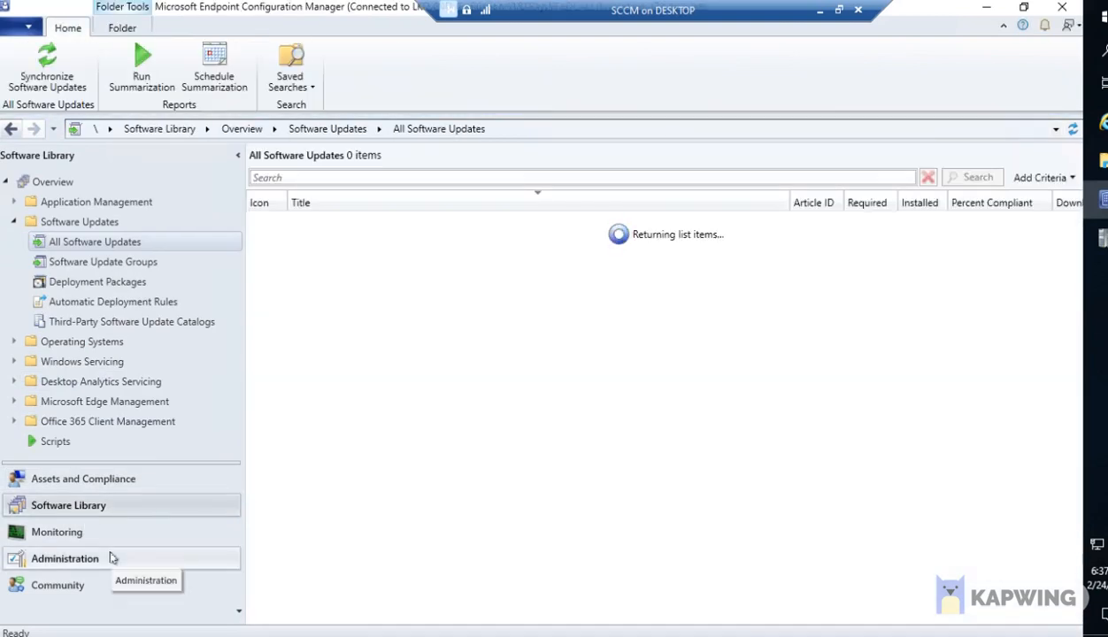
mouse_move(522, 492)
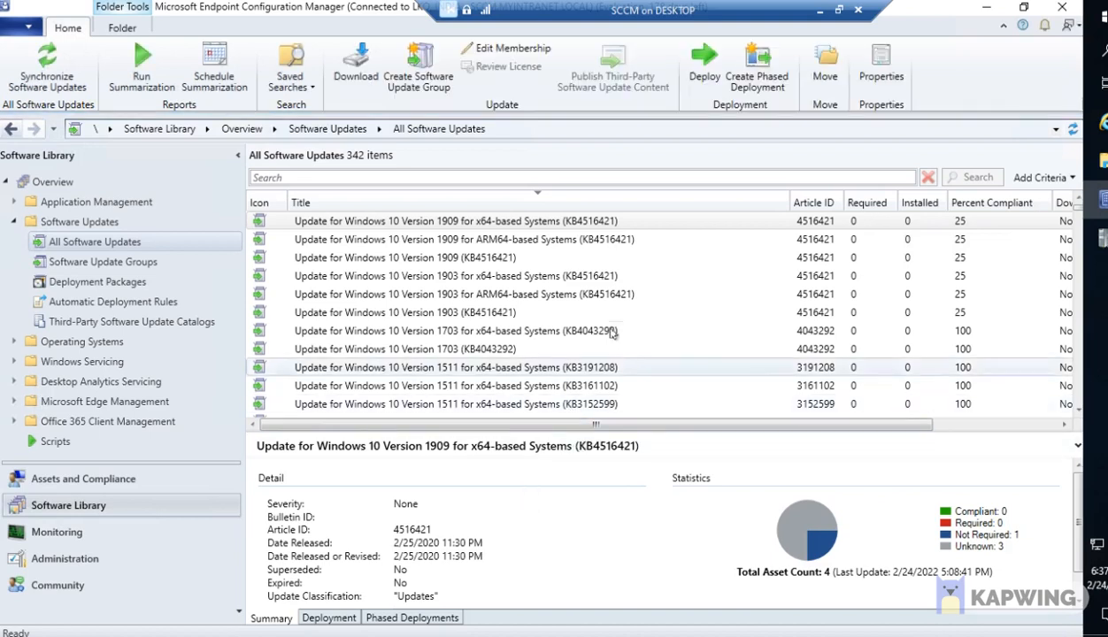
click(443, 330)
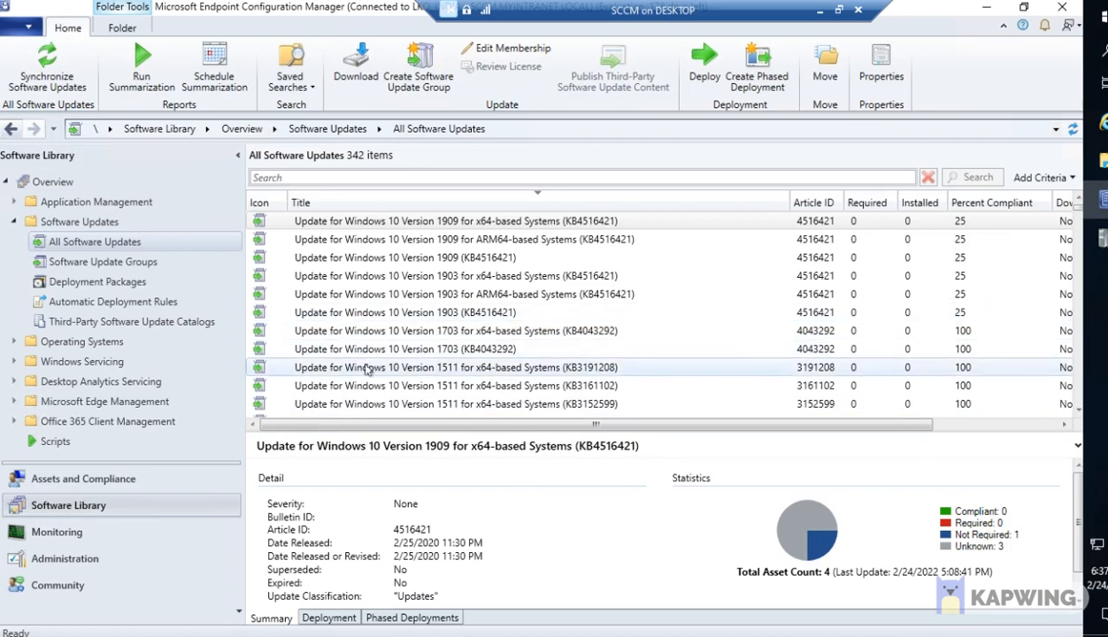
click(452, 366)
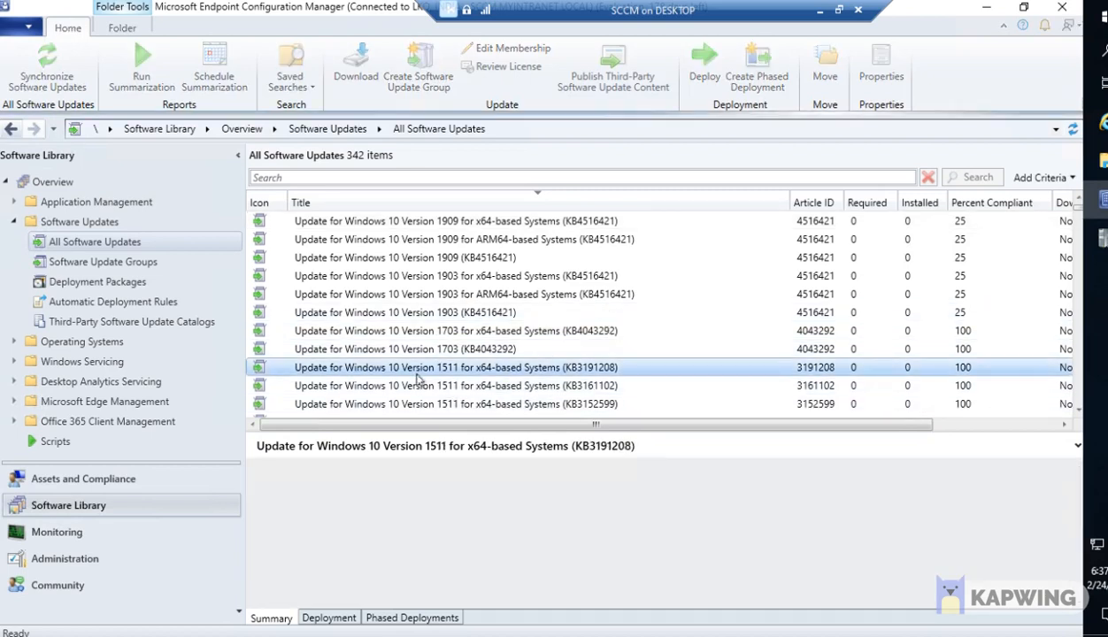
click(434, 349)
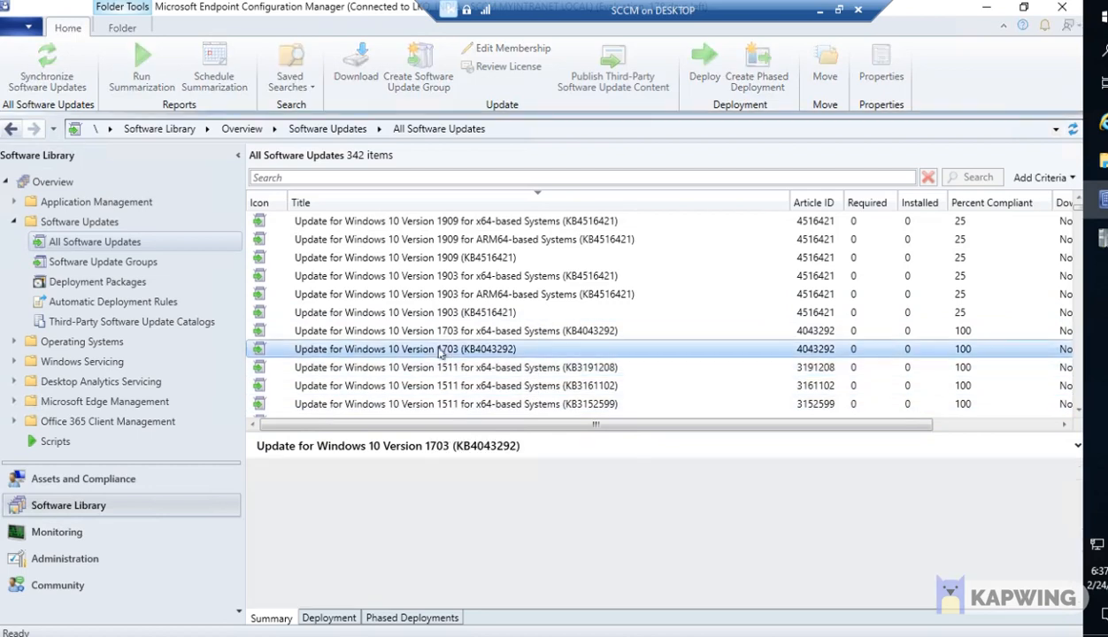
click(456, 330)
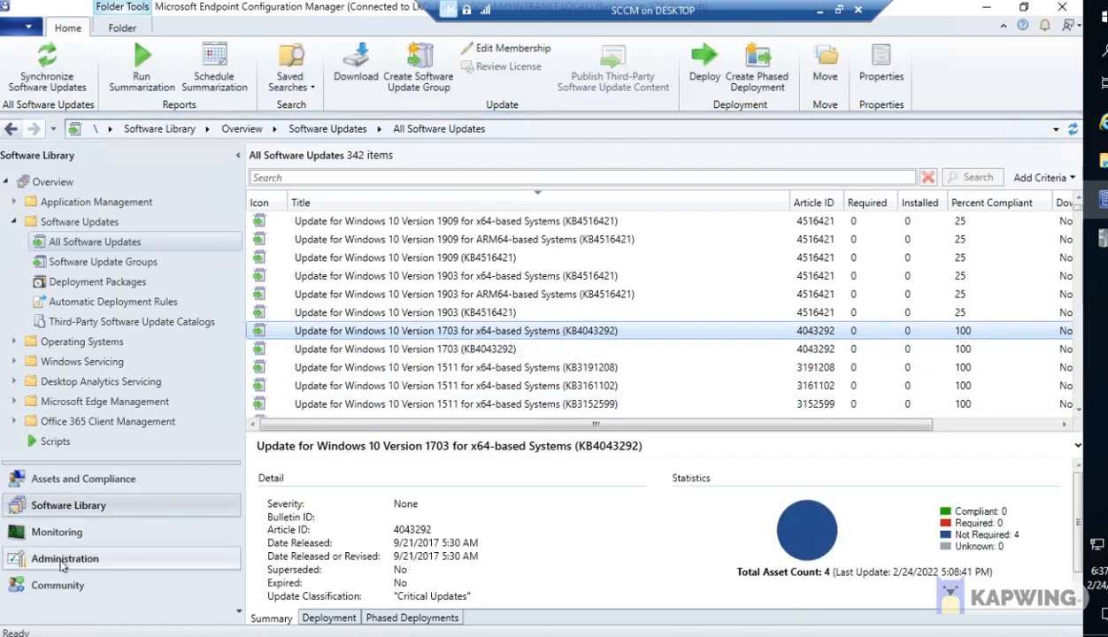
click(63, 558)
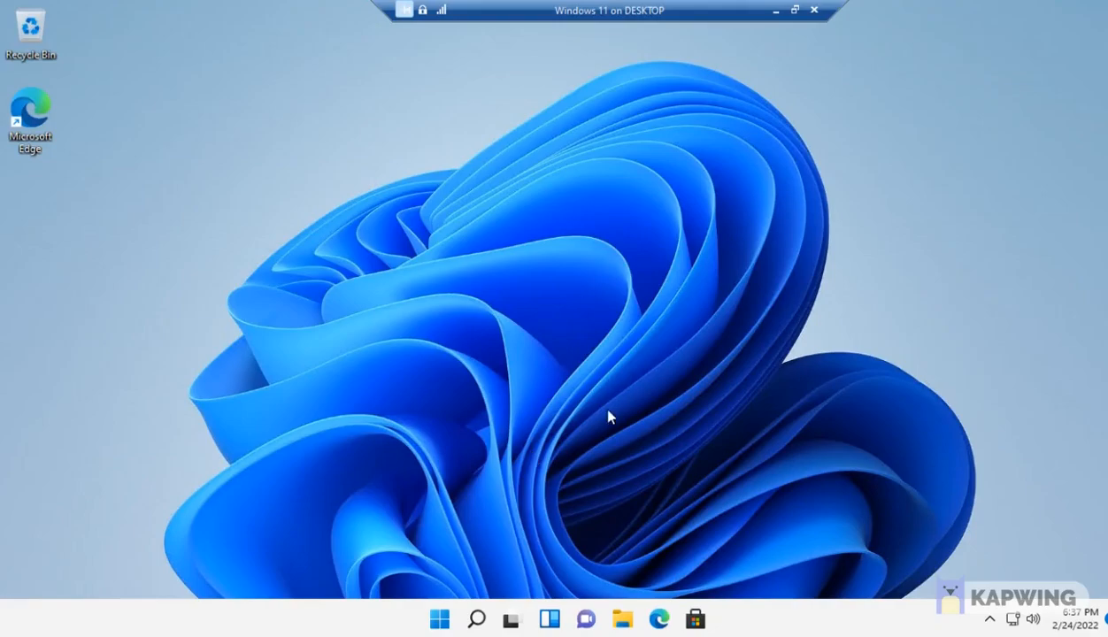
mouse_move(591, 574)
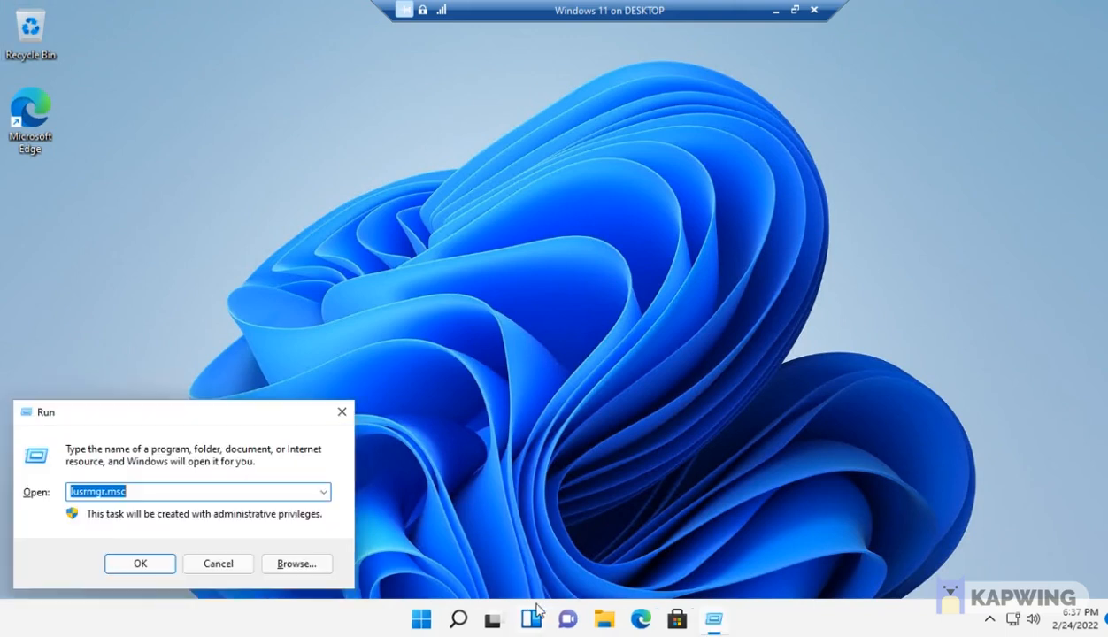
click(139, 564)
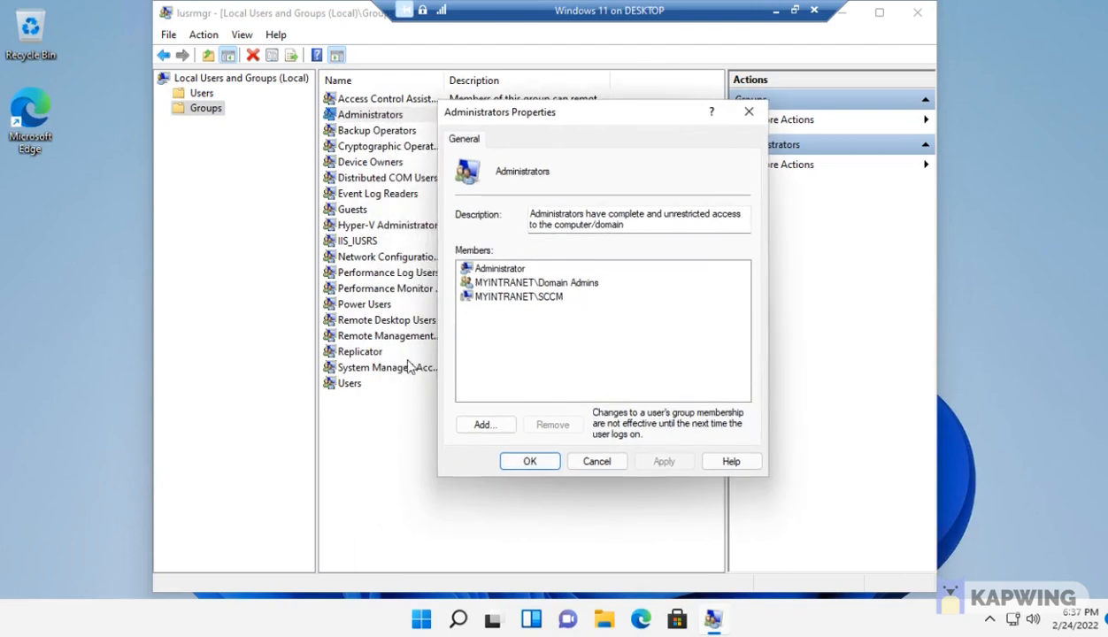
mouse_move(569, 307)
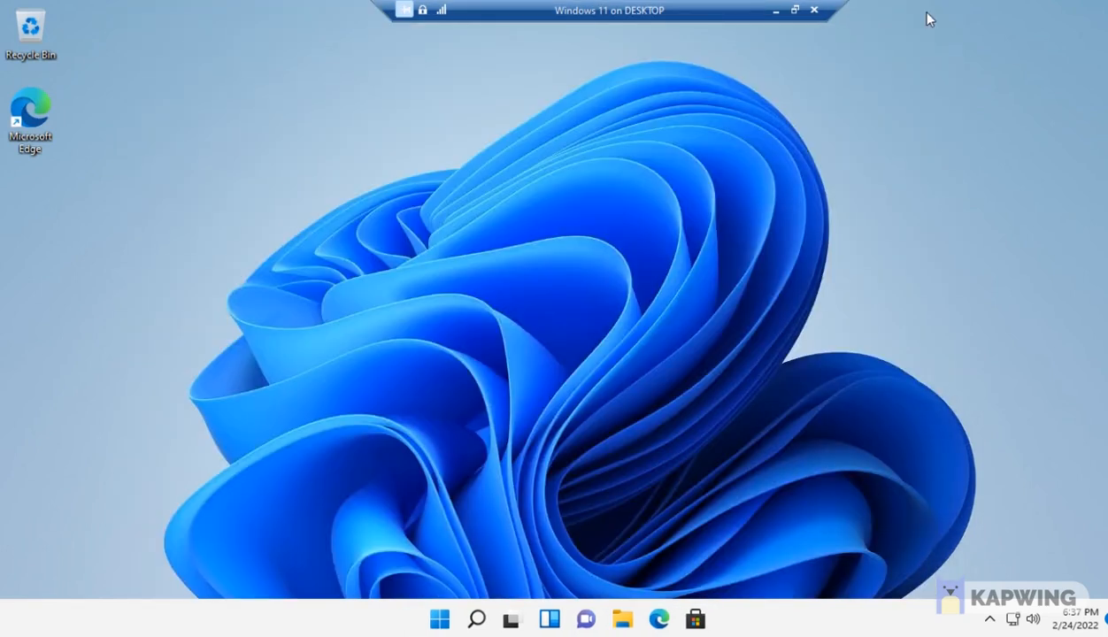
mouse_move(560, 175)
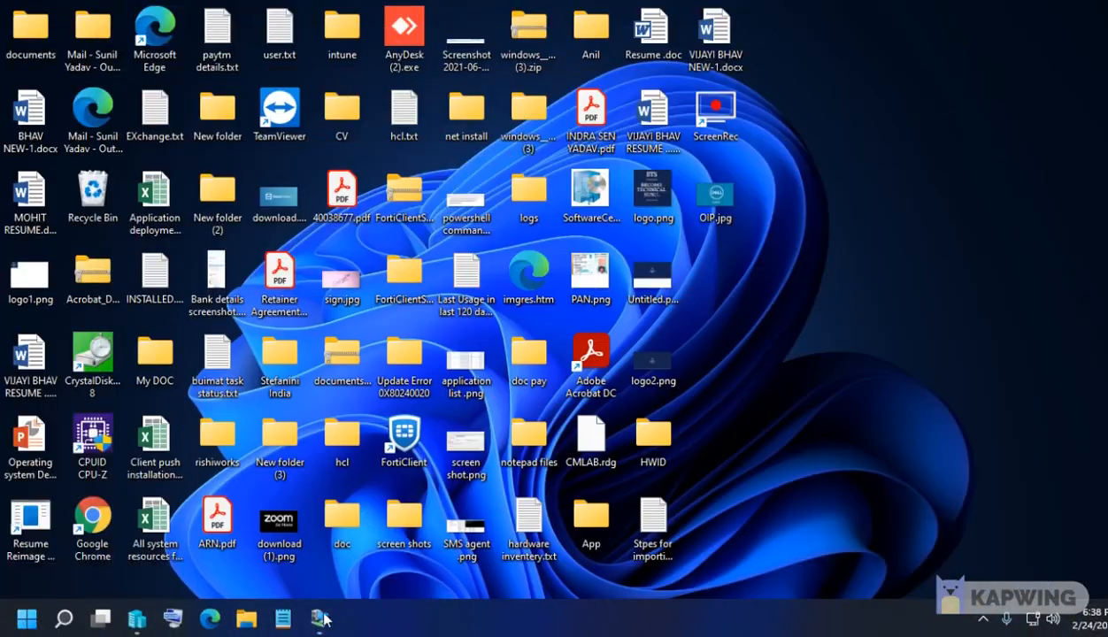
Restore the SCCM remote session showing Administration > Site Configuration.
click(314, 618)
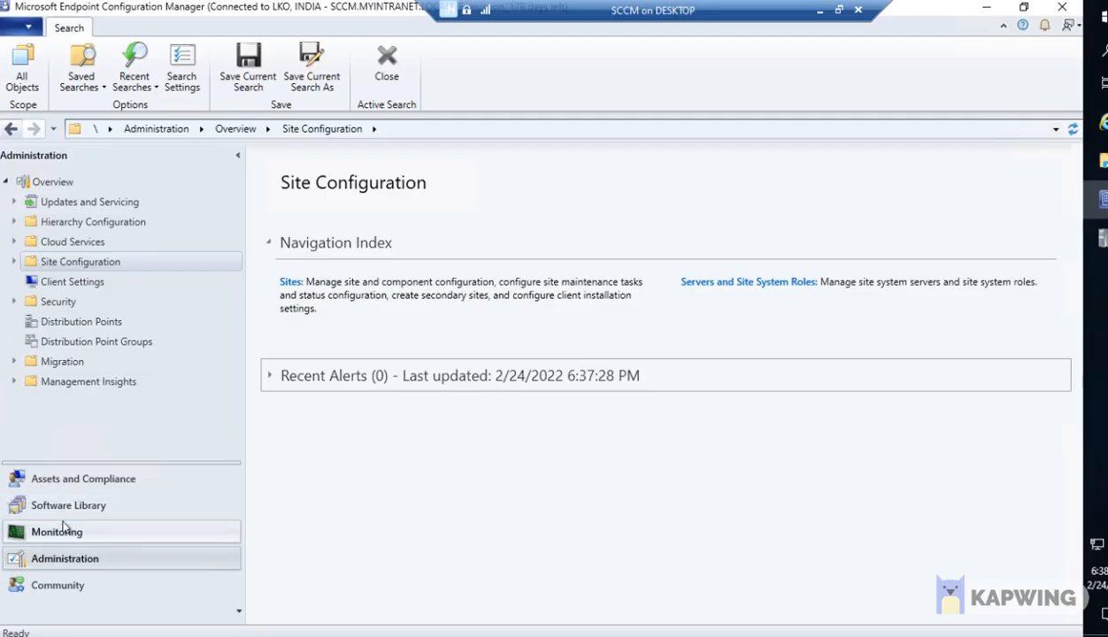
mouse_move(593, 490)
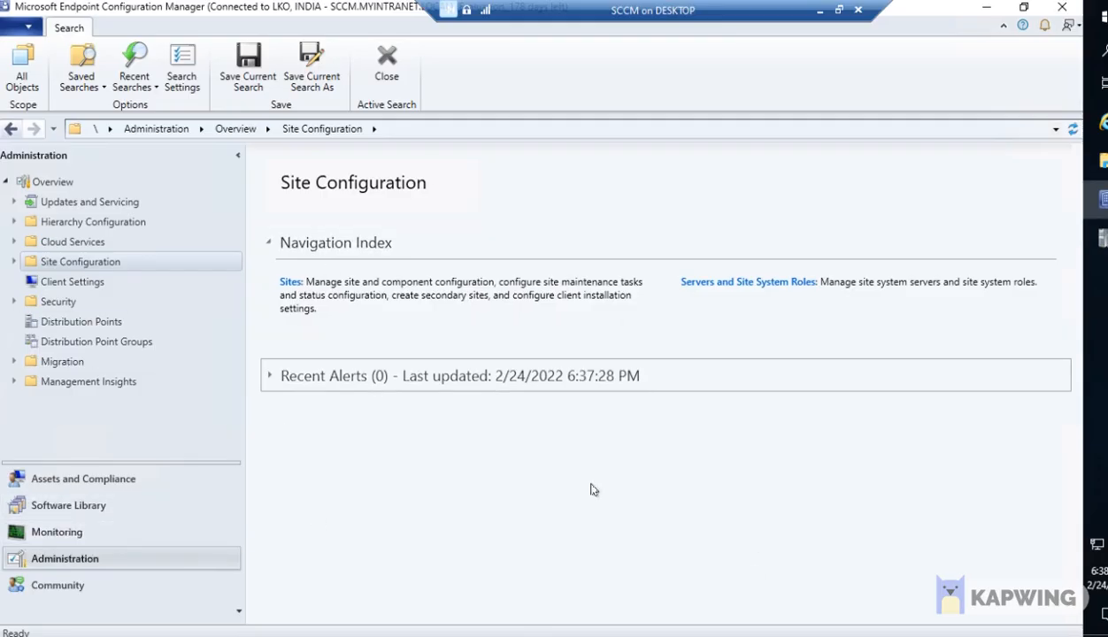
mouse_move(128, 532)
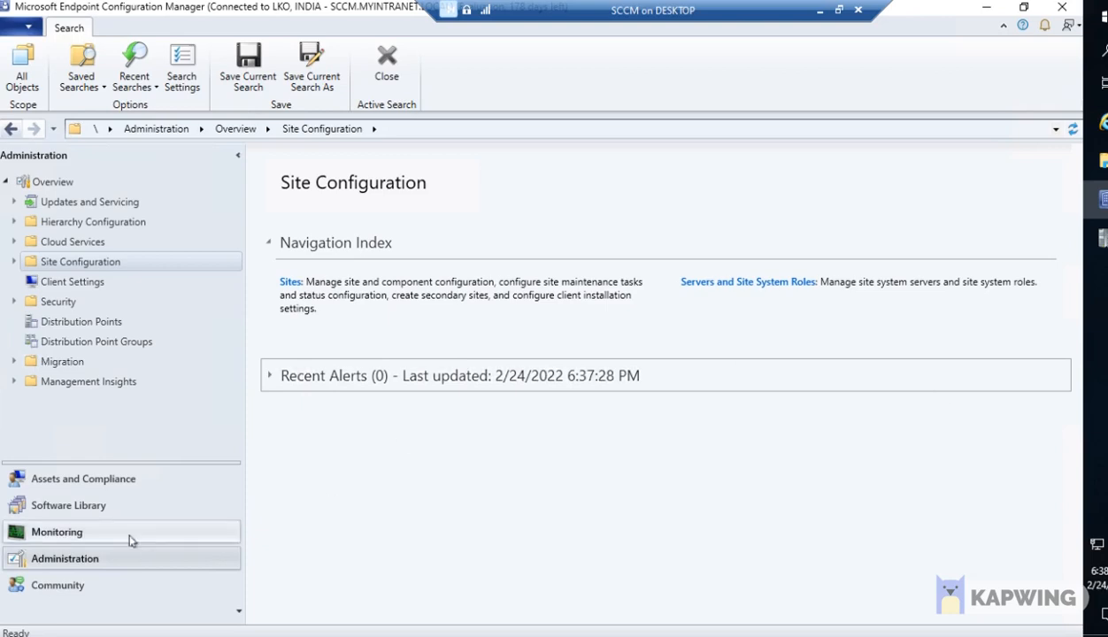
mouse_move(53, 510)
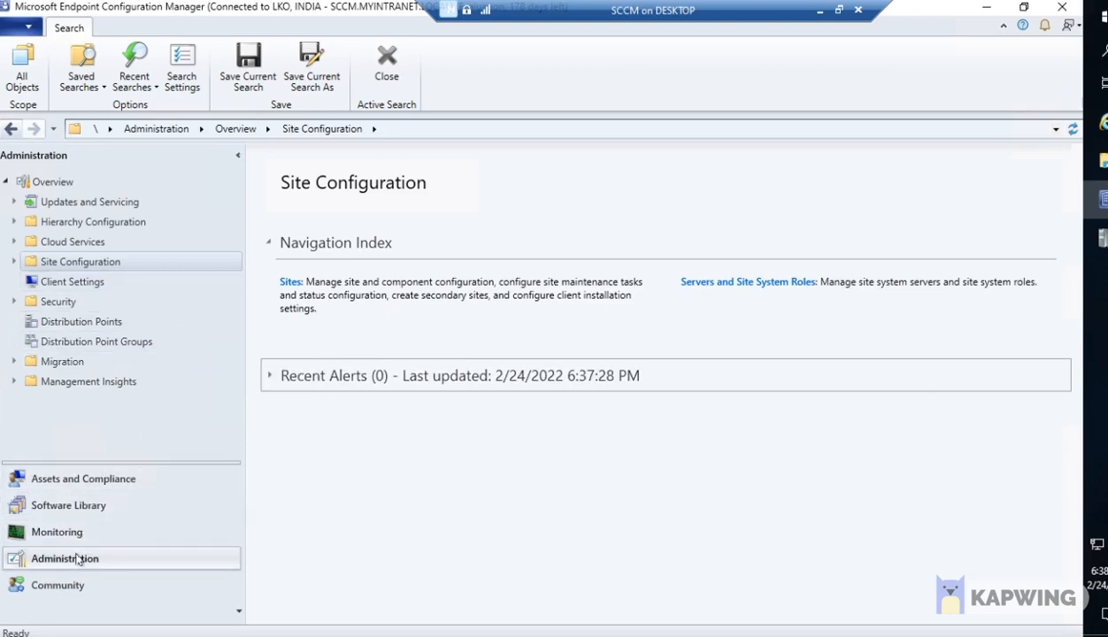
mouse_move(80, 558)
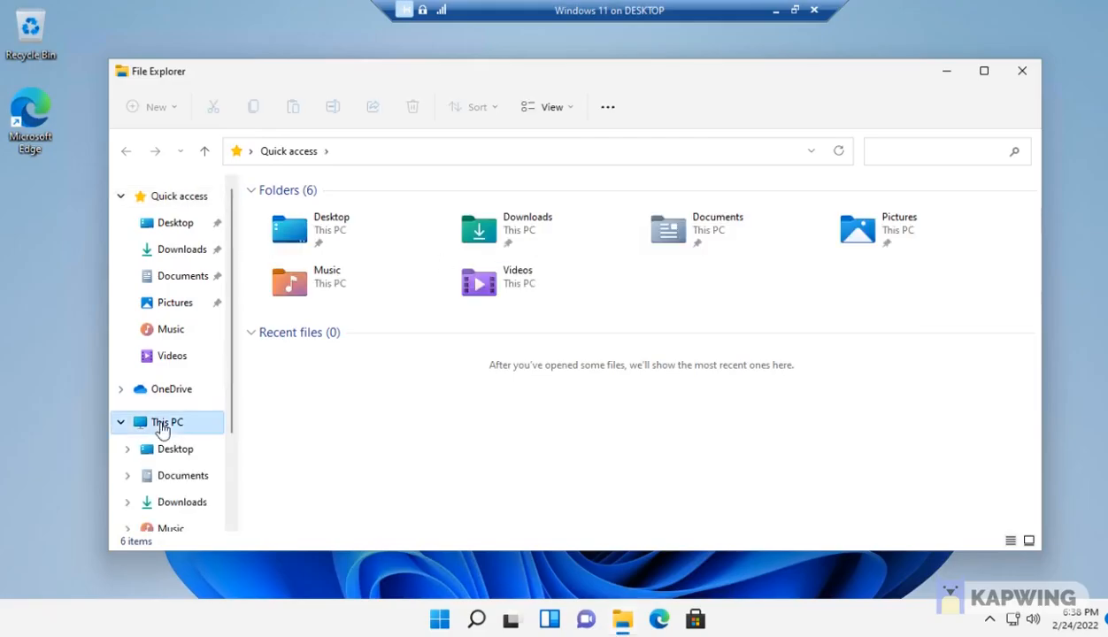
Browse the Windows (C:) drive from This PC in a maximized File Explorer.
click(166, 422)
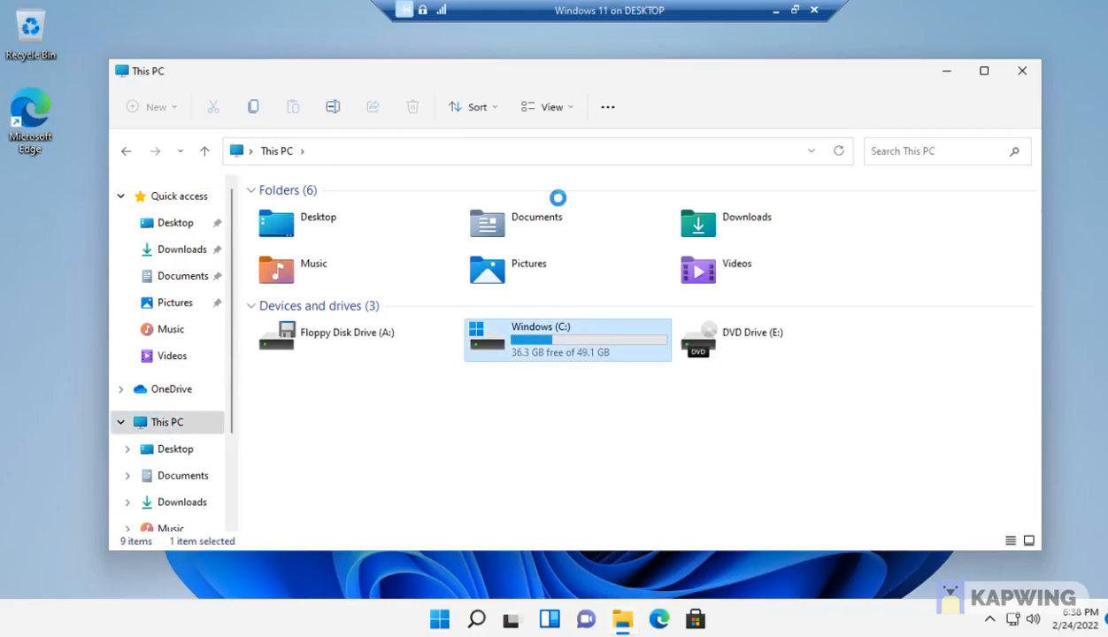
double_click(566, 339)
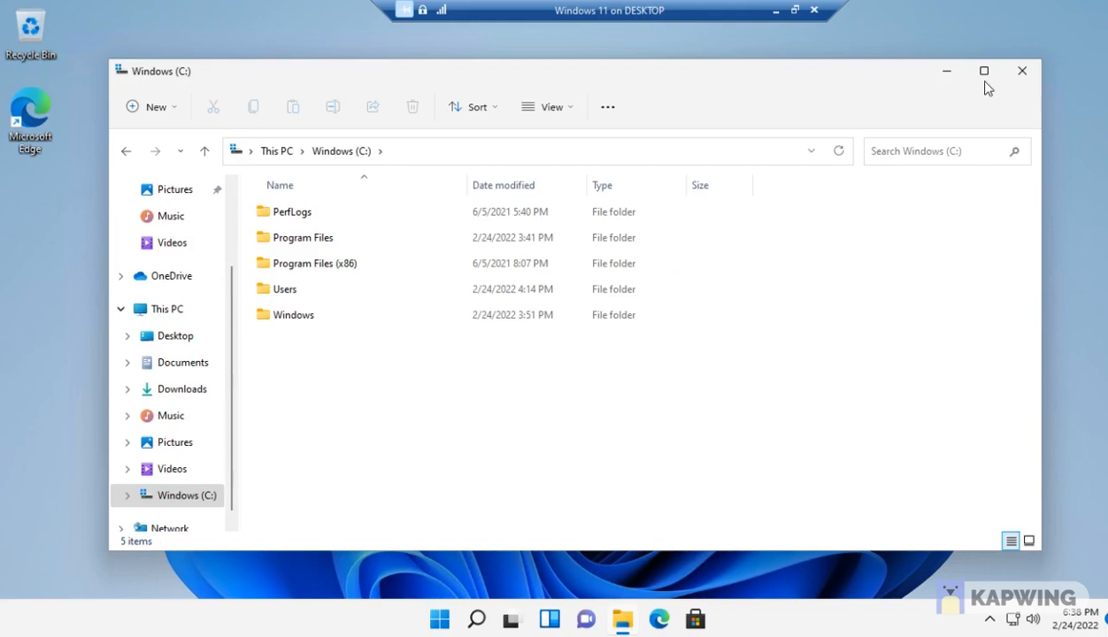
click(984, 70)
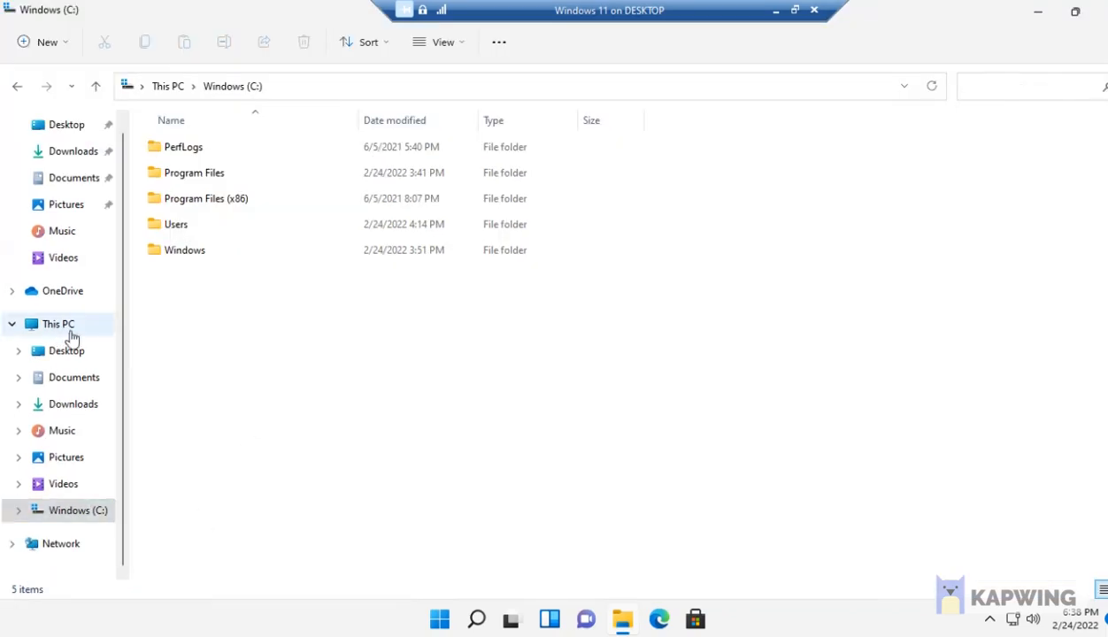
click(58, 323)
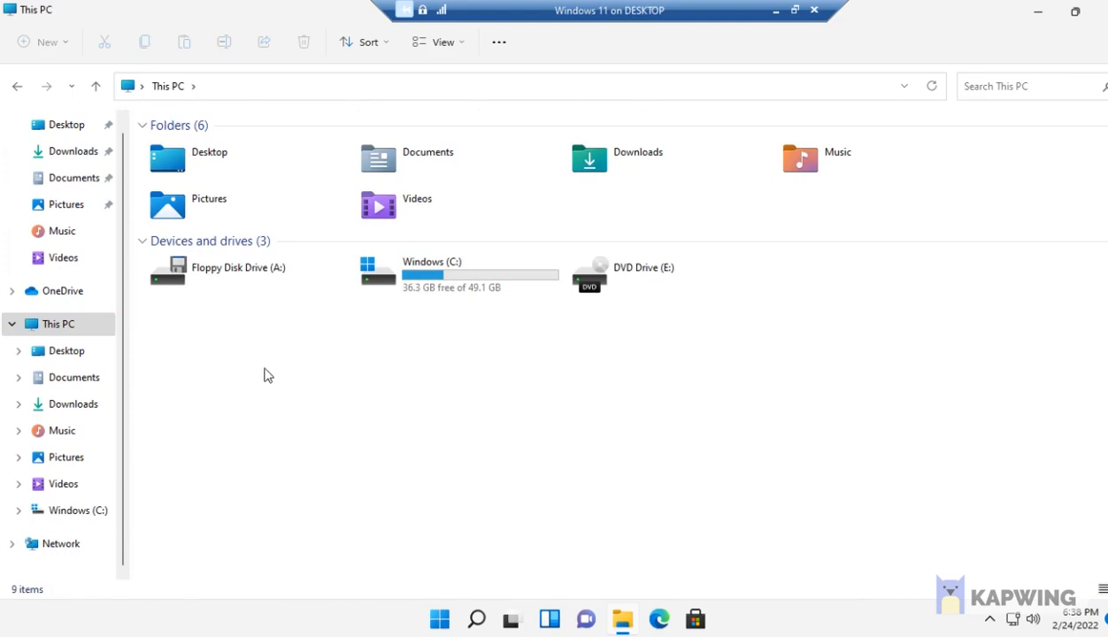
mouse_move(406, 456)
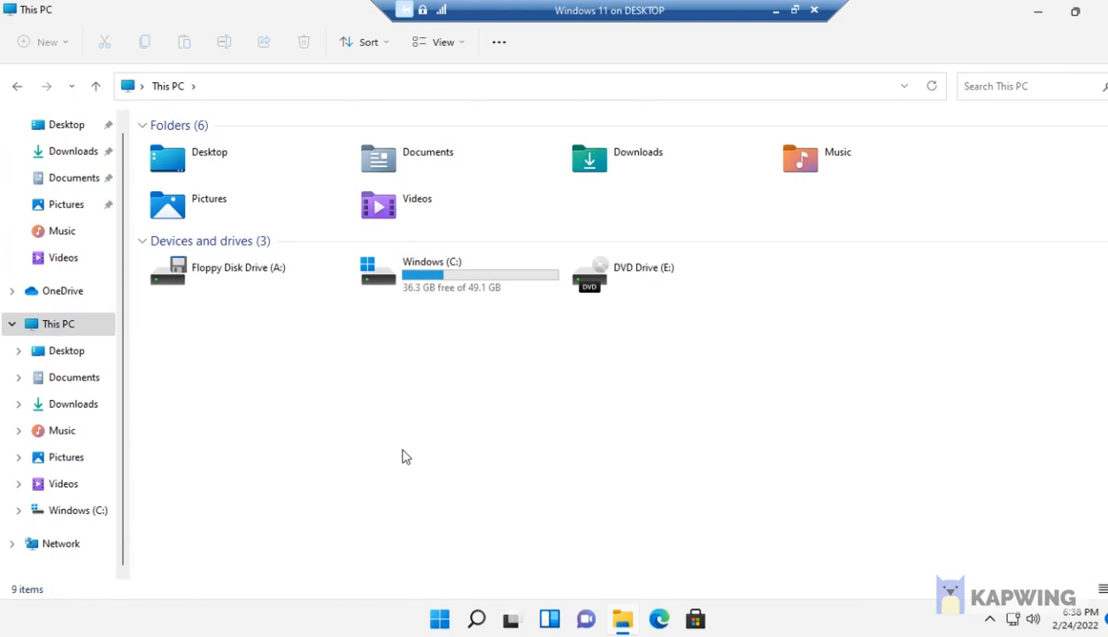
mouse_move(404, 277)
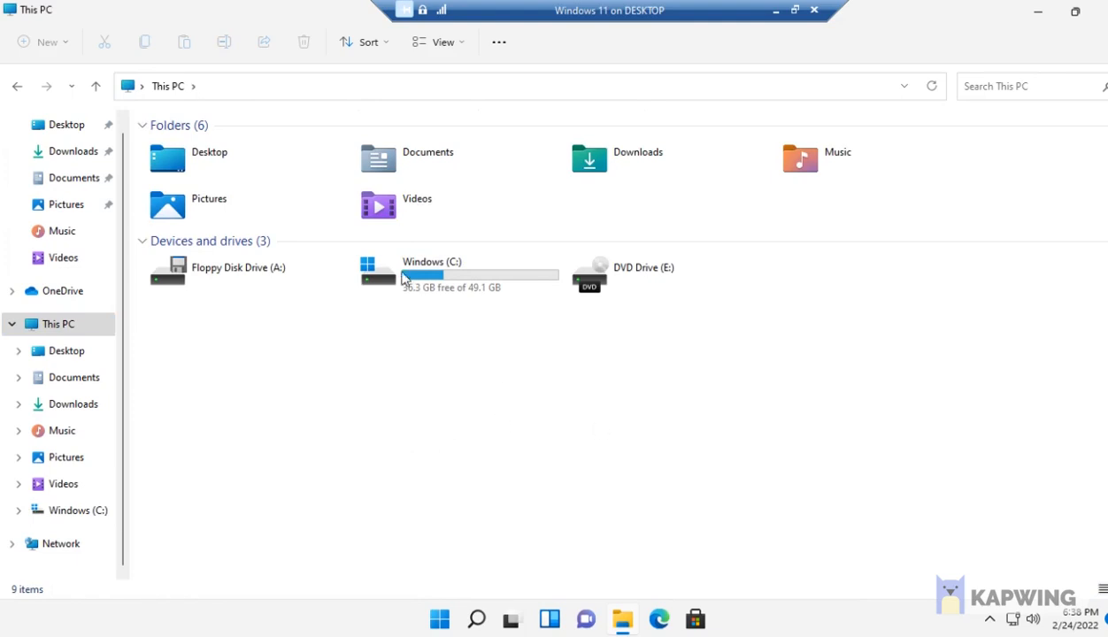
click(458, 275)
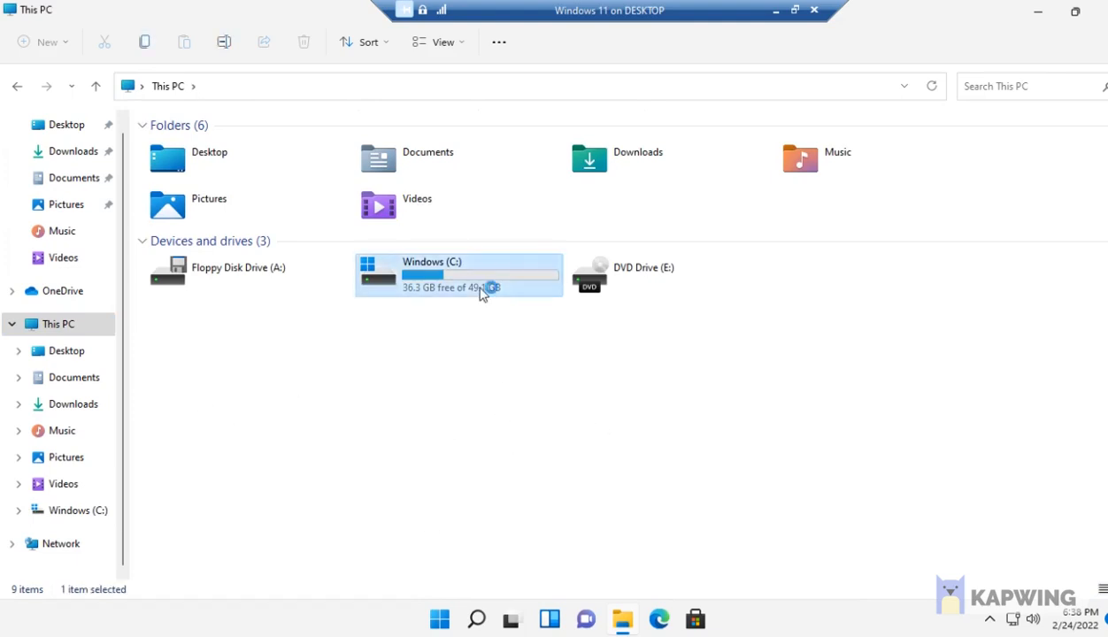
double_click(459, 275)
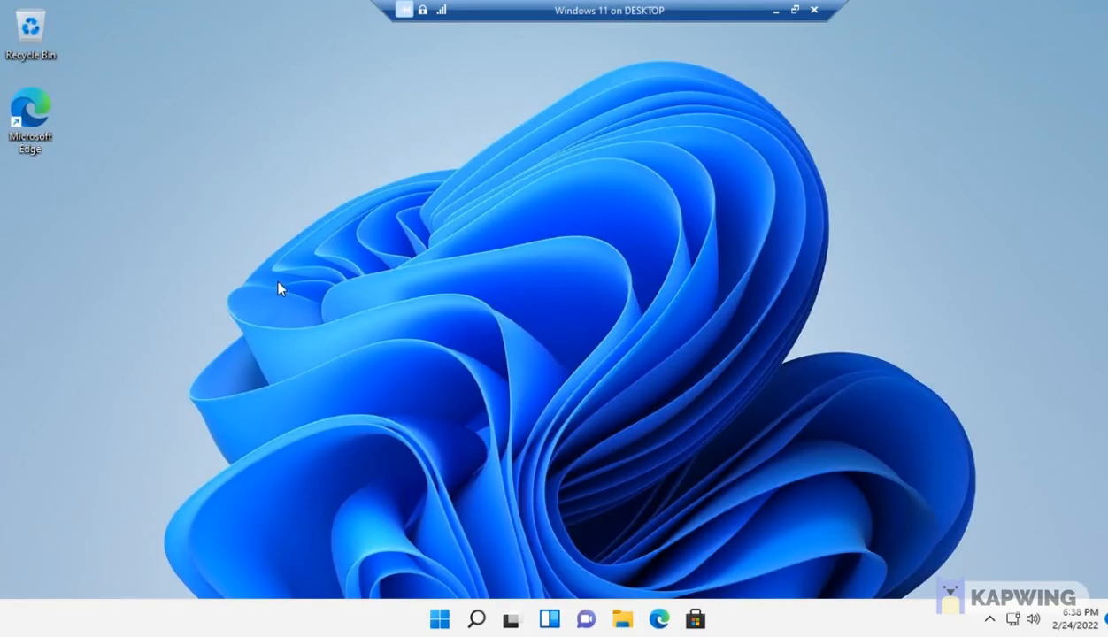
mouse_move(247, 317)
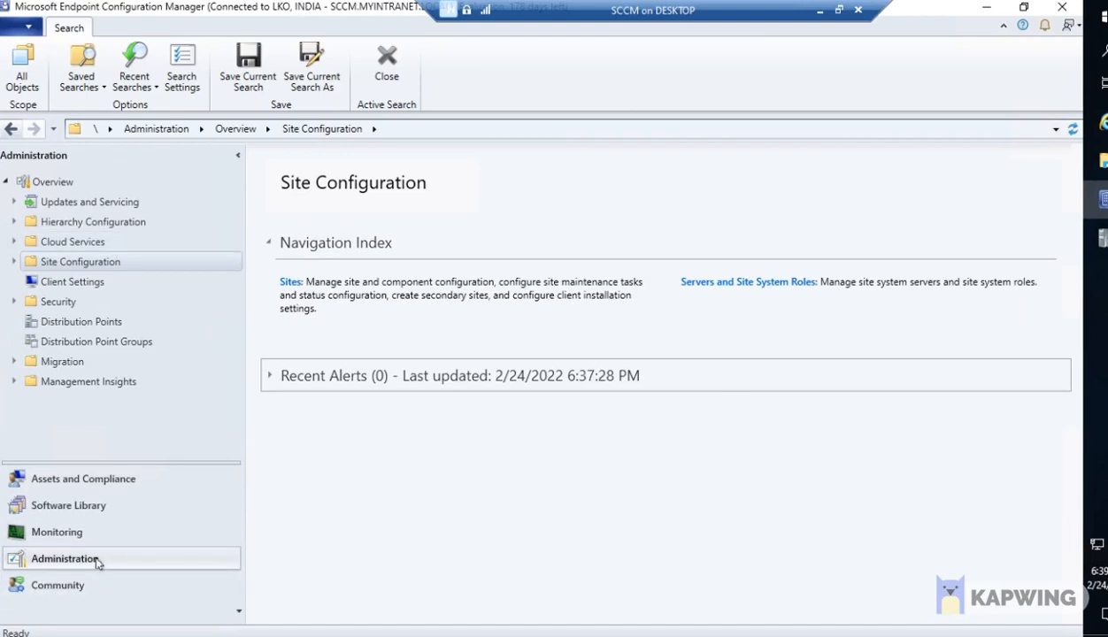
mouse_move(75, 553)
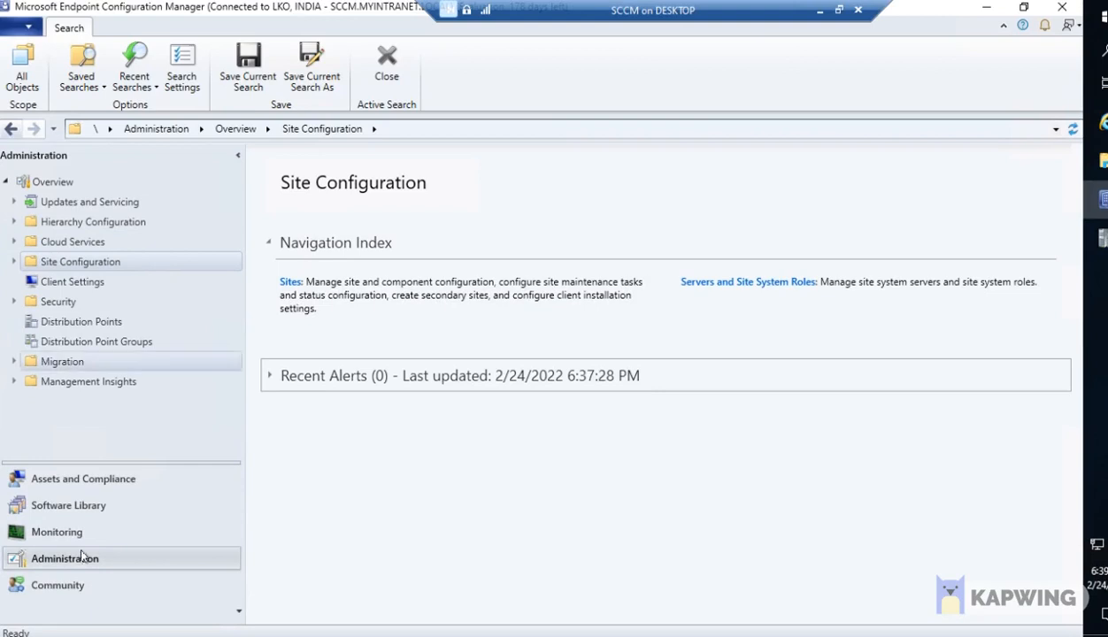
mouse_move(104, 564)
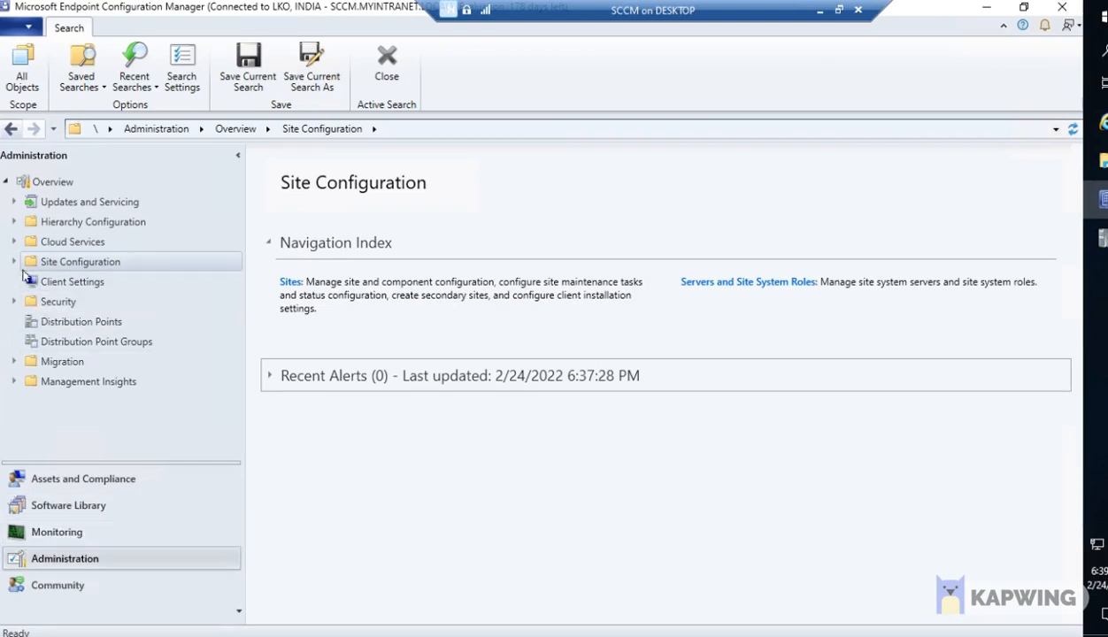
View the LKO server's 10 roles under Servers and Site System Roles and open its create menu.
click(15, 261)
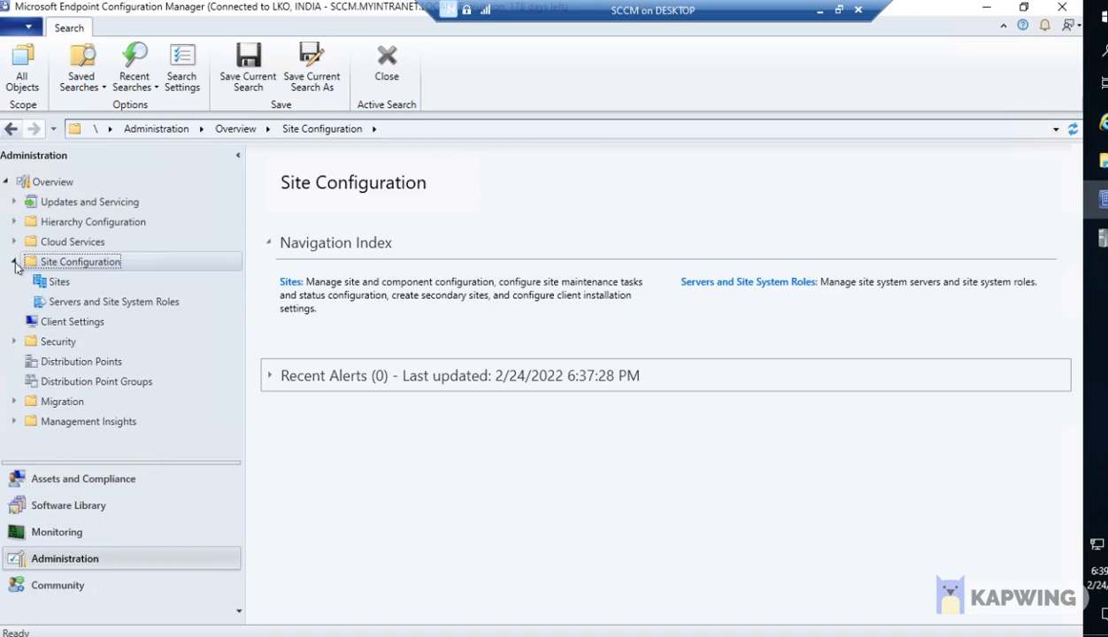
mouse_move(88, 302)
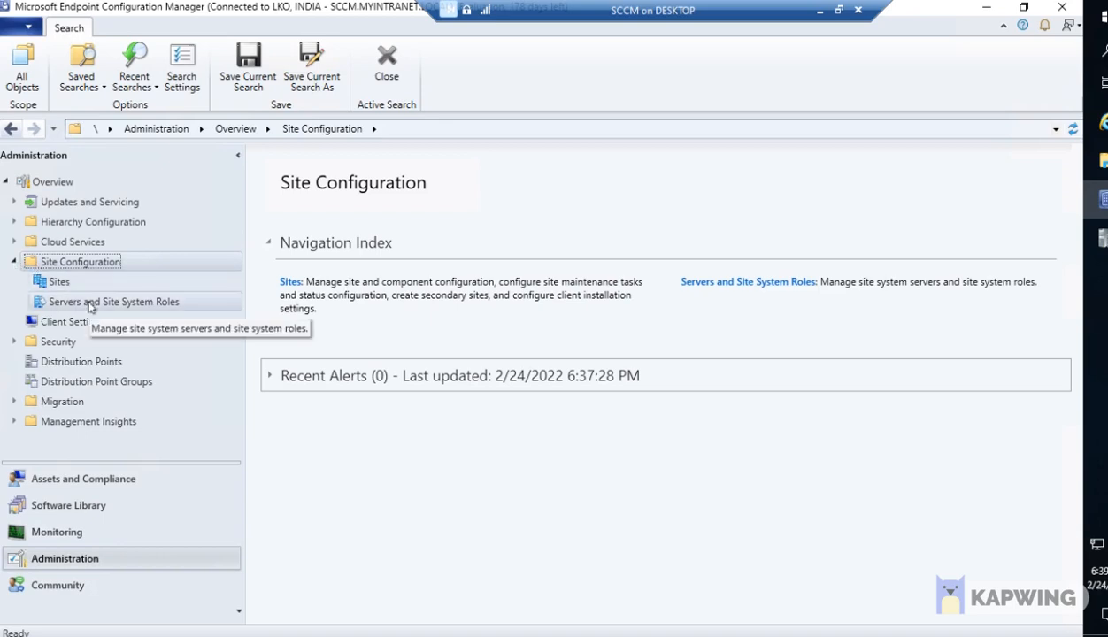
mouse_move(124, 308)
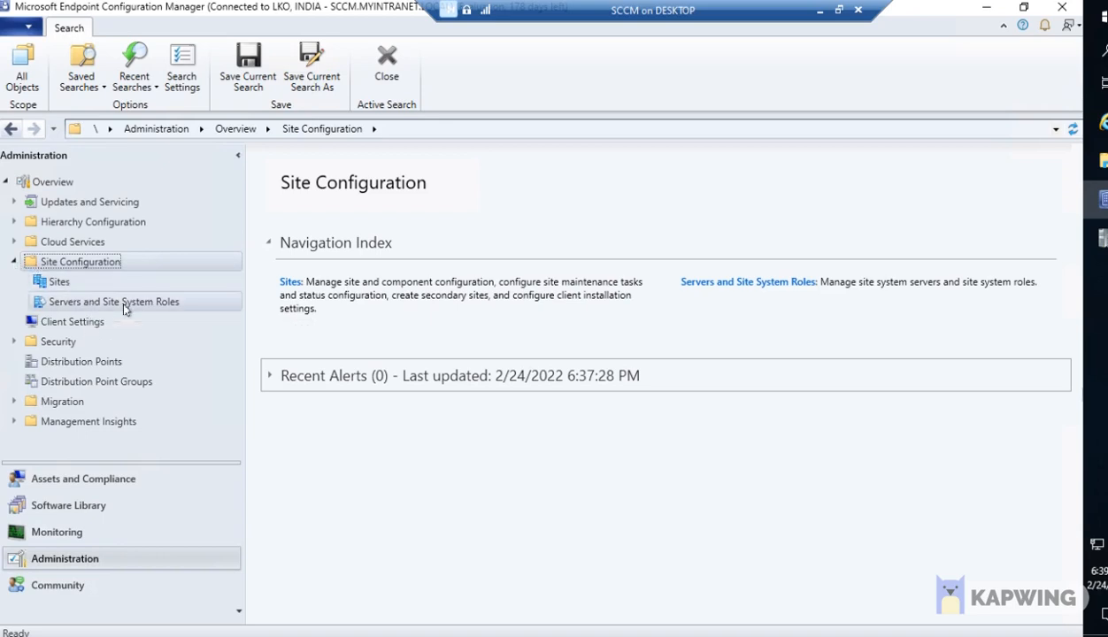
click(114, 301)
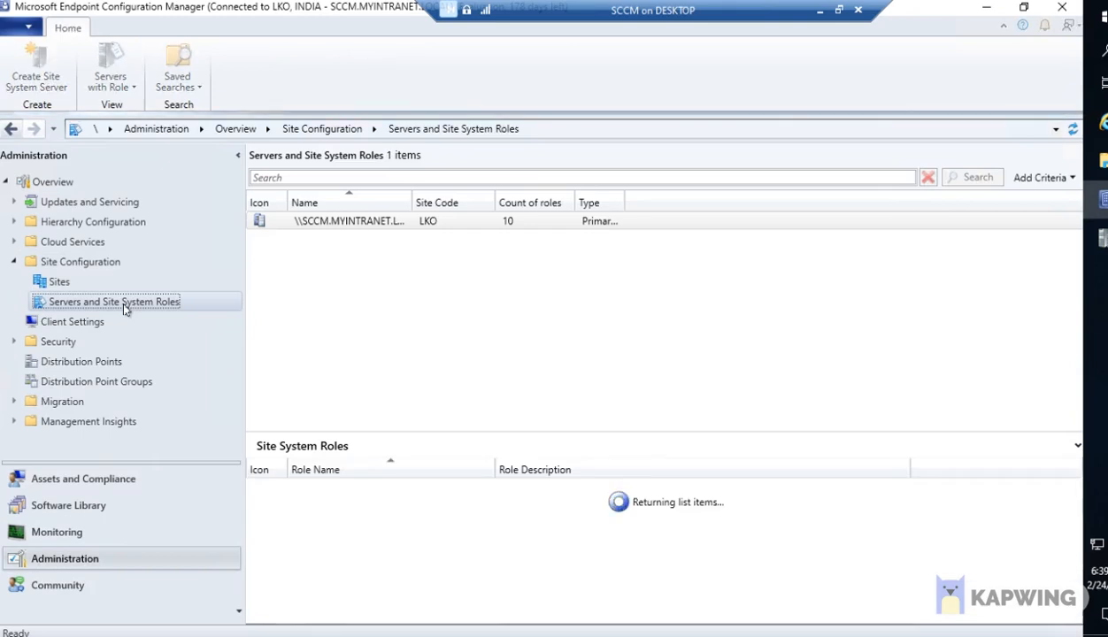
click(348, 220)
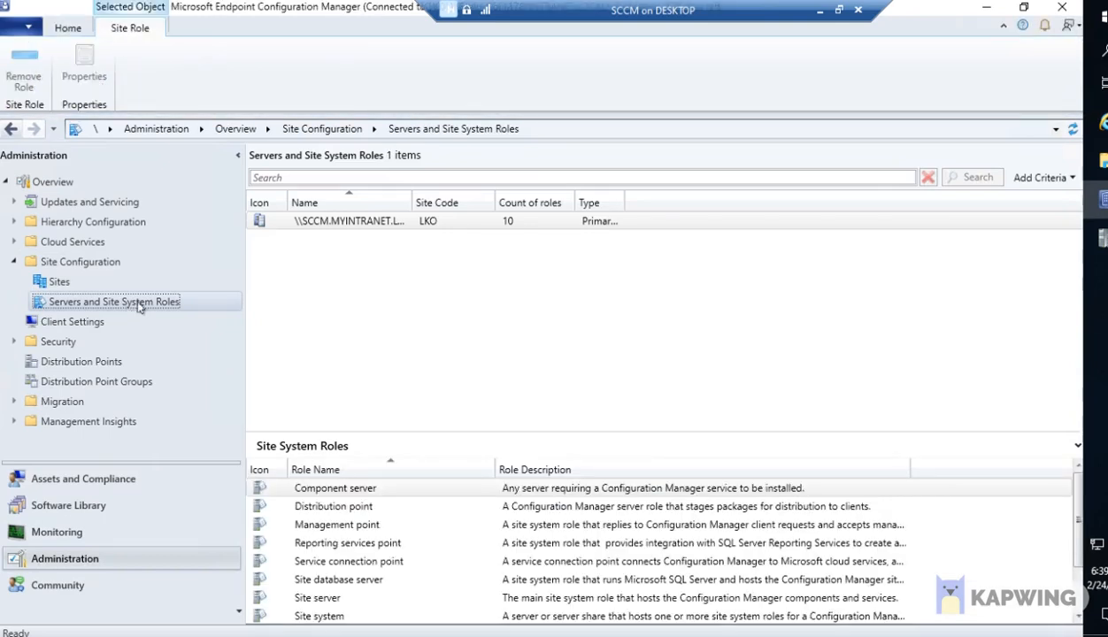
right_click(113, 301)
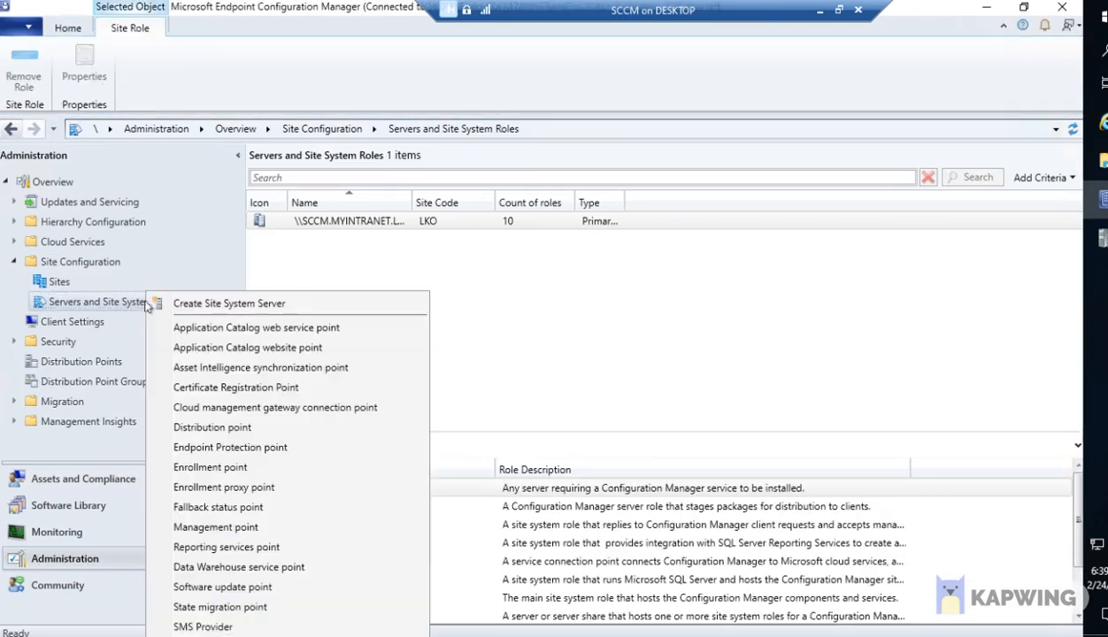
mouse_move(228, 302)
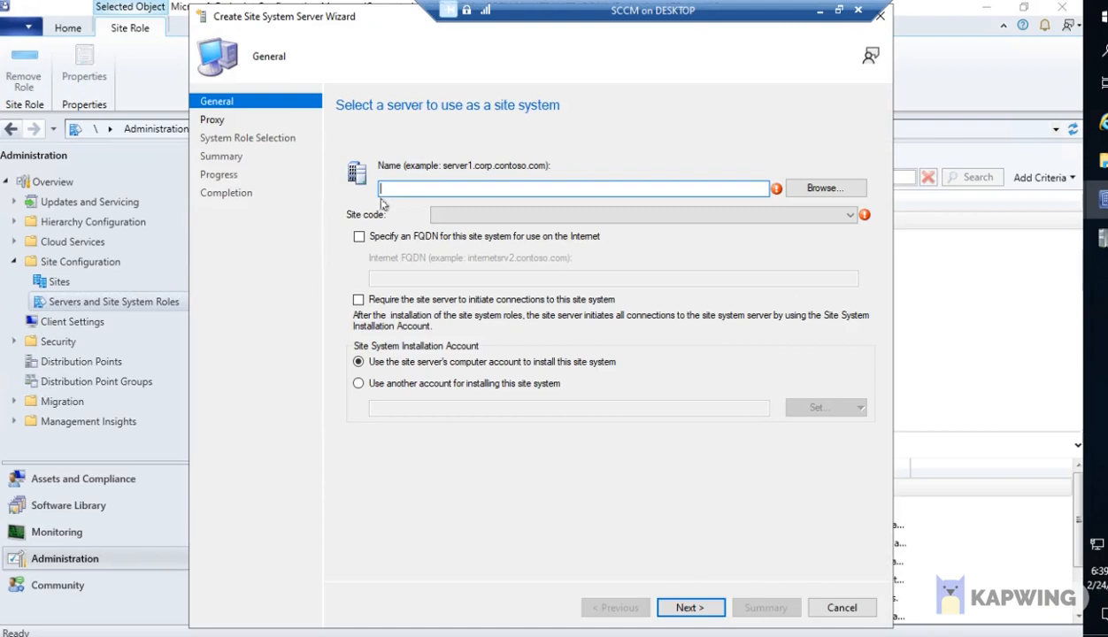
mouse_move(427, 187)
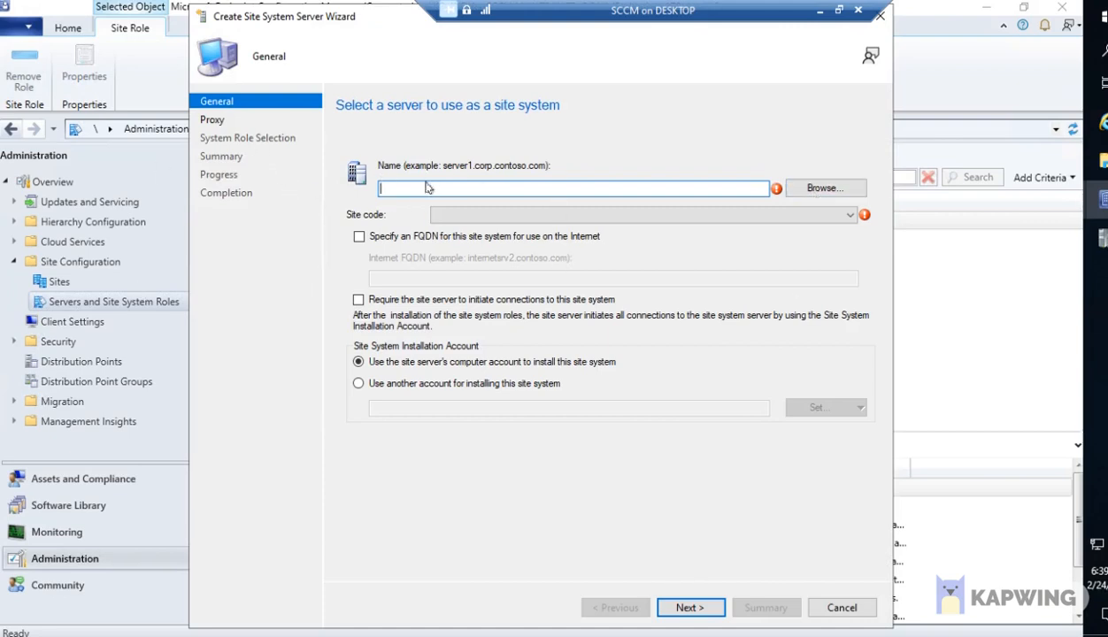
mouse_move(433, 198)
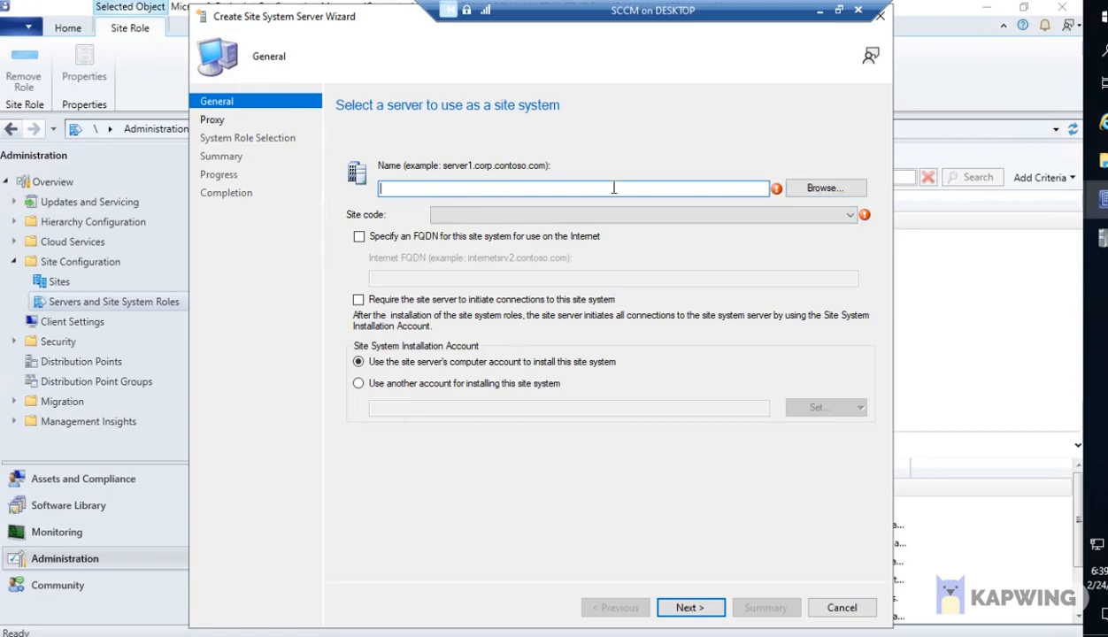
Set VM123456.MYINTRANET.LOCAL with site code LKO - INDIA, using the site server's computer account.
click(825, 187)
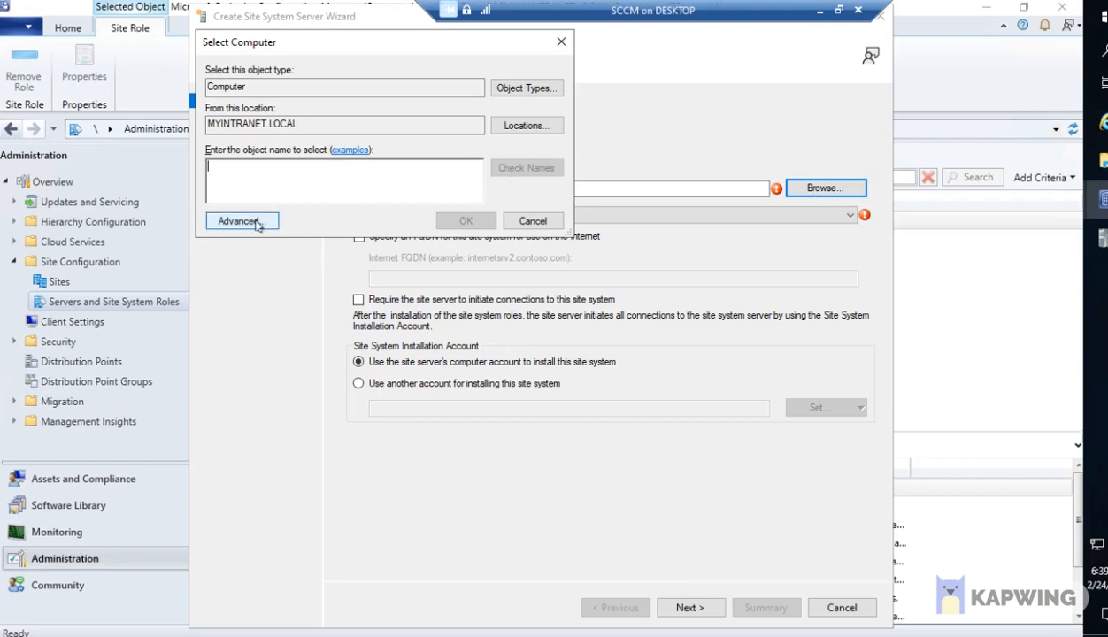
click(237, 221)
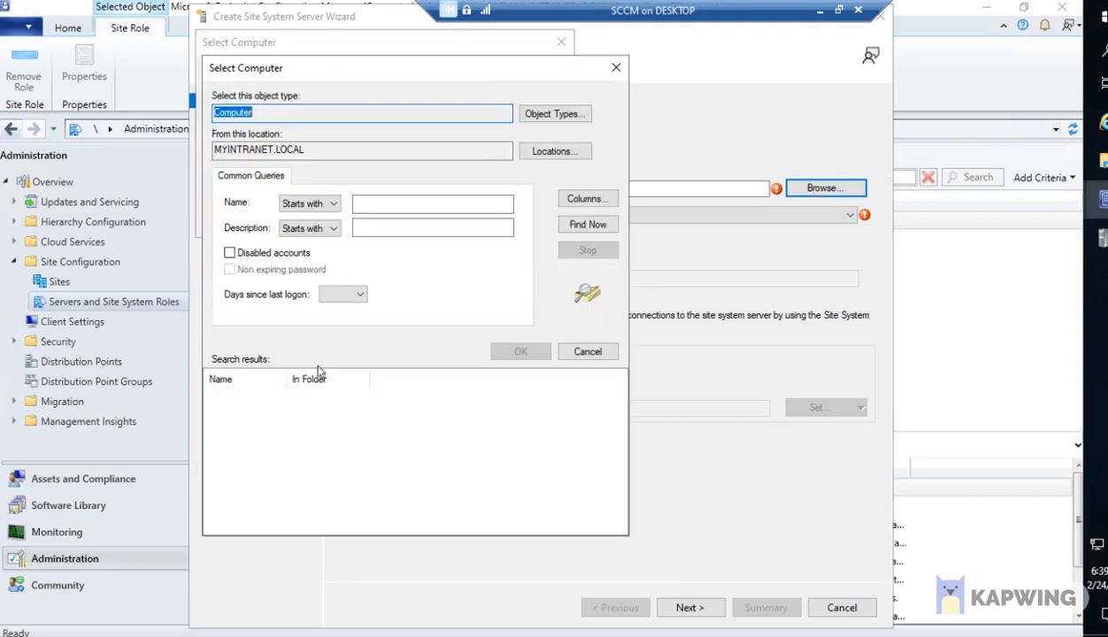
click(587, 223)
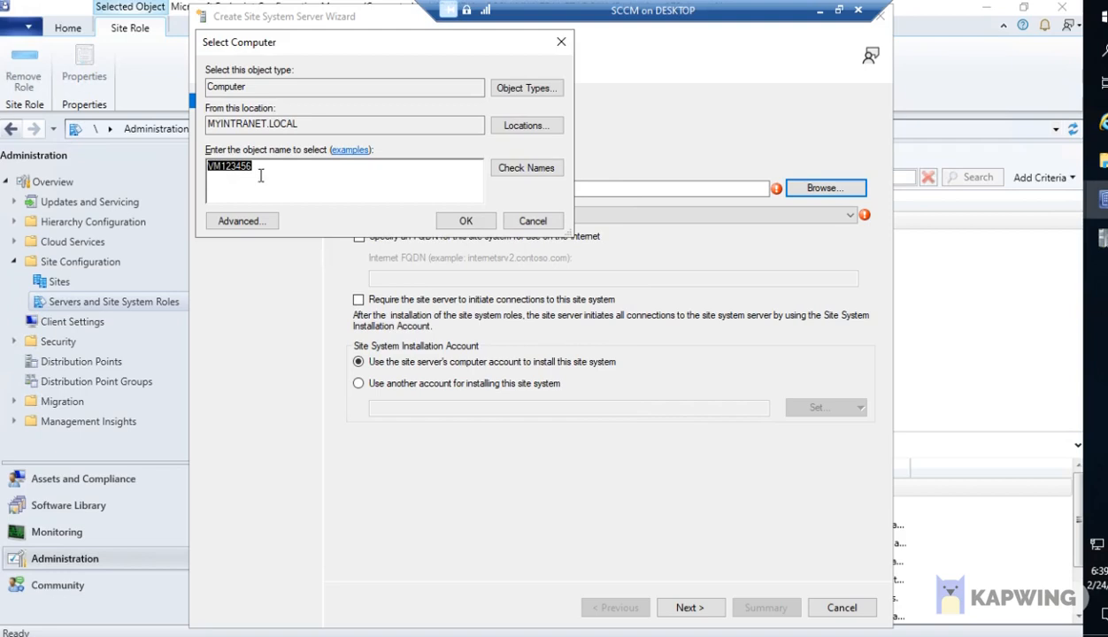
click(465, 220)
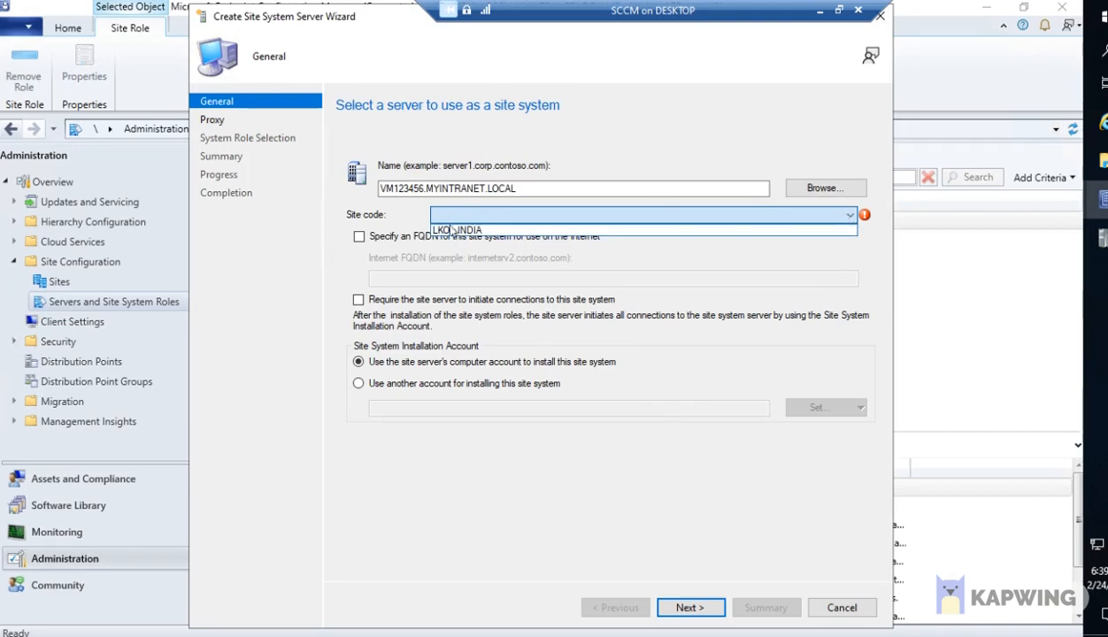
click(454, 230)
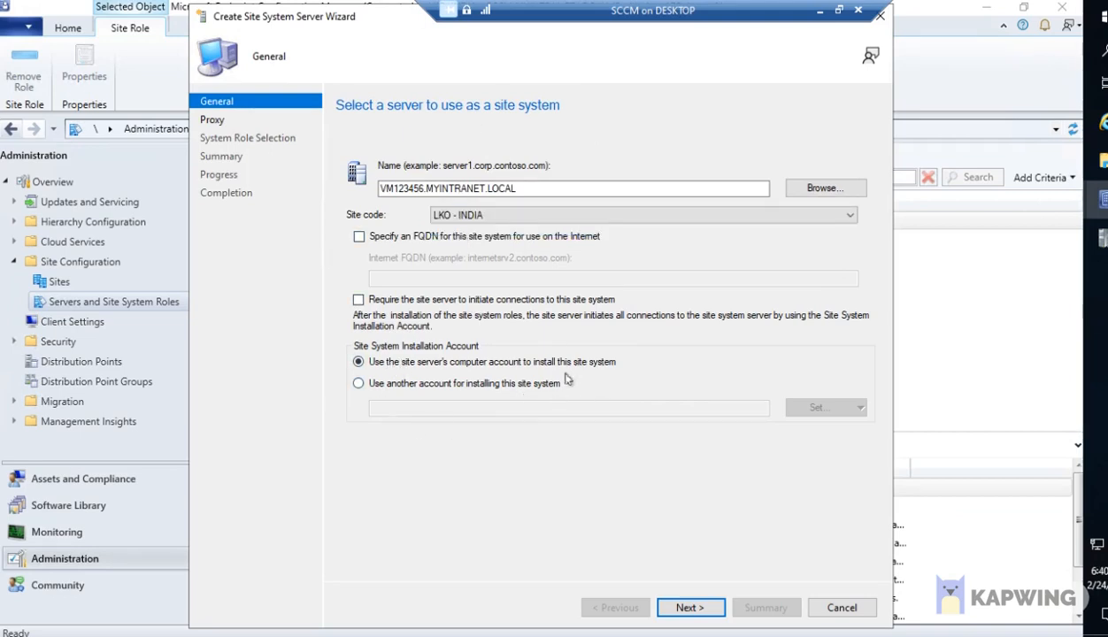
mouse_move(334, 369)
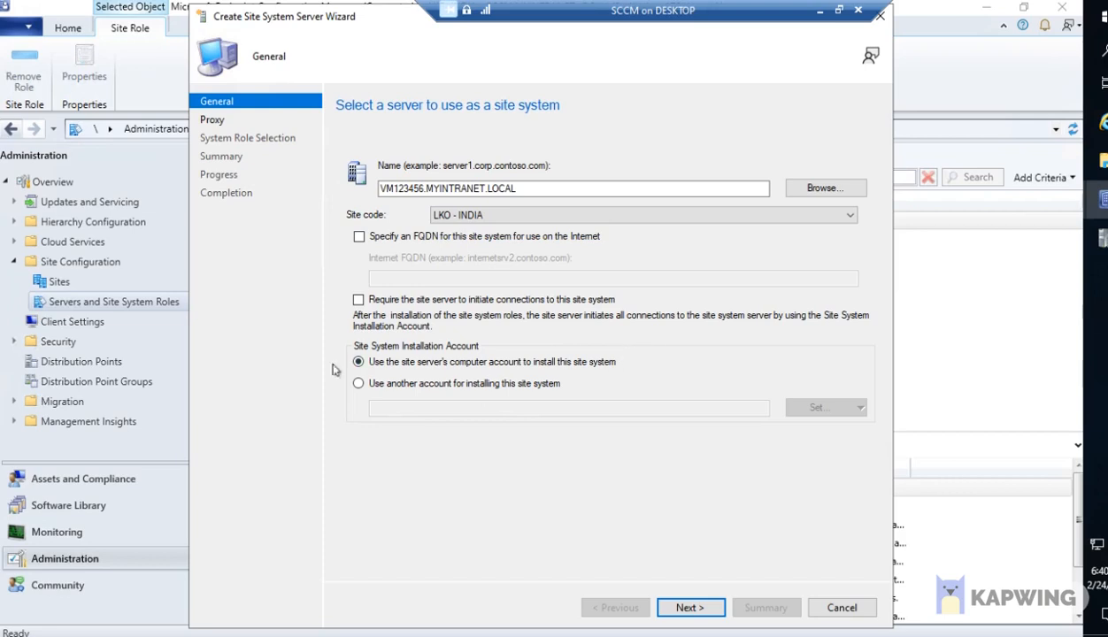
click(359, 361)
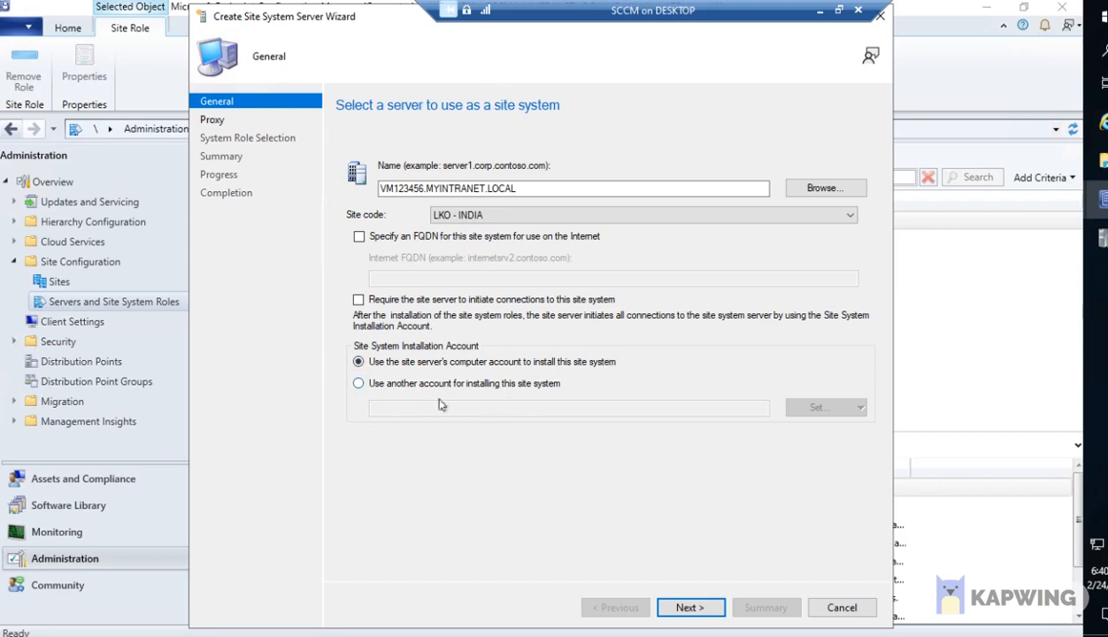
click(358, 383)
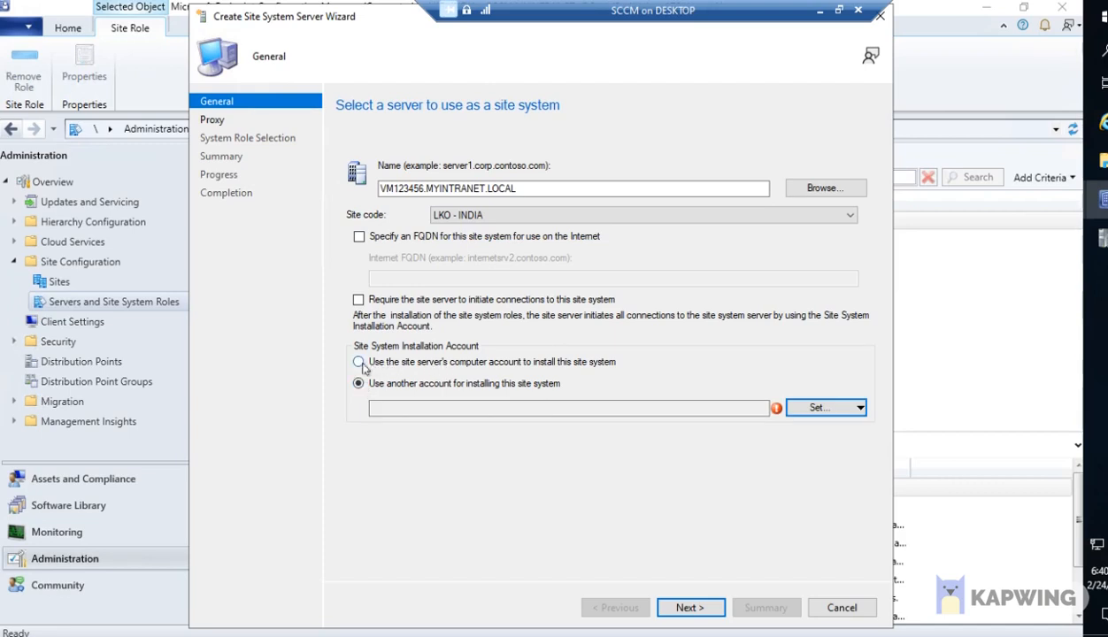
click(359, 362)
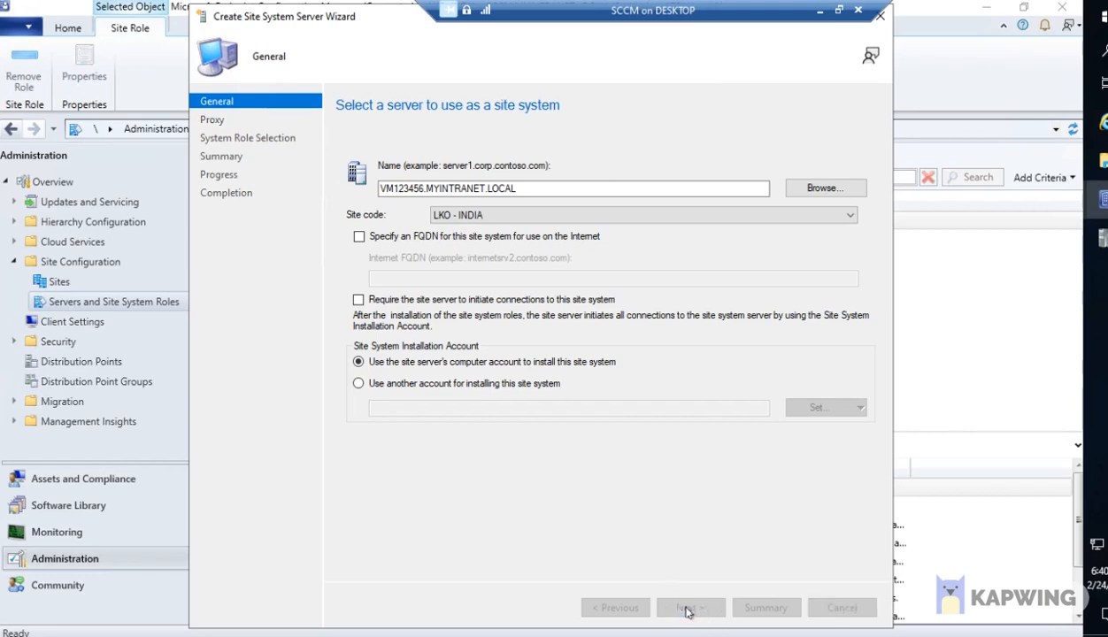
click(690, 607)
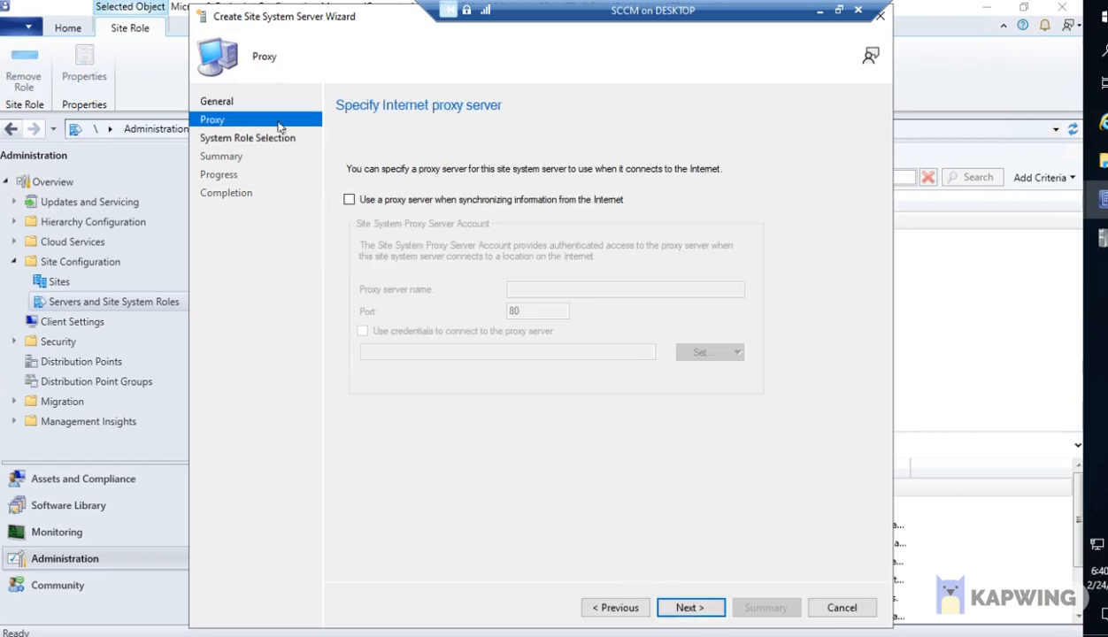
mouse_move(594, 145)
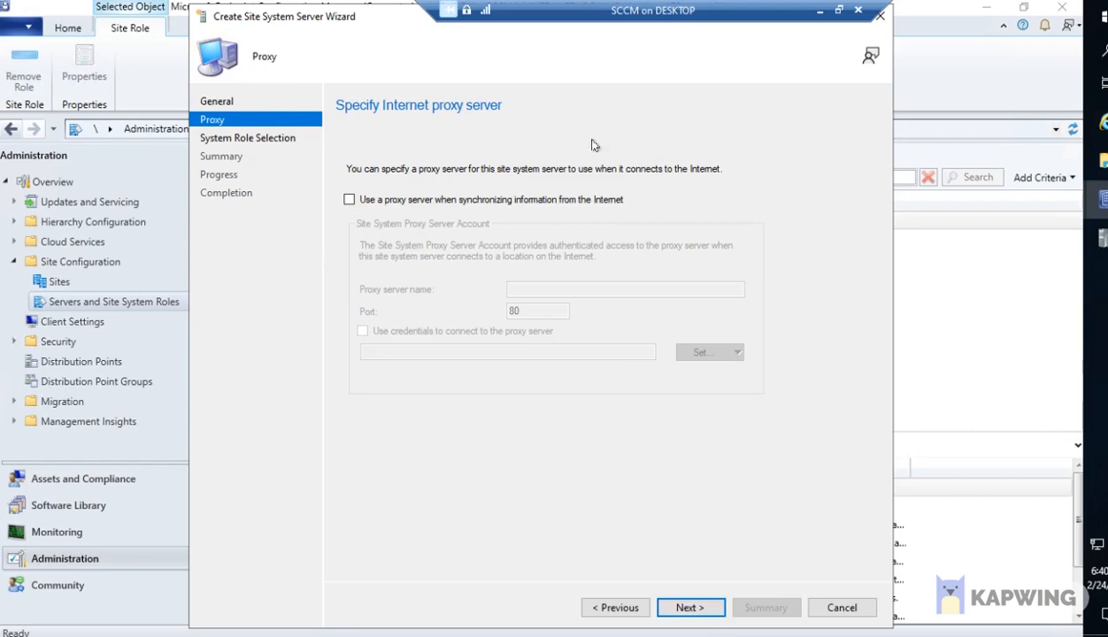
mouse_move(675, 158)
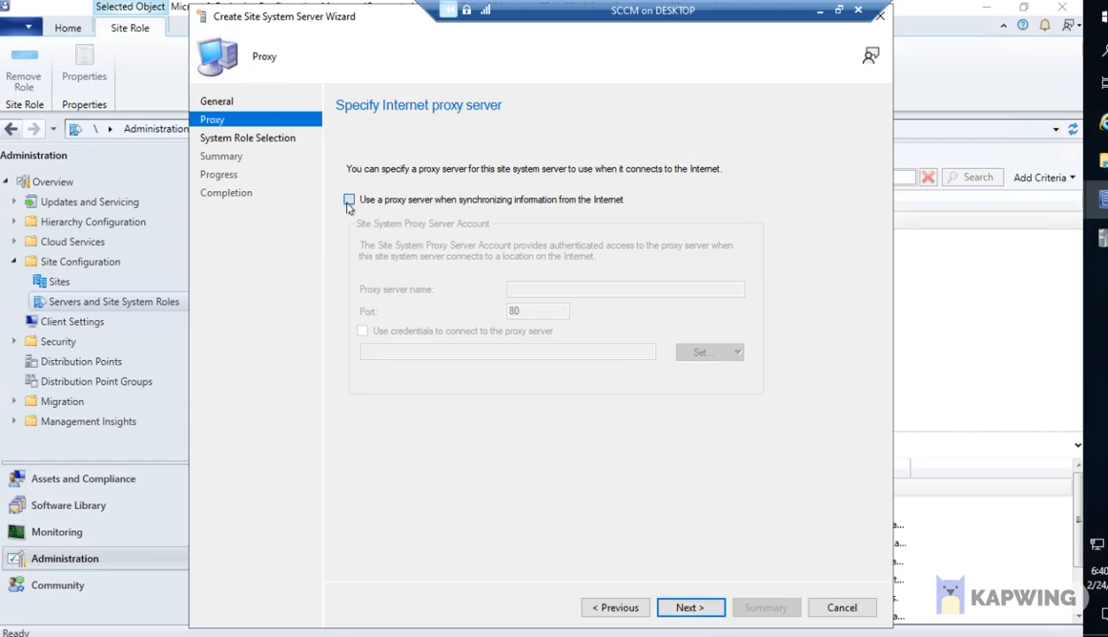
Leave 'Use a proxy server' unchecked and continue without any proxy.
click(349, 199)
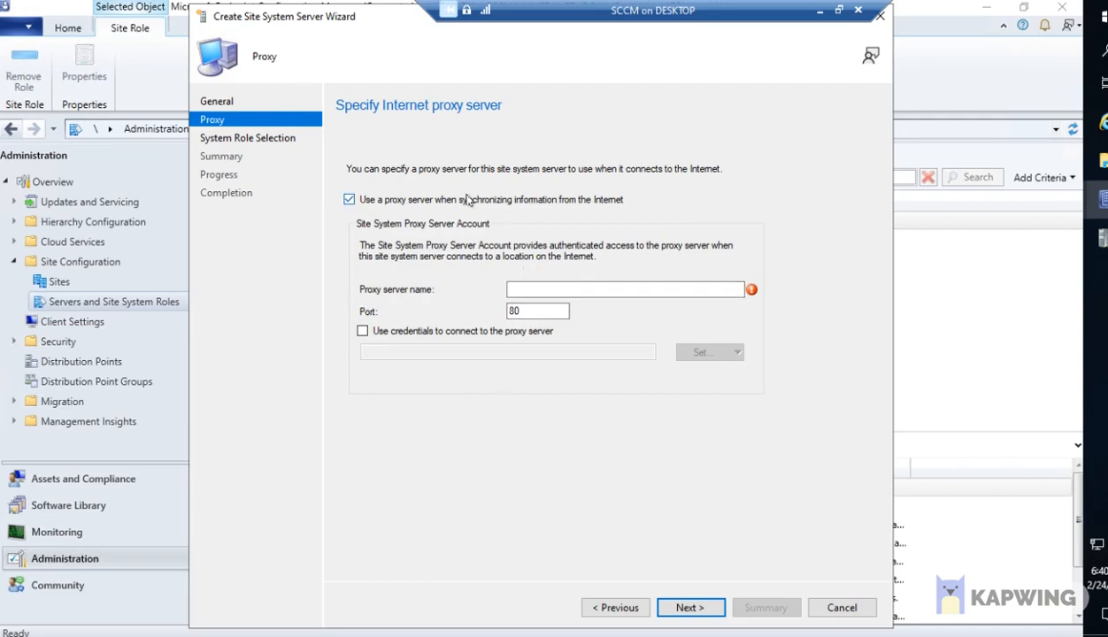
click(349, 199)
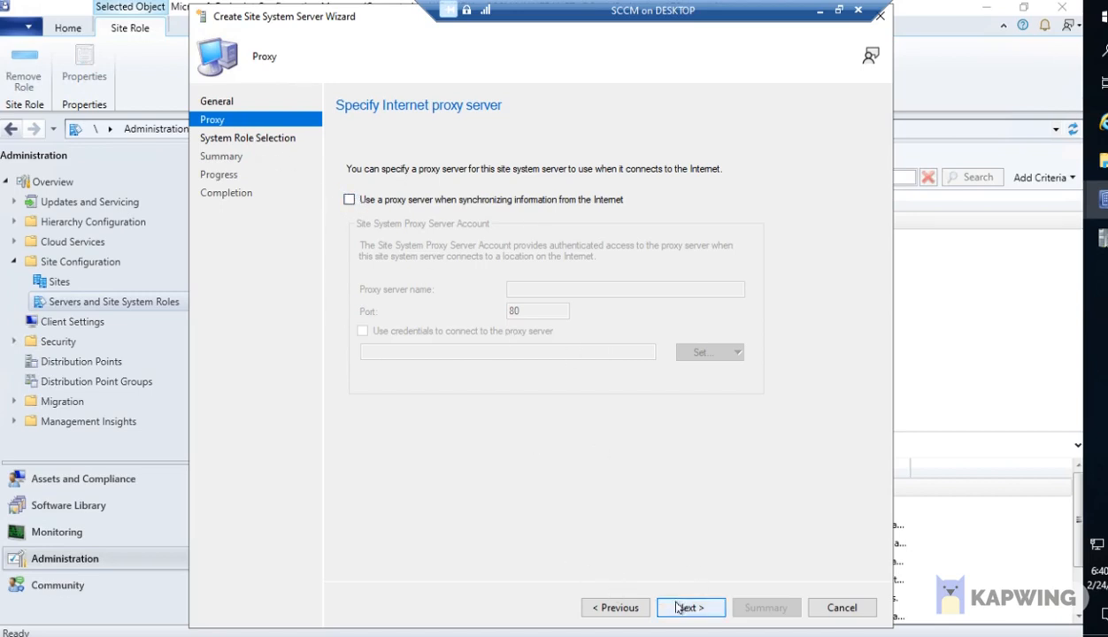
click(690, 607)
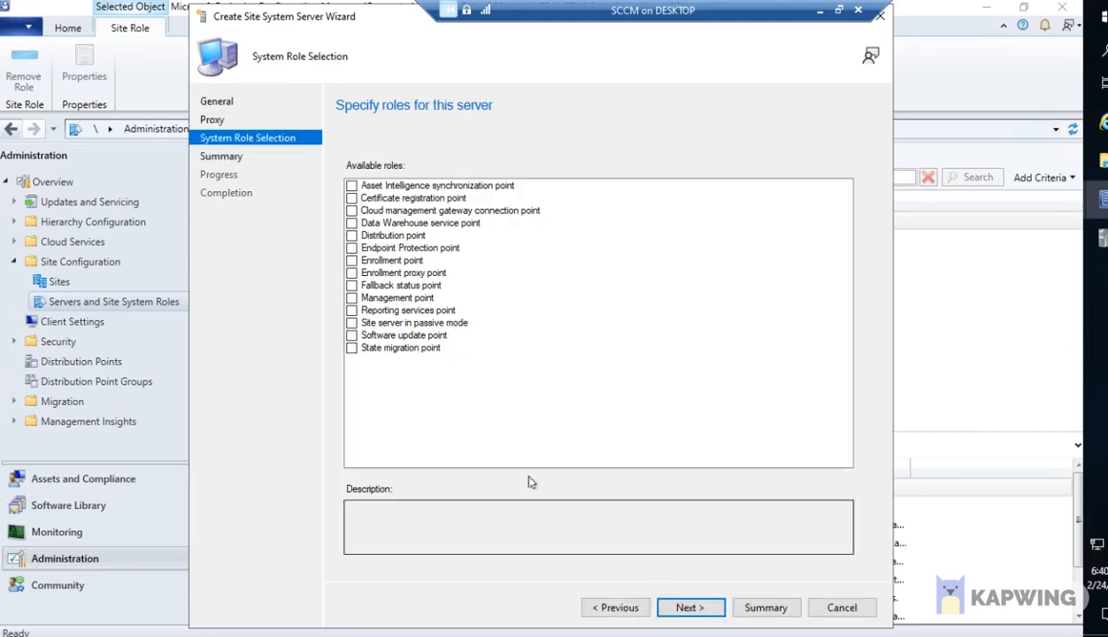
mouse_move(449, 198)
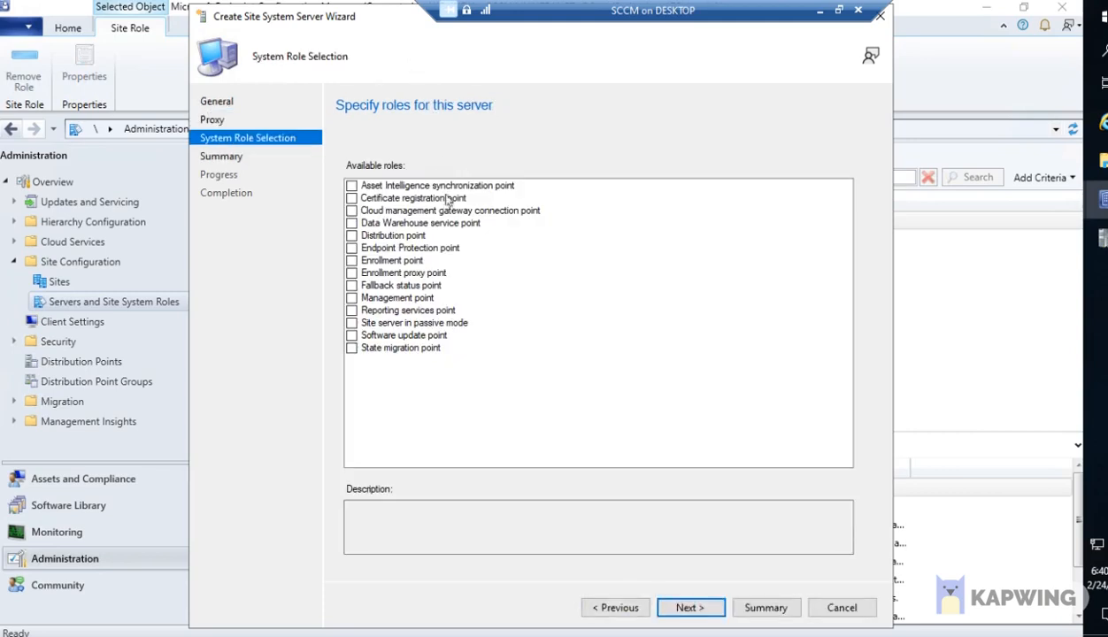
mouse_move(383, 60)
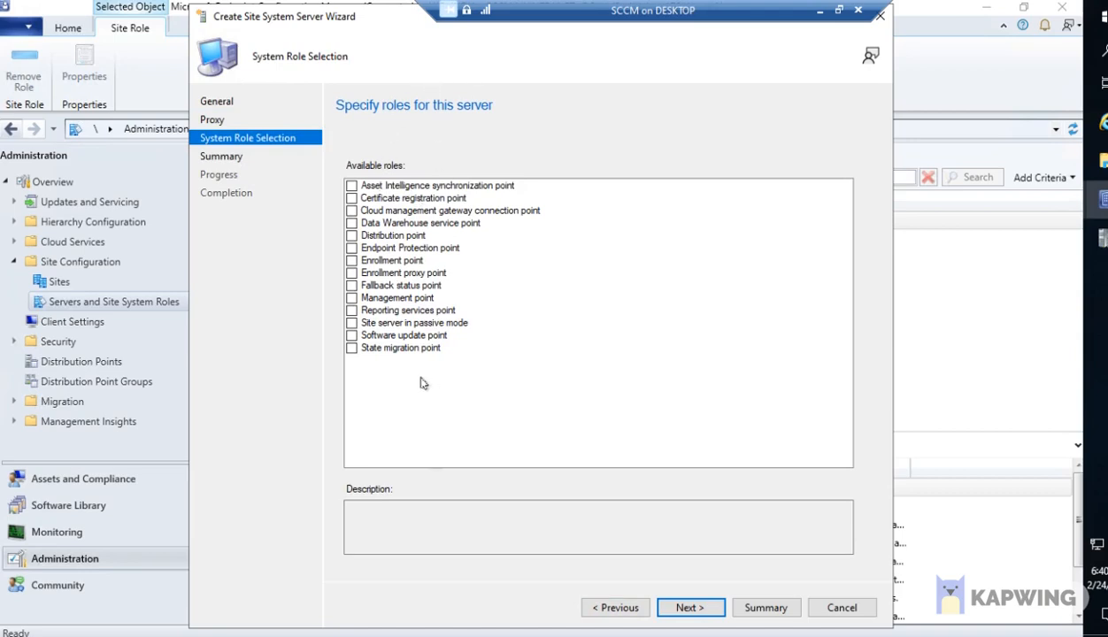
mouse_move(447, 166)
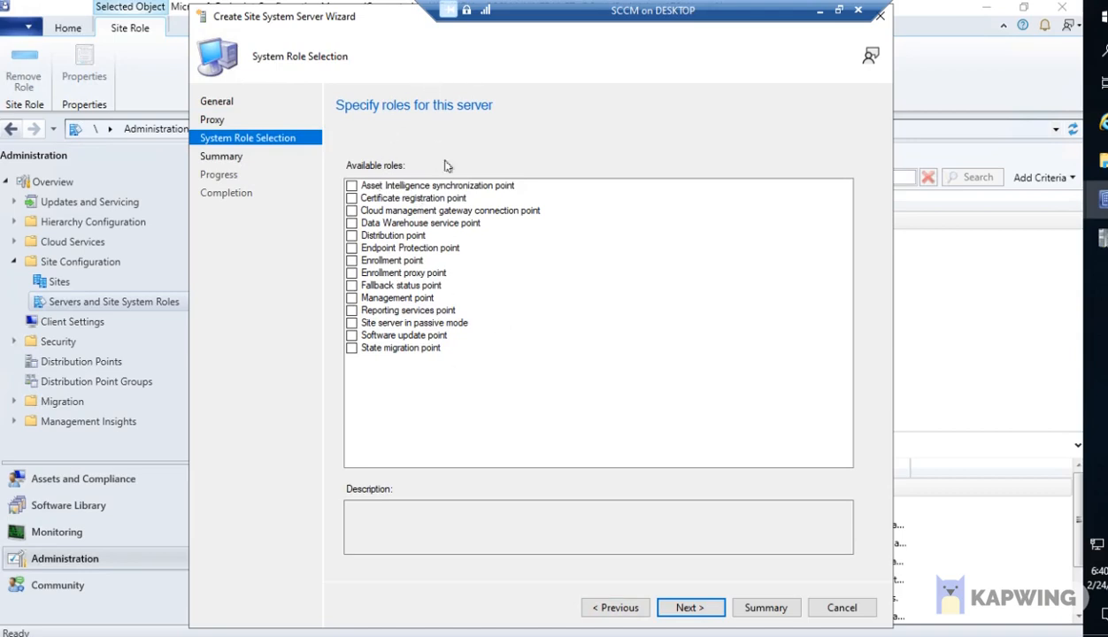
mouse_move(443, 321)
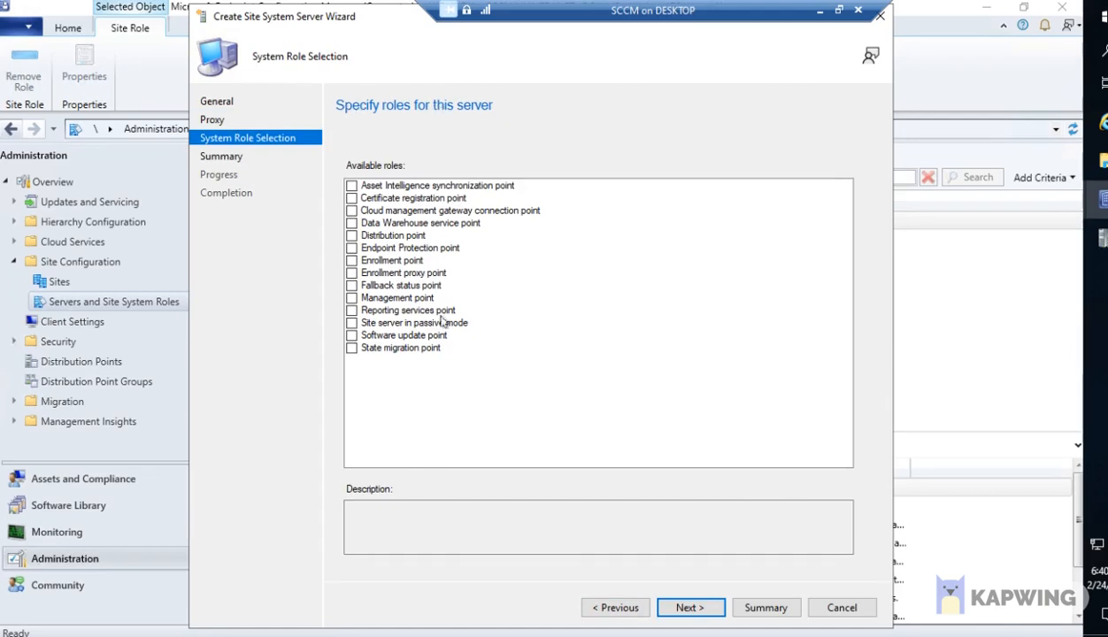
mouse_move(484, 310)
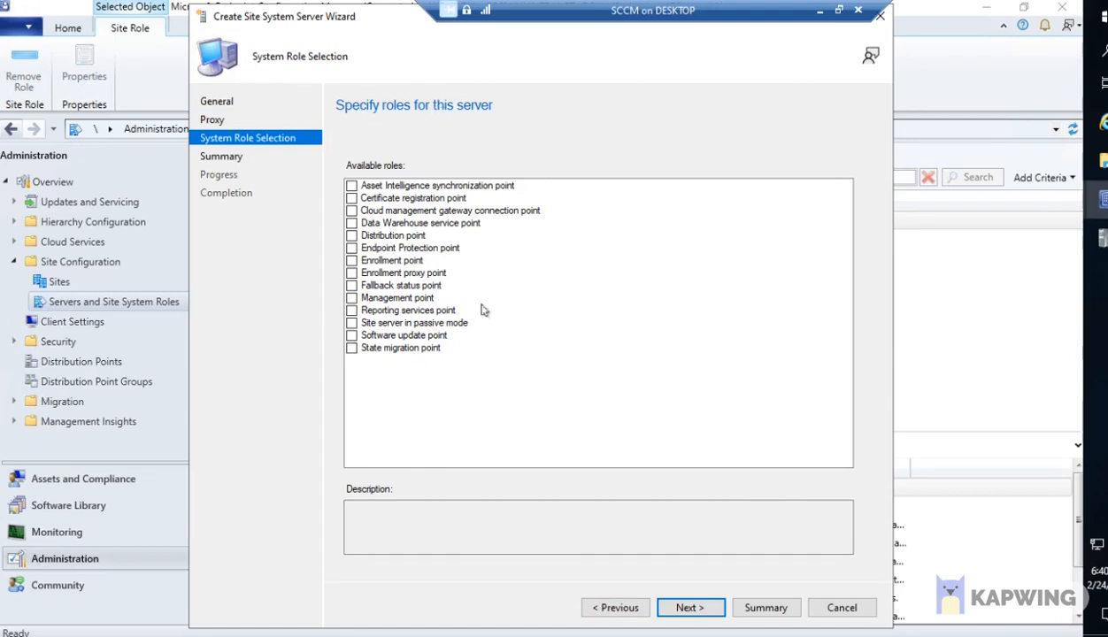
mouse_move(455, 326)
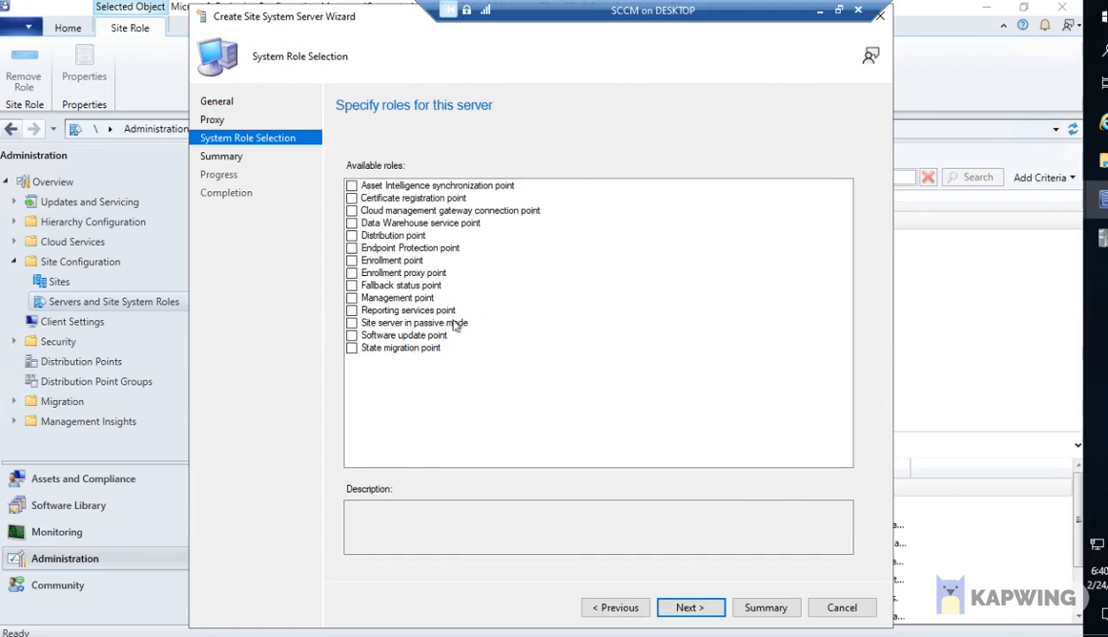
Check the Distribution point role and advance to its settings page.
click(352, 235)
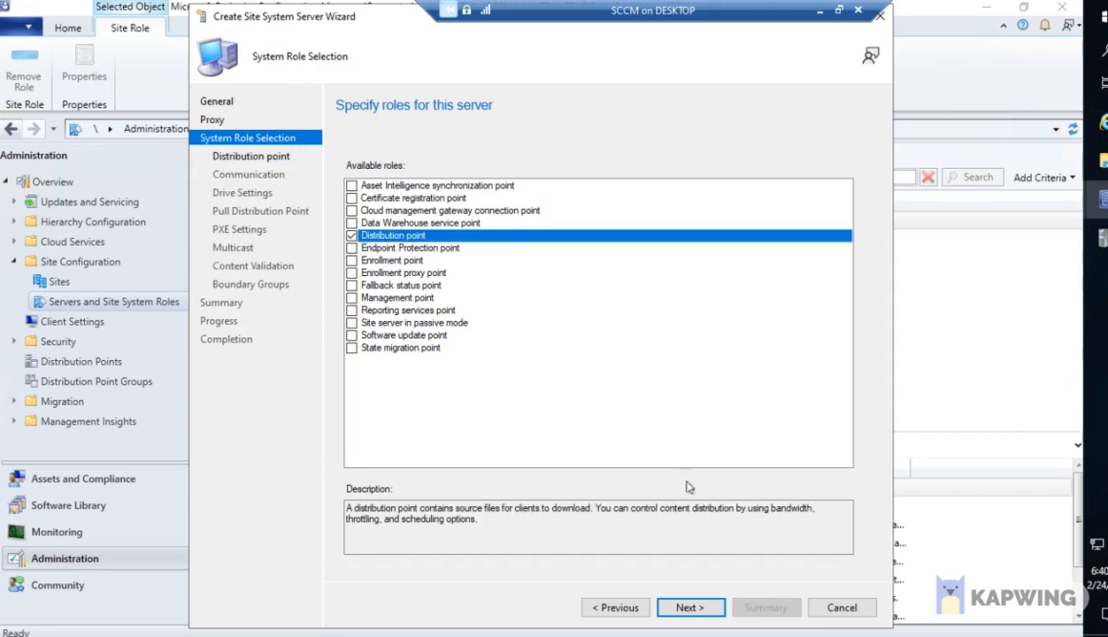
click(690, 607)
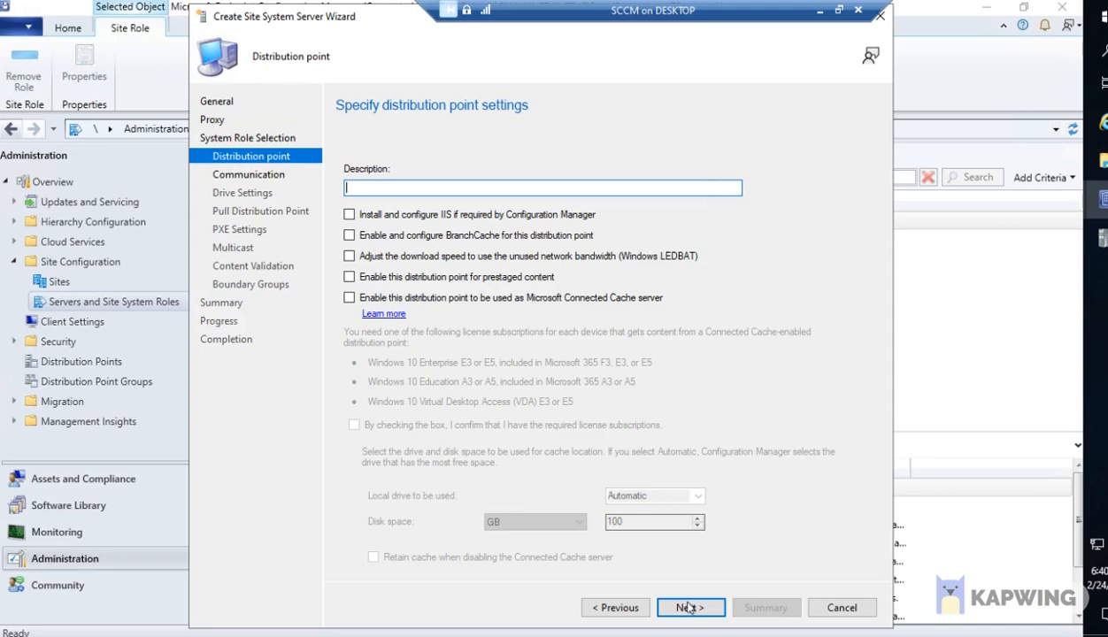
mouse_move(316, 200)
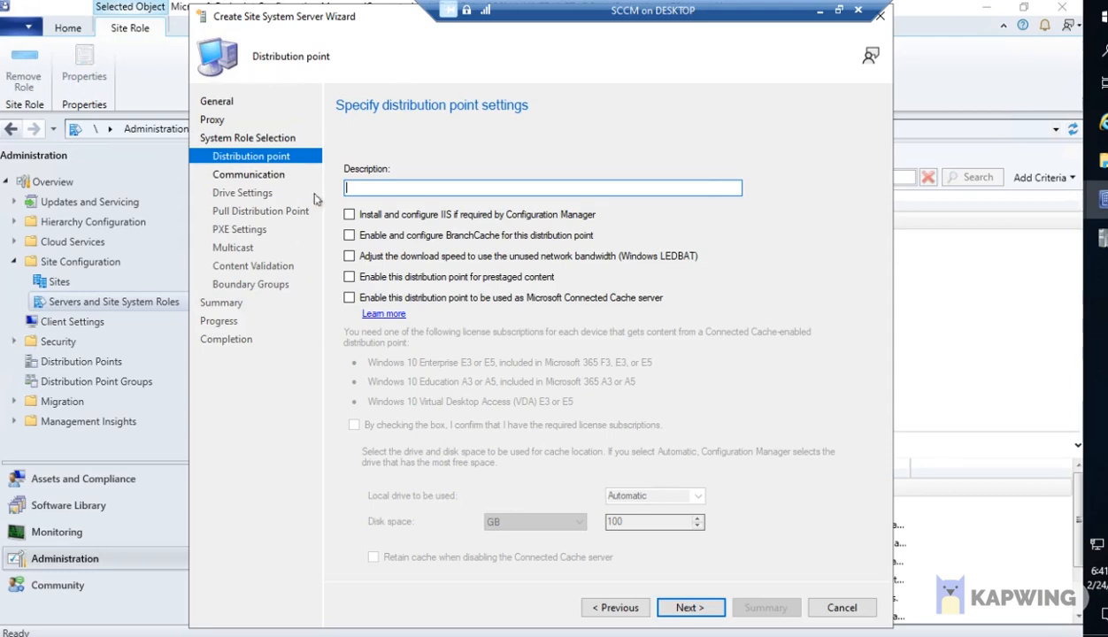
mouse_move(238, 86)
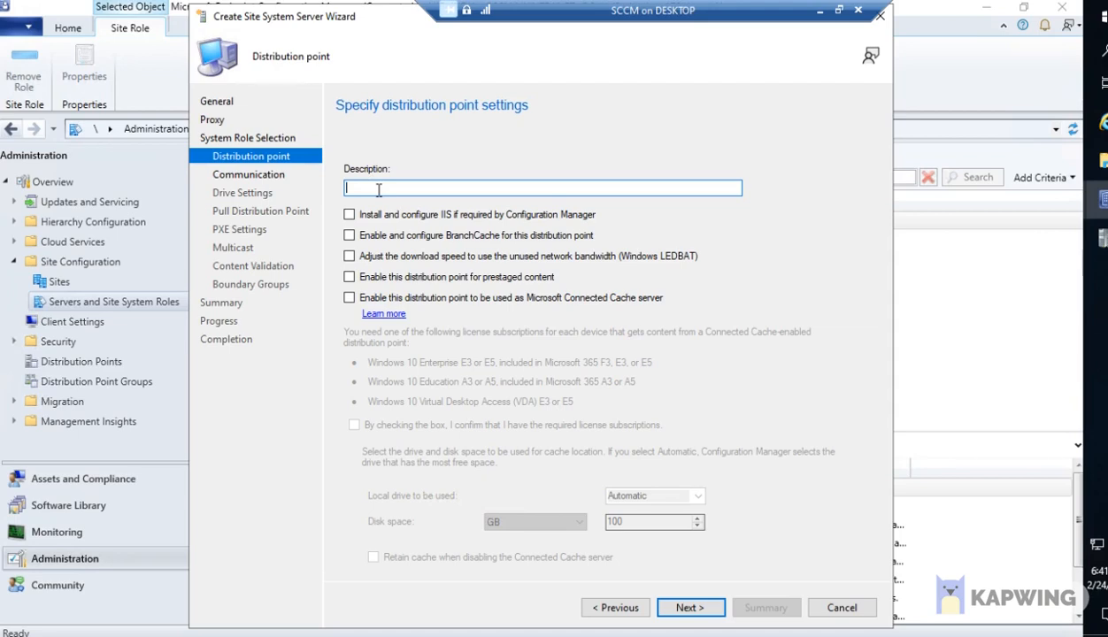
Describe the distribution point as 'Remote DP' with IIS installed if required, then proceed.
text(Remote DP)
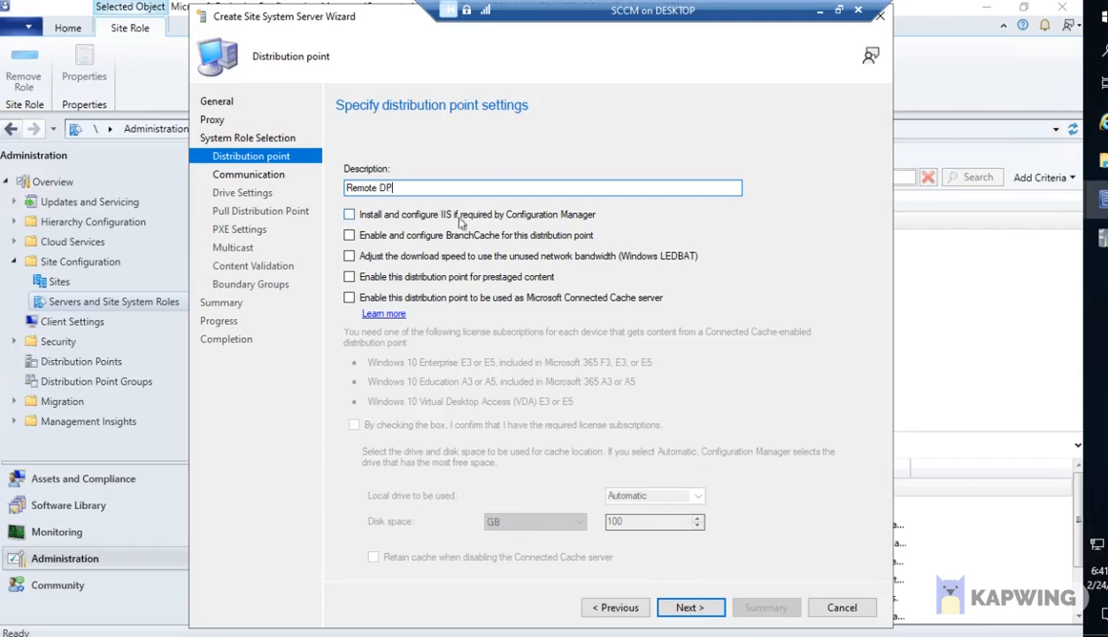
click(349, 214)
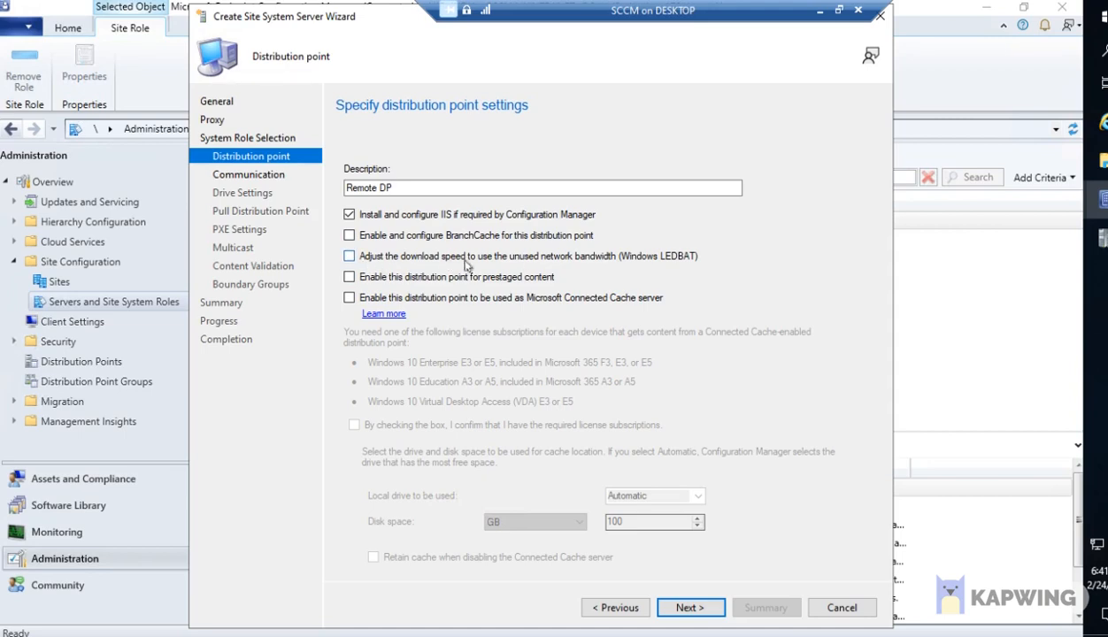
mouse_move(551, 267)
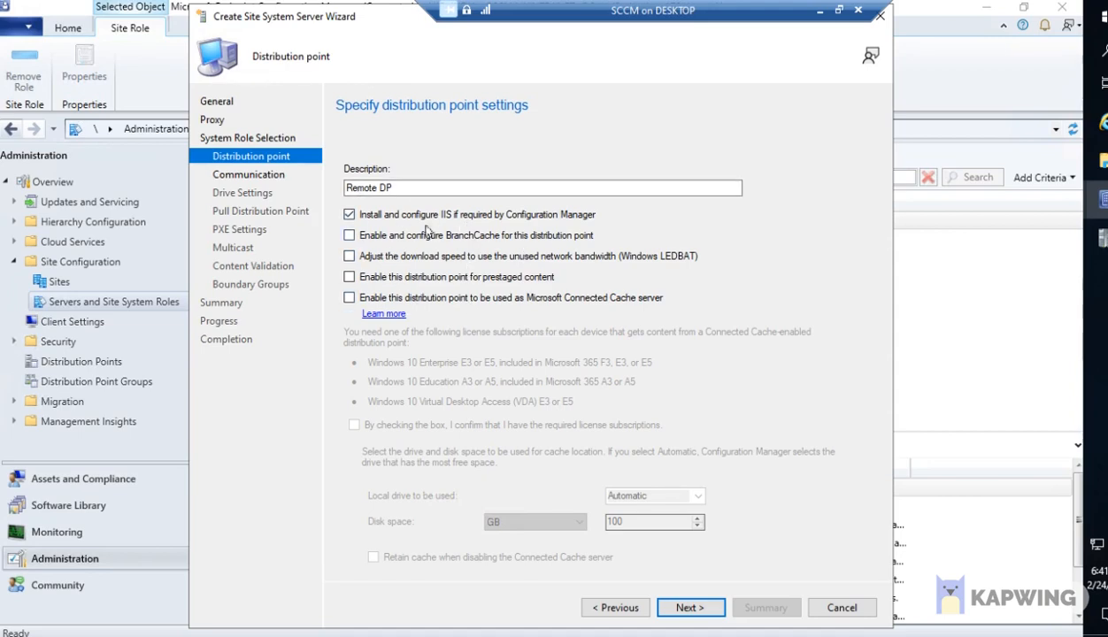
mouse_move(557, 236)
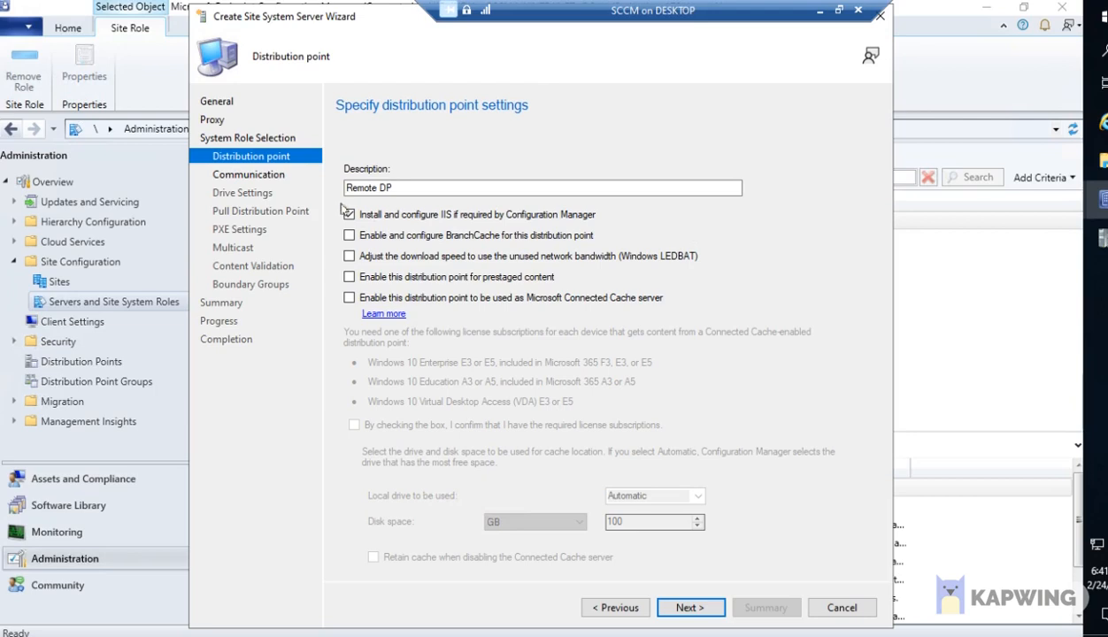
click(348, 214)
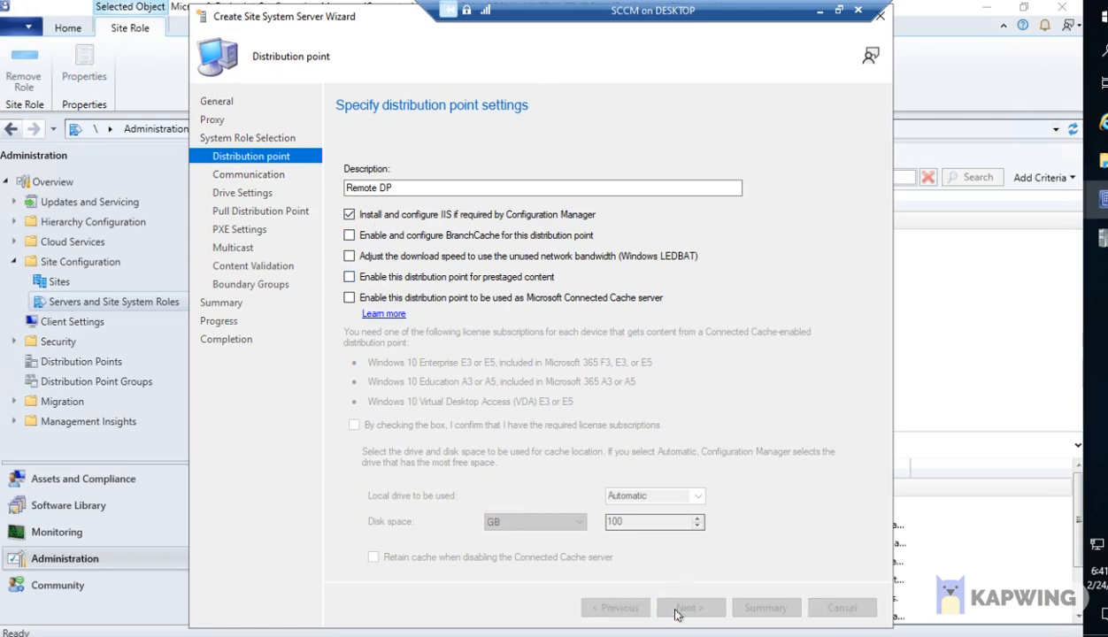
click(691, 607)
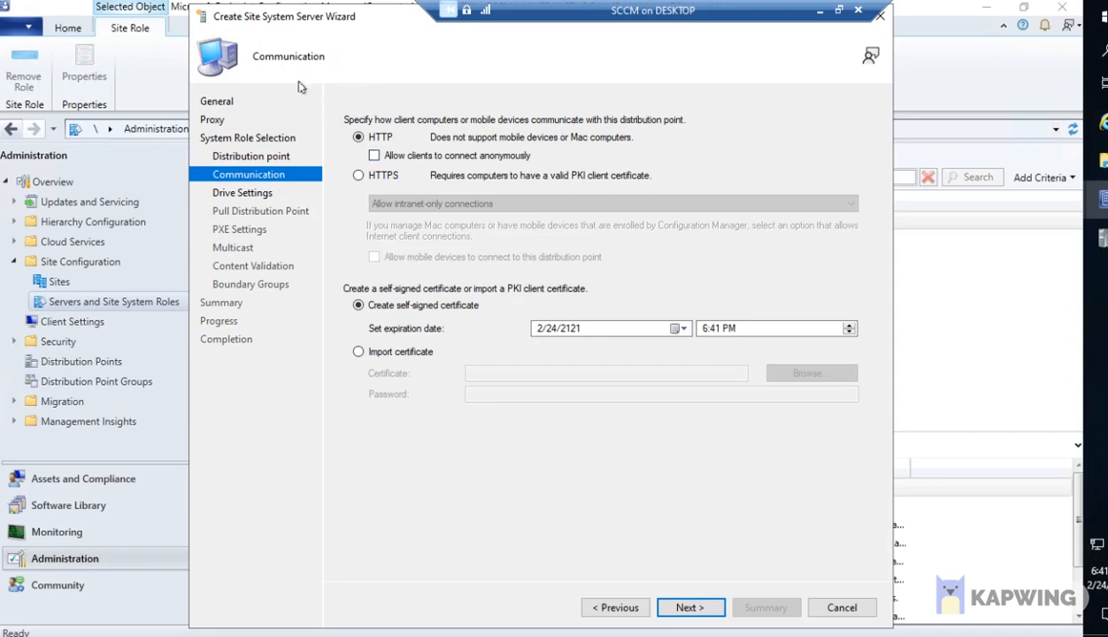
mouse_move(697, 173)
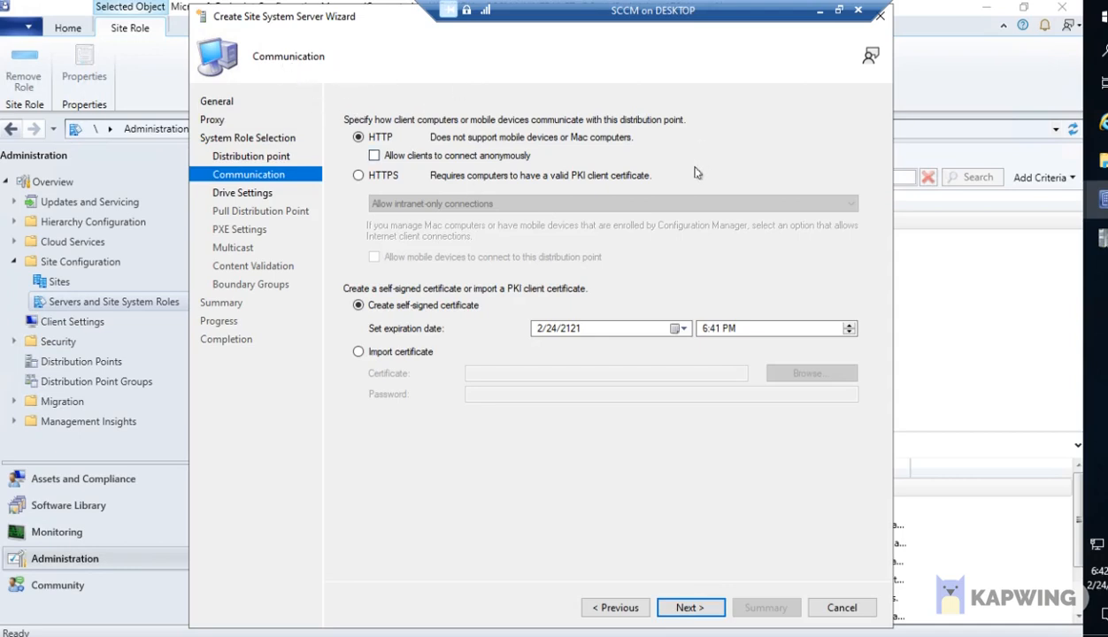
mouse_move(737, 148)
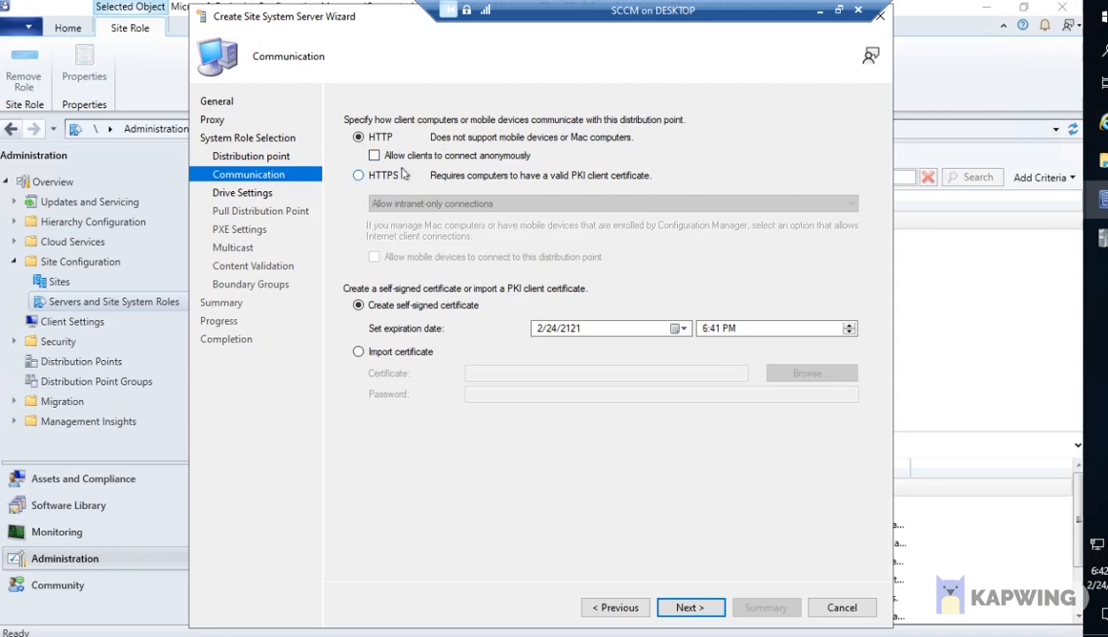
Keep client communication on HTTP and allow clients to connect anonymously.
click(358, 137)
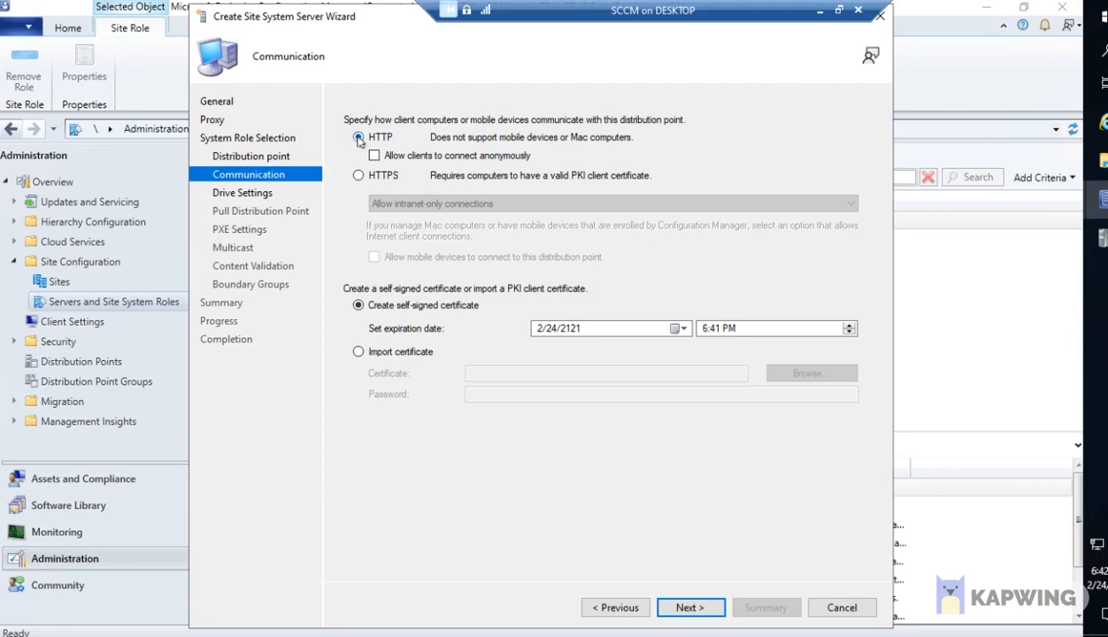
click(358, 137)
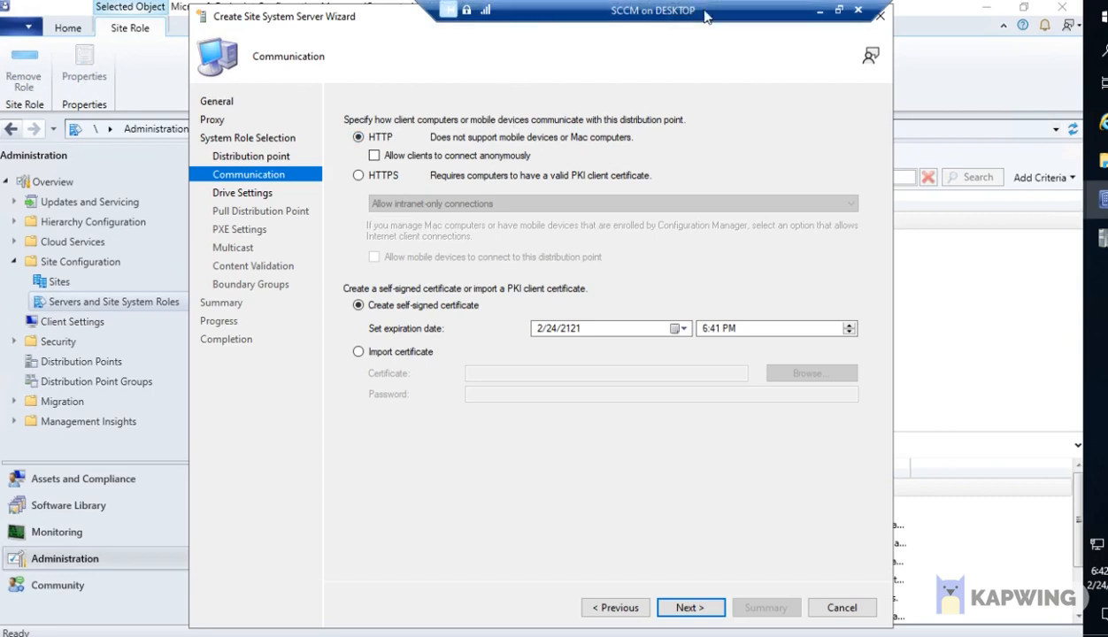
mouse_move(321, 119)
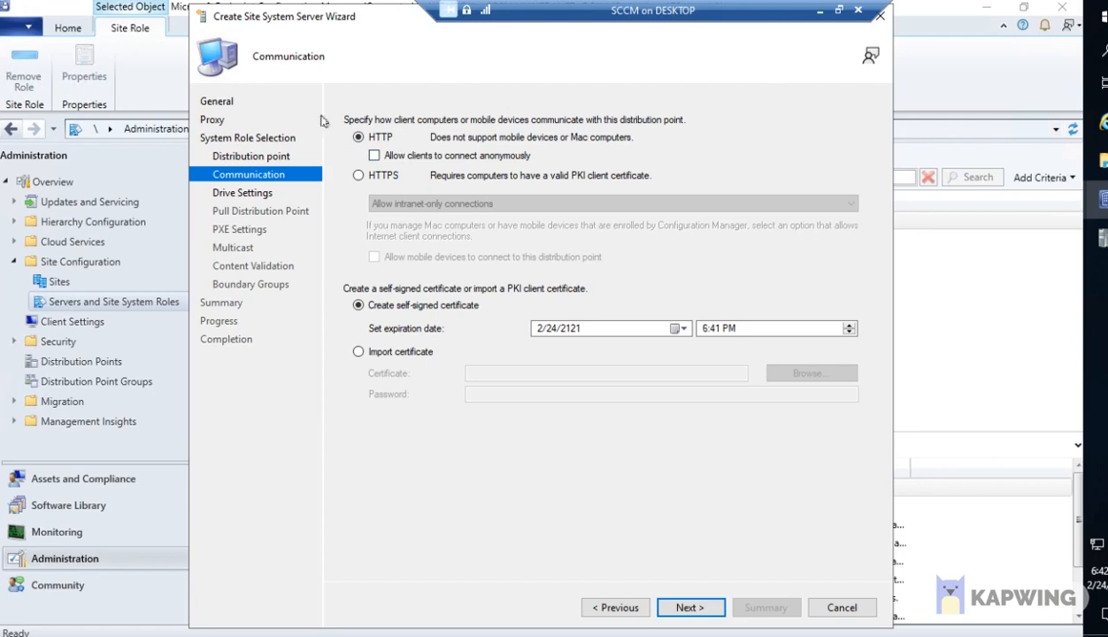
click(373, 154)
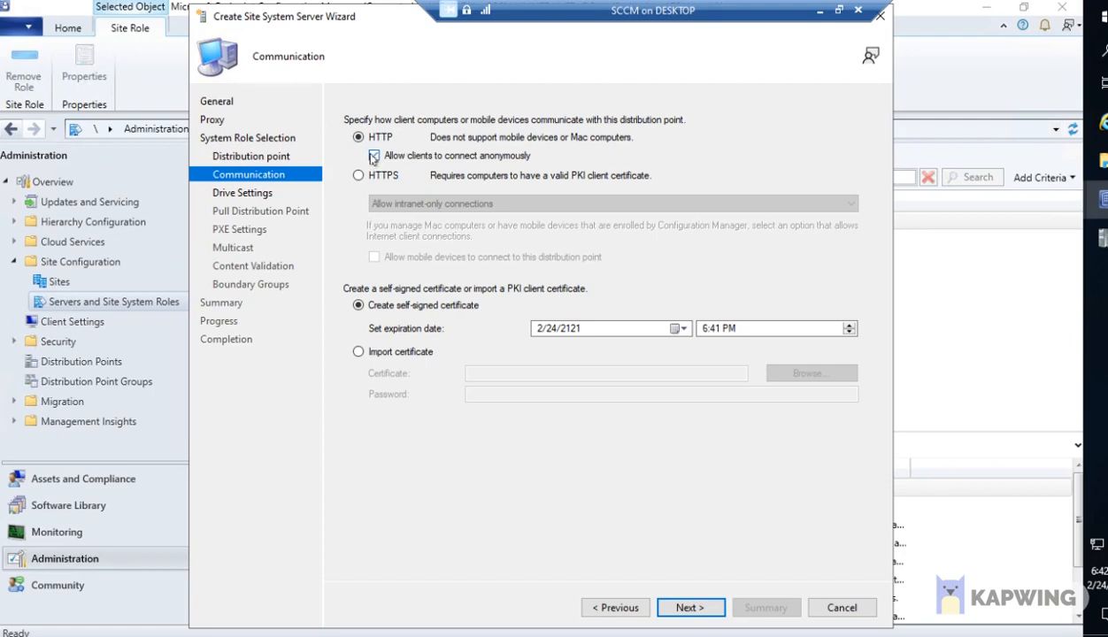
click(374, 155)
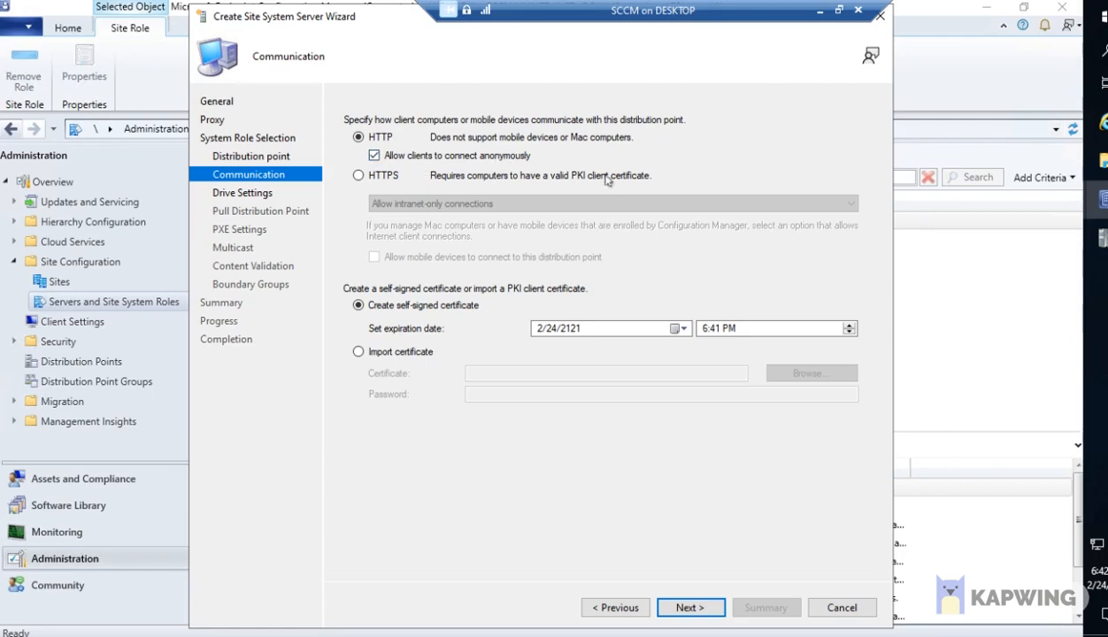
mouse_move(544, 168)
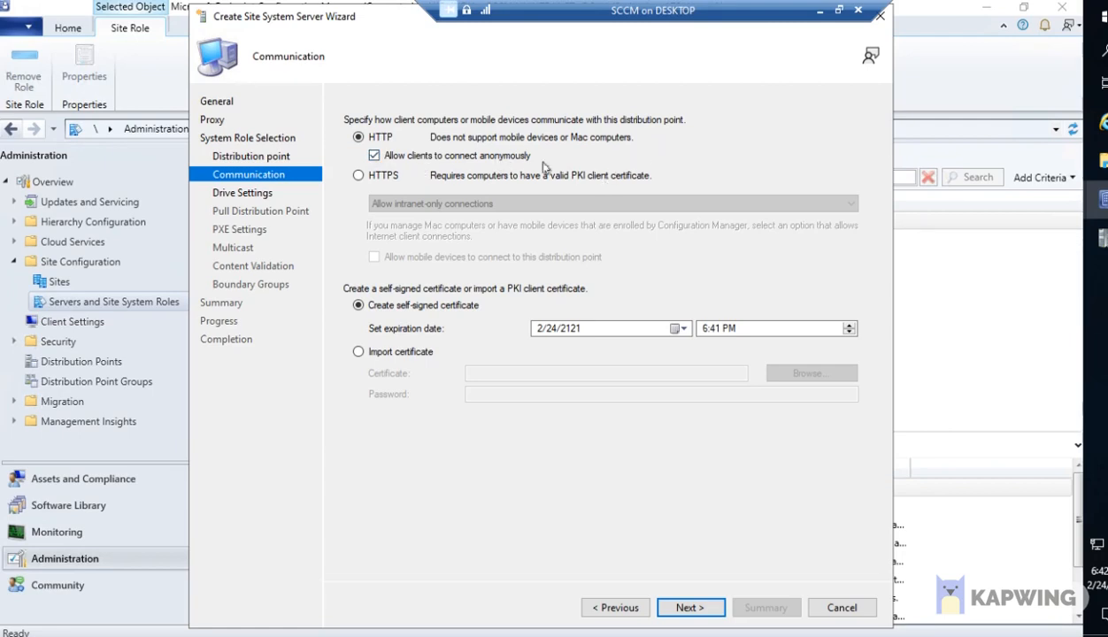
mouse_move(733, 117)
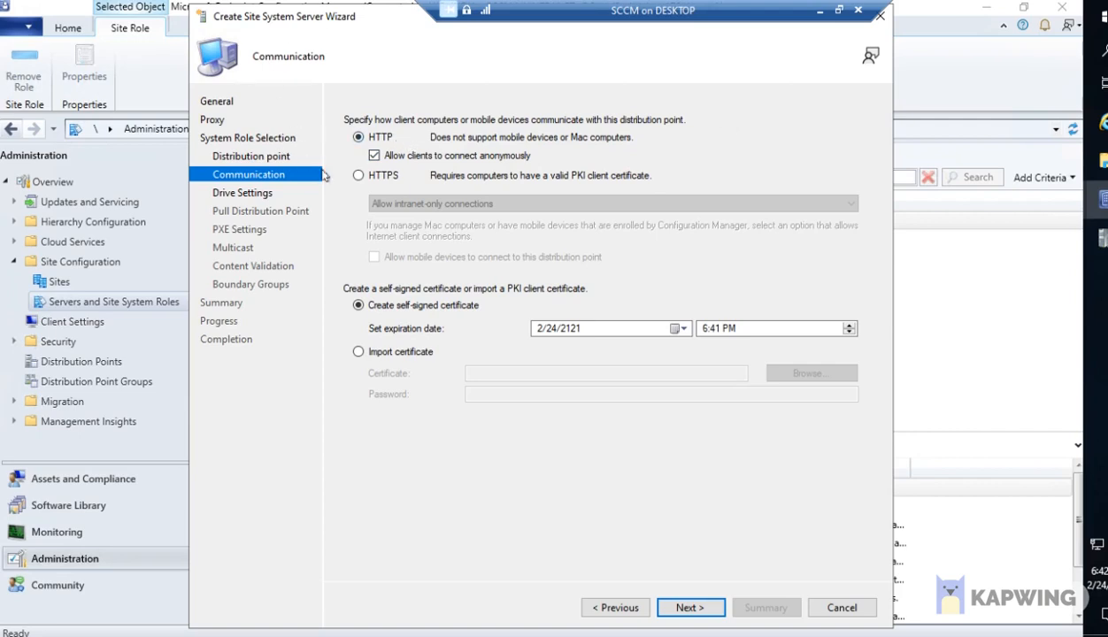
mouse_move(353, 177)
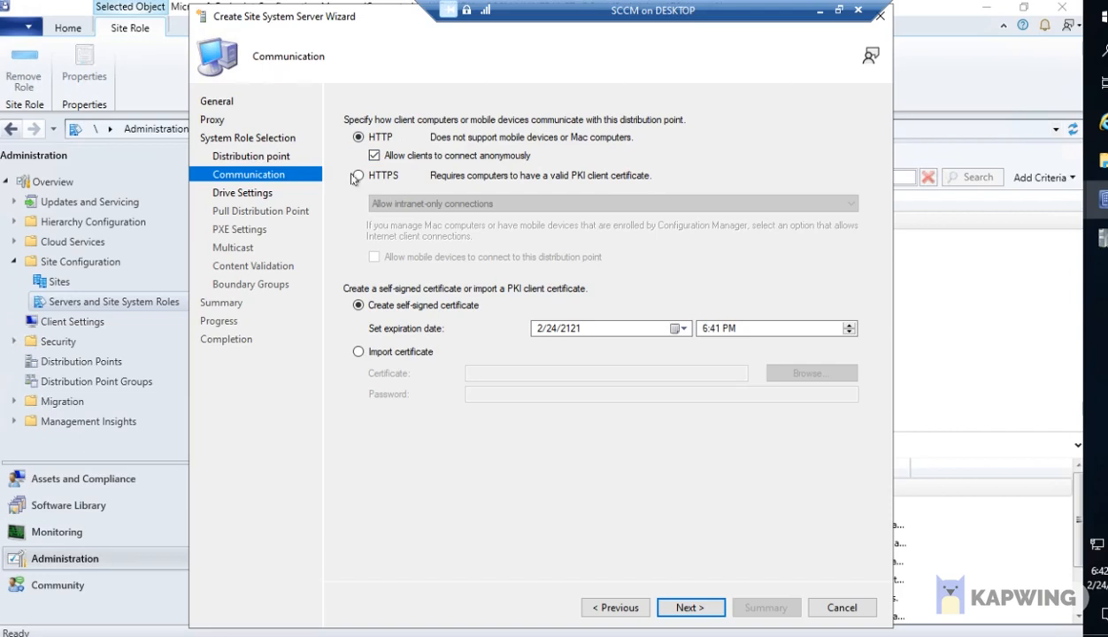
mouse_move(373, 194)
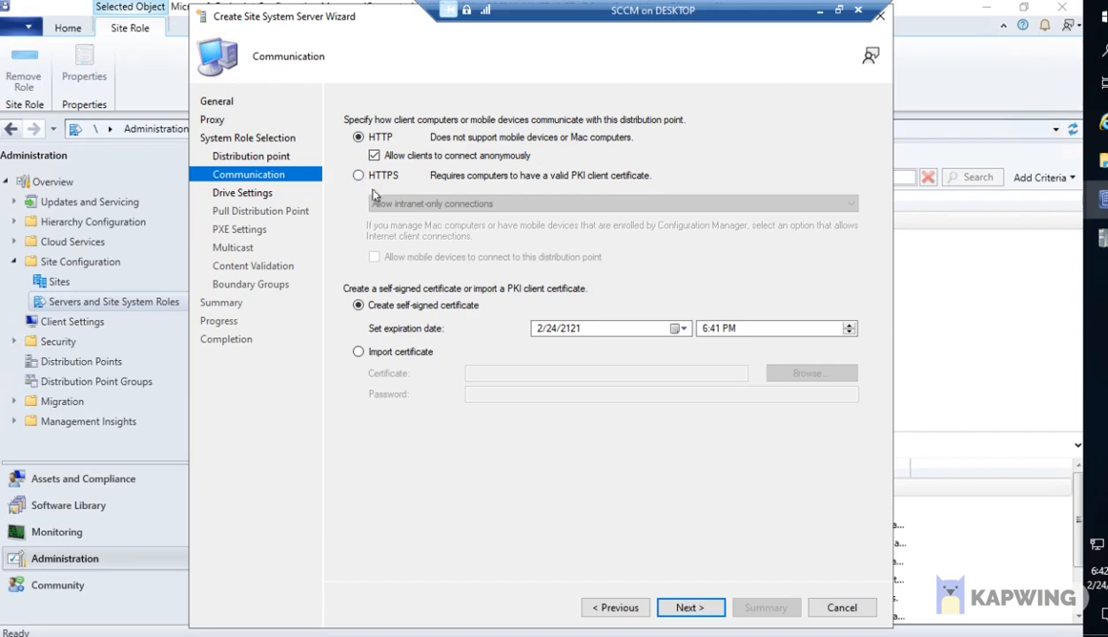
mouse_move(699, 174)
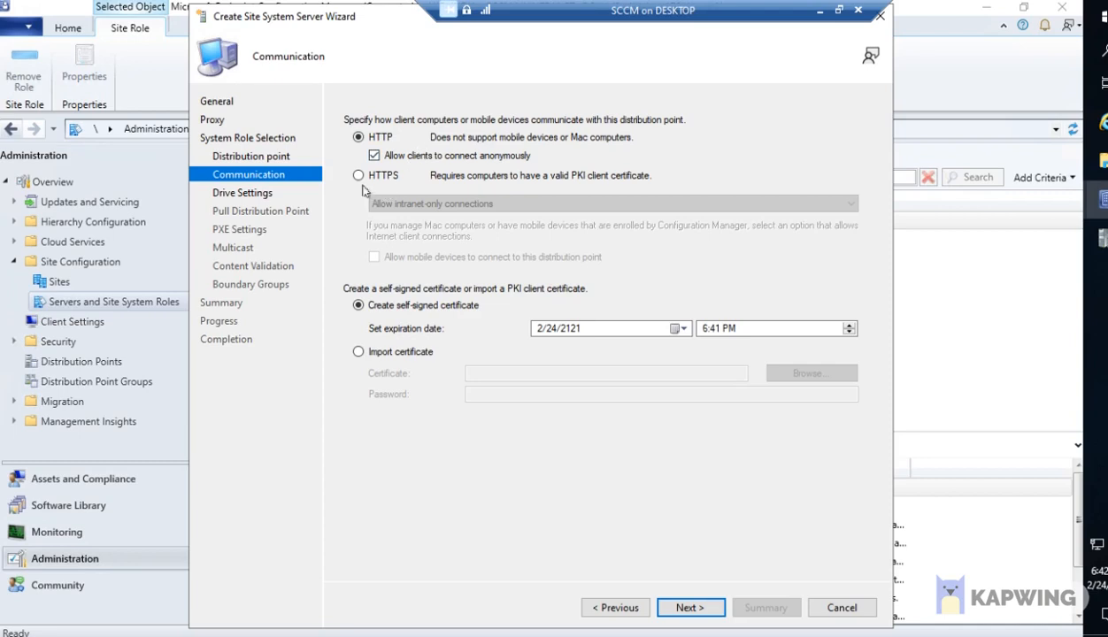
Briefly try HTTPS, revert to HTTP, and set certificate expiration to 1/1/2122.
click(358, 174)
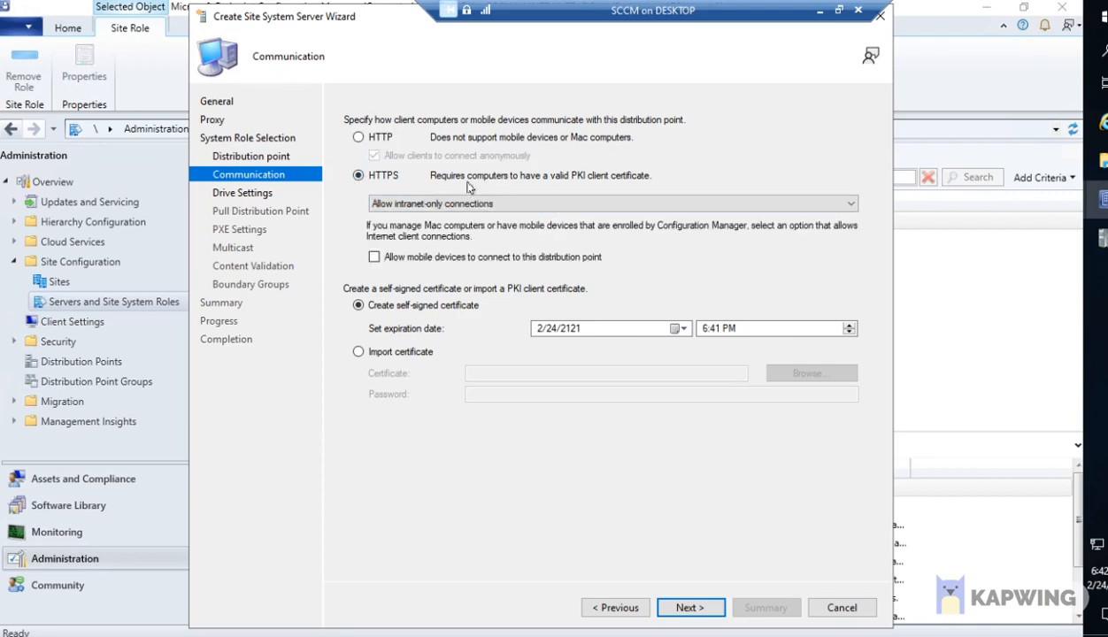
mouse_move(515, 161)
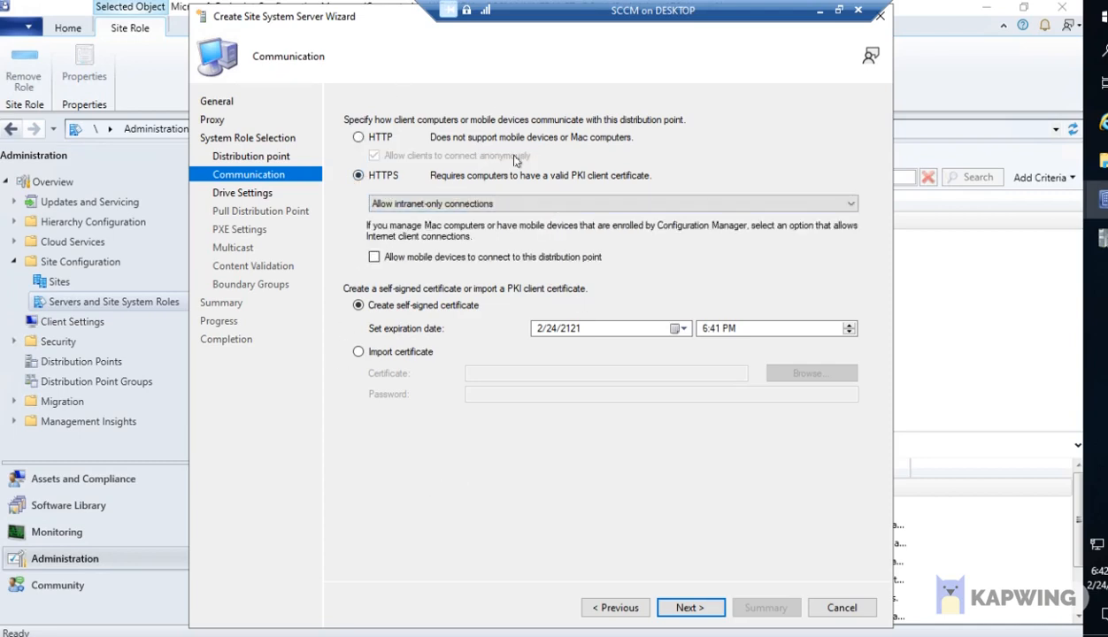
mouse_move(344, 246)
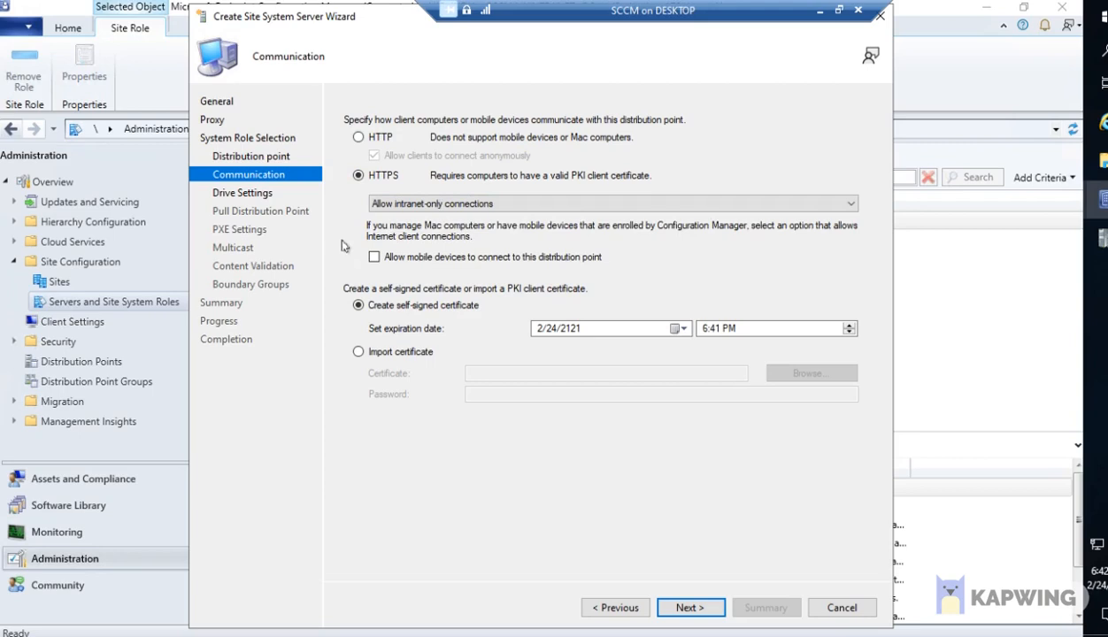
mouse_move(531, 221)
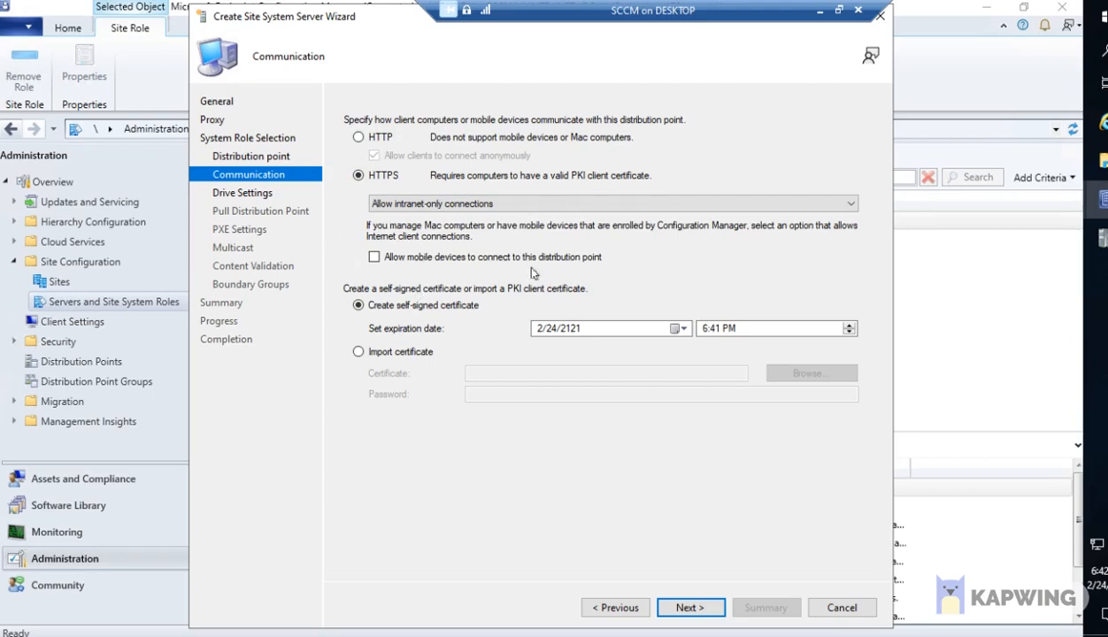
click(610, 203)
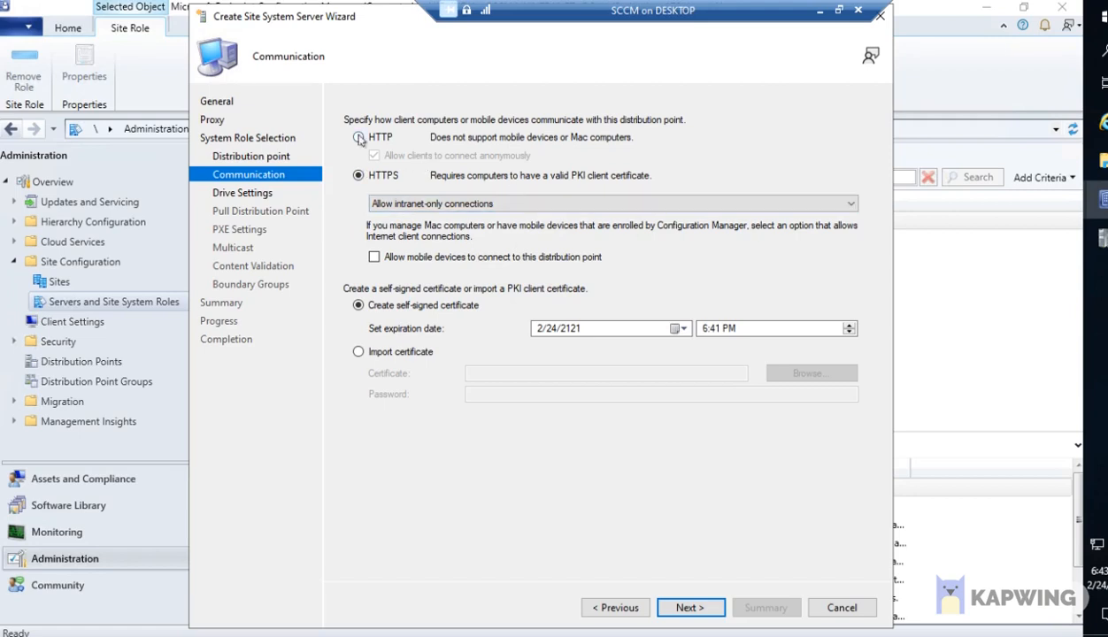
click(358, 137)
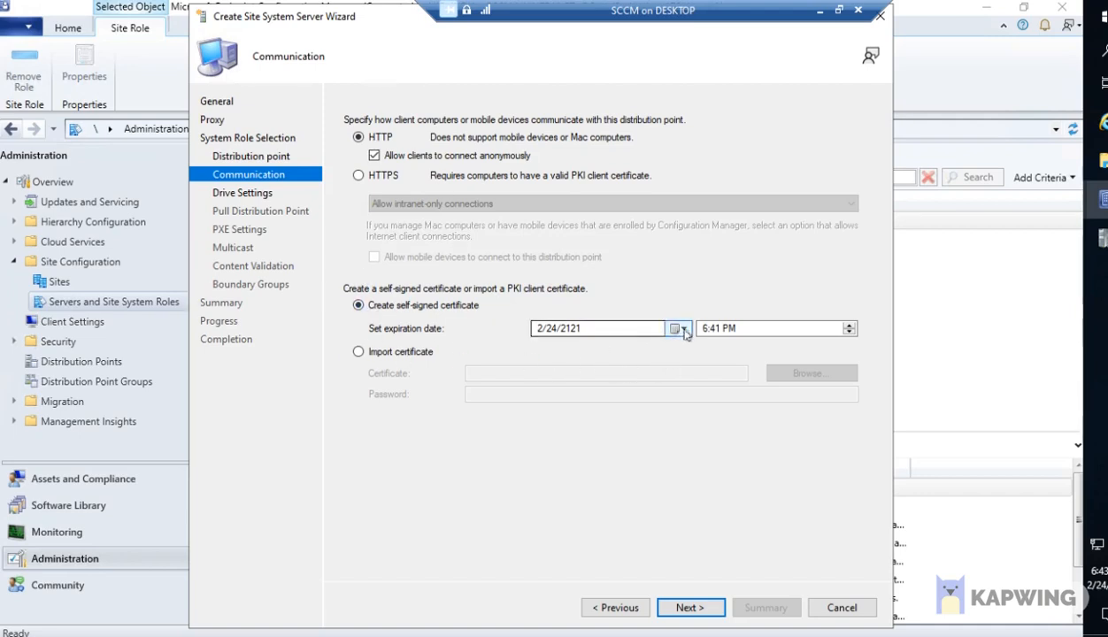
click(675, 328)
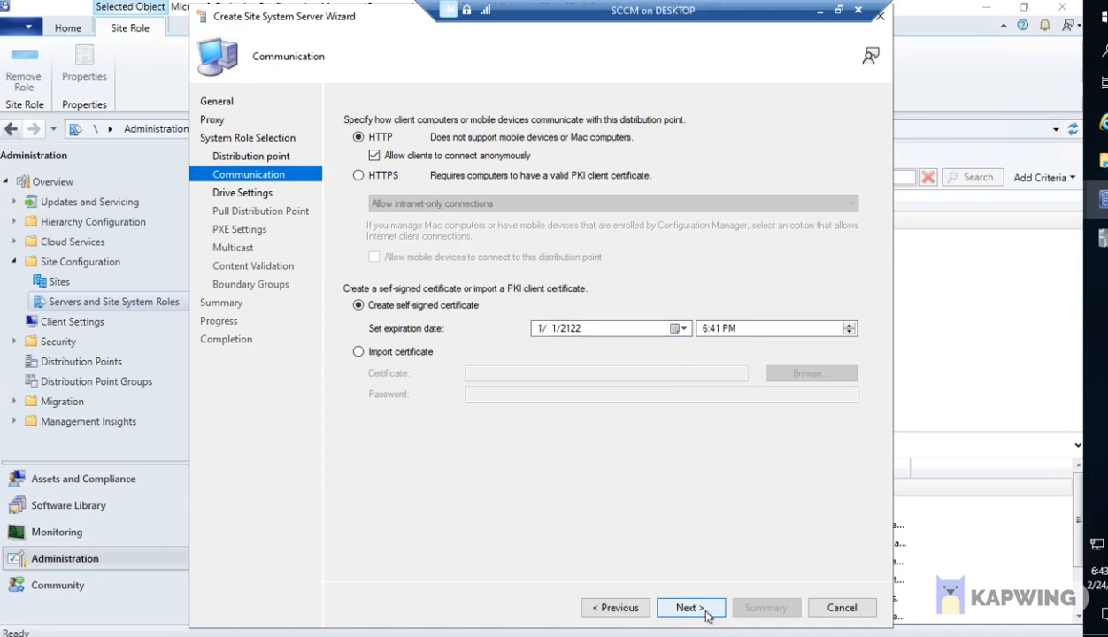
Reach Drive Settings, keeping a 500 MB reserve and Automatic primary content library location.
click(691, 607)
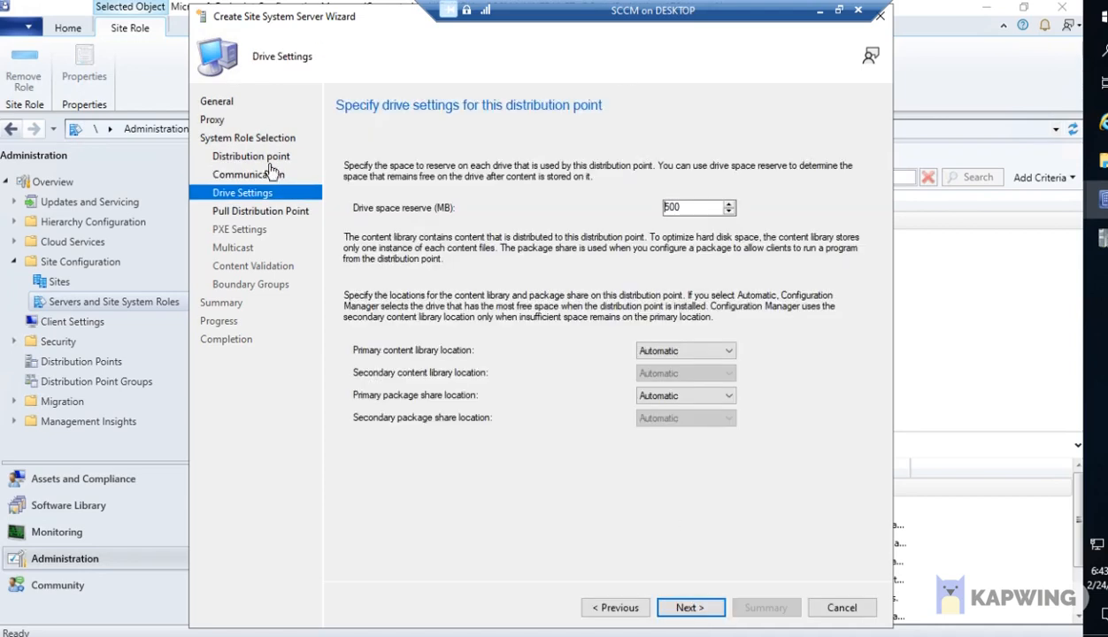
mouse_move(367, 119)
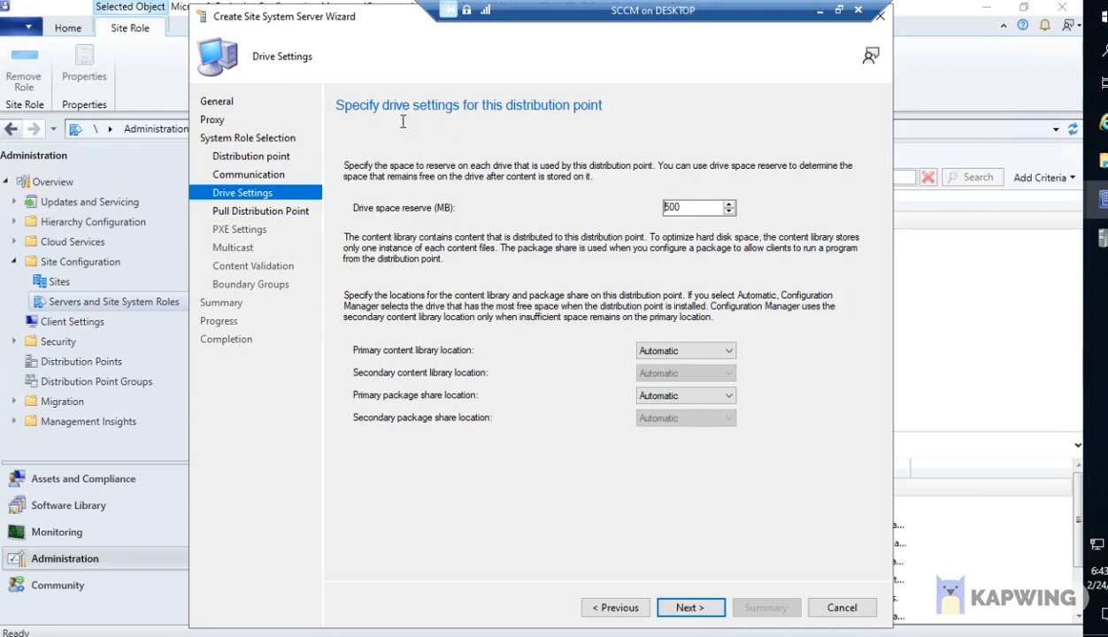
mouse_move(397, 204)
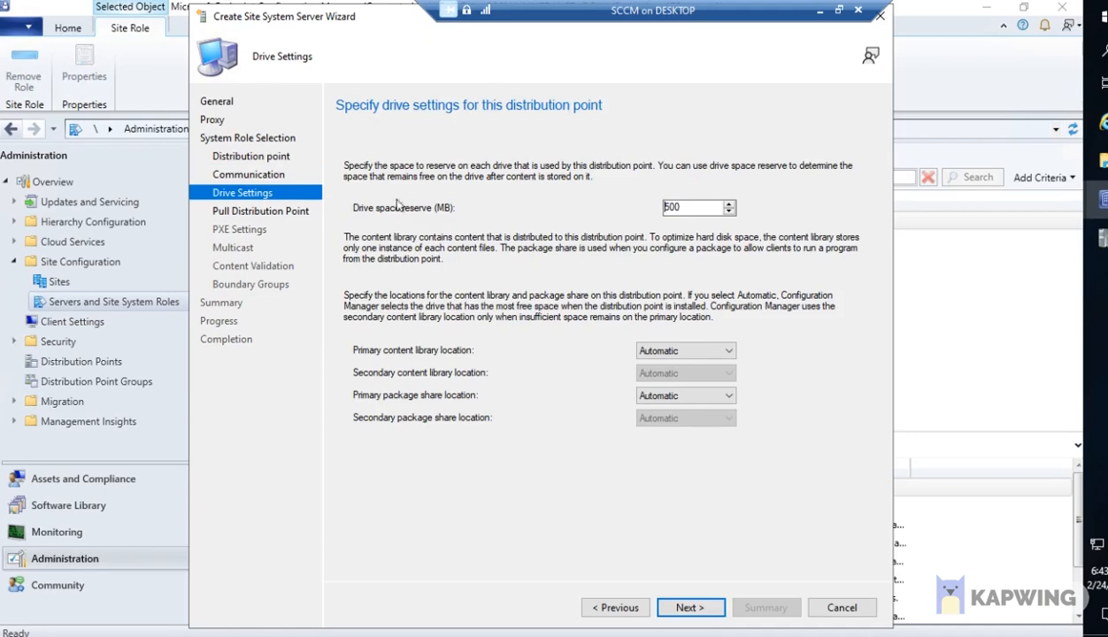
mouse_move(591, 186)
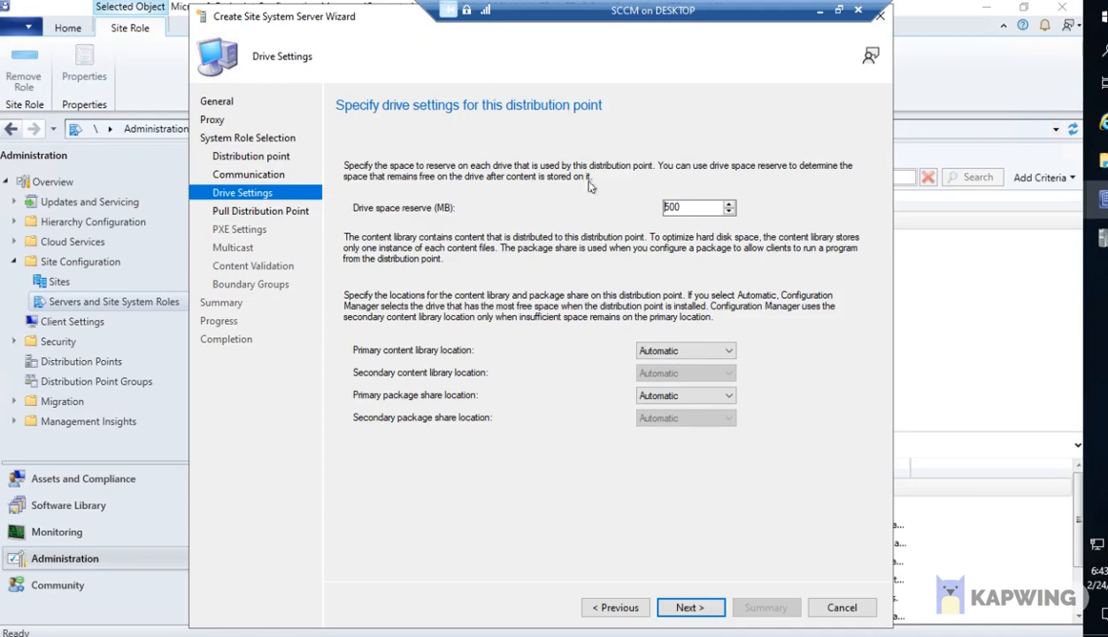
click(691, 207)
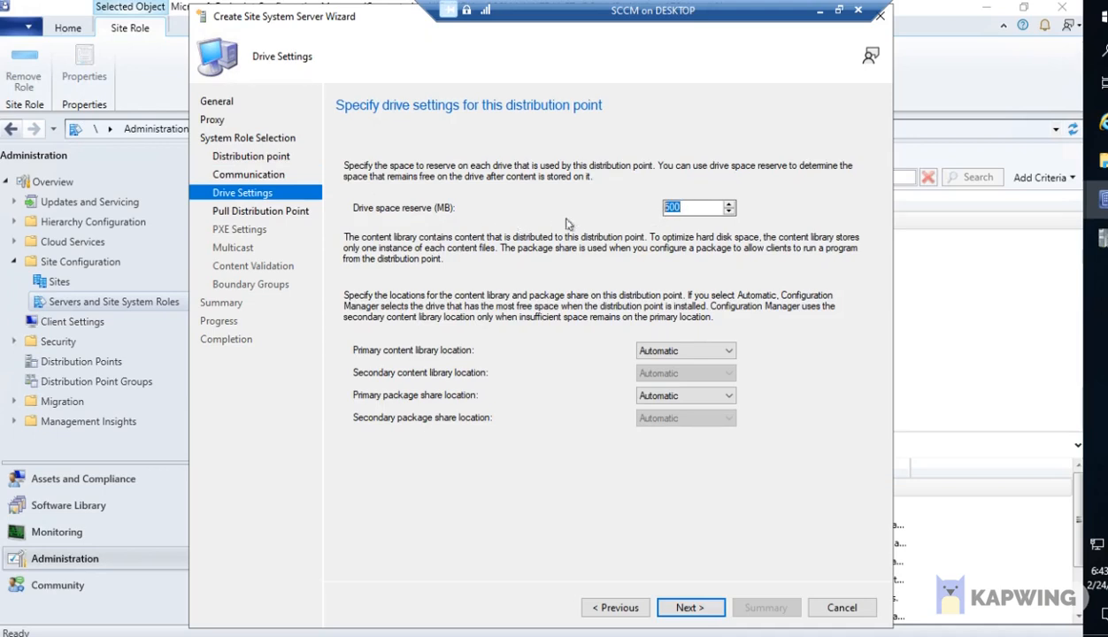
mouse_move(547, 197)
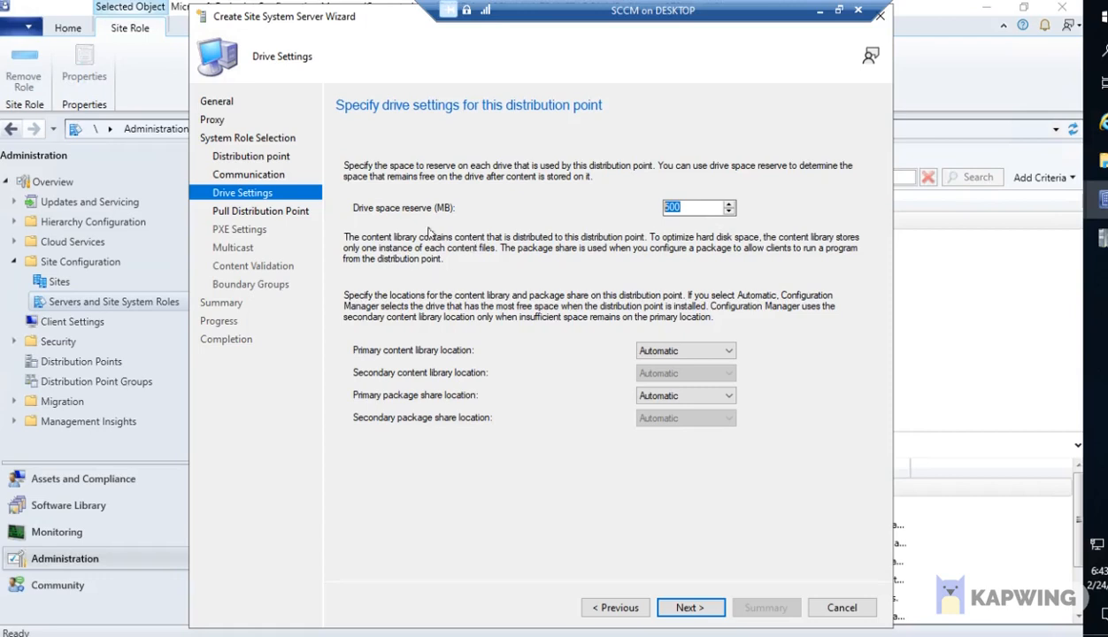
mouse_move(806, 240)
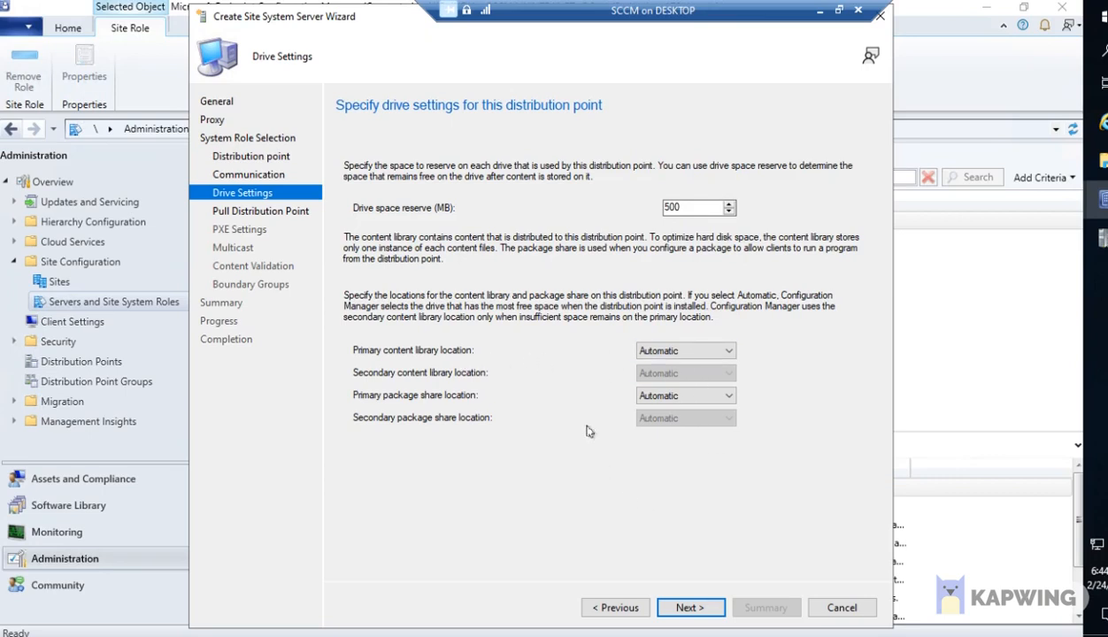
click(684, 349)
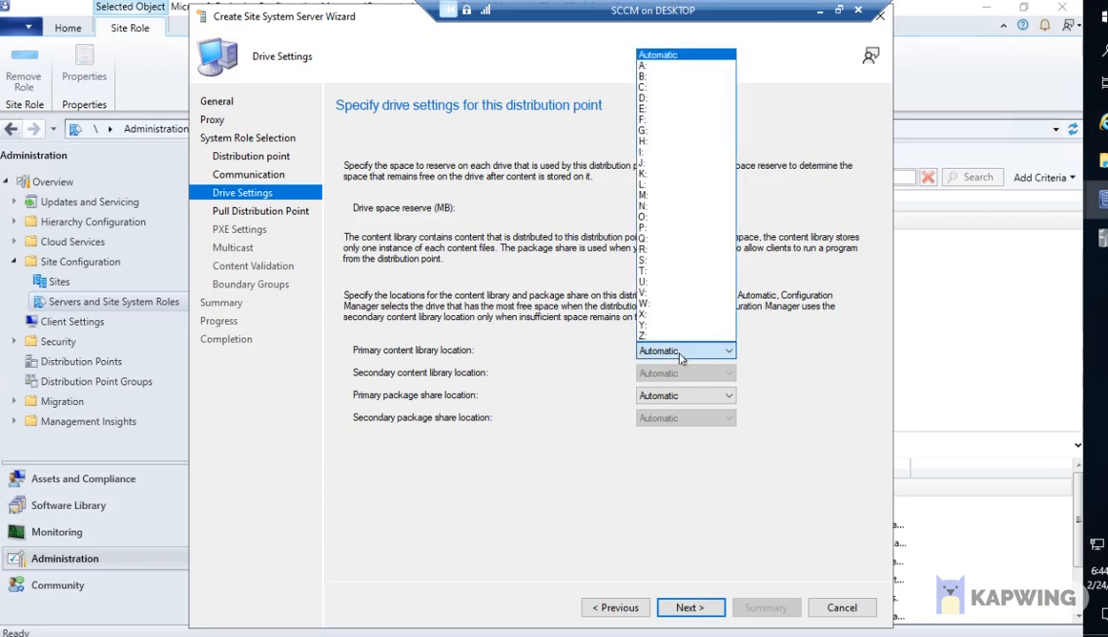
click(658, 350)
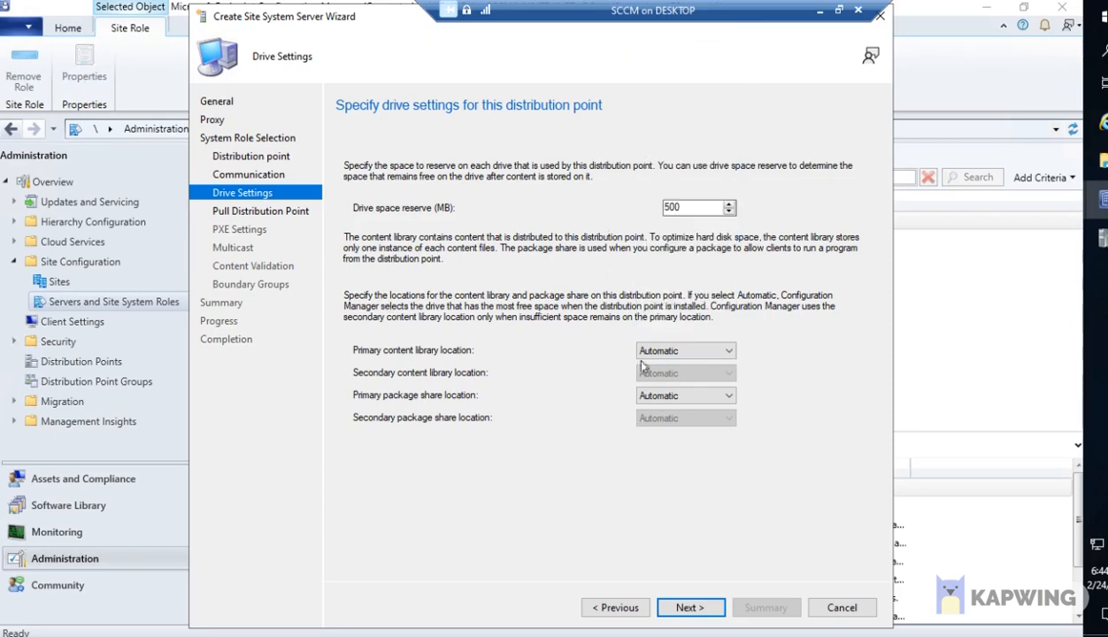
Reach Pull Distribution Point page, testing SCCM.MYINTRANET.LOCAL as source, ending with pulling disabled.
click(690, 607)
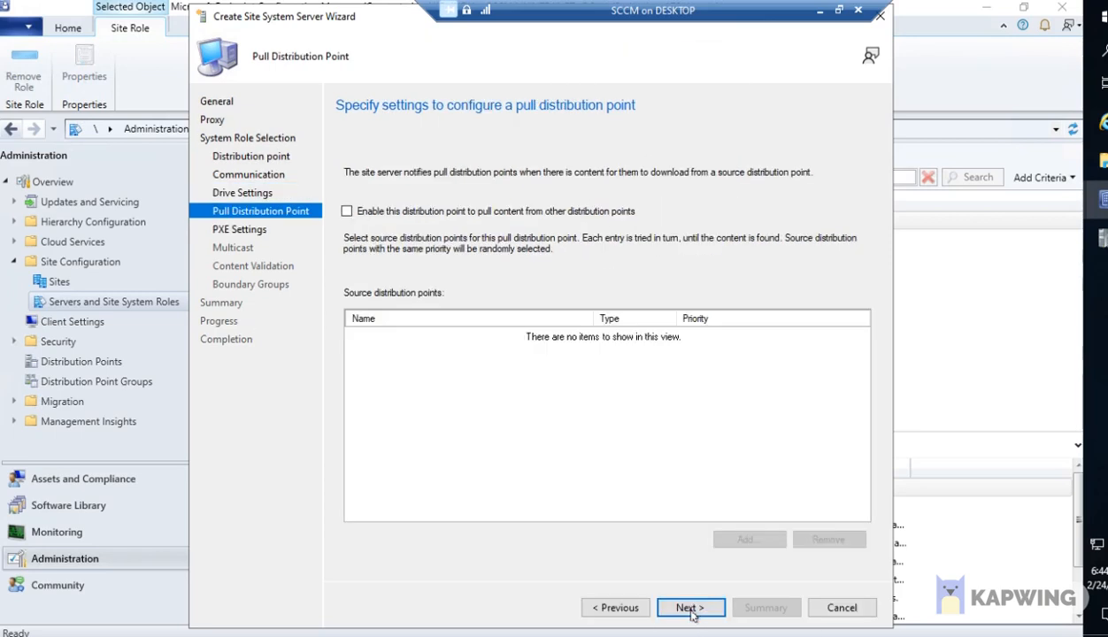
mouse_move(693, 571)
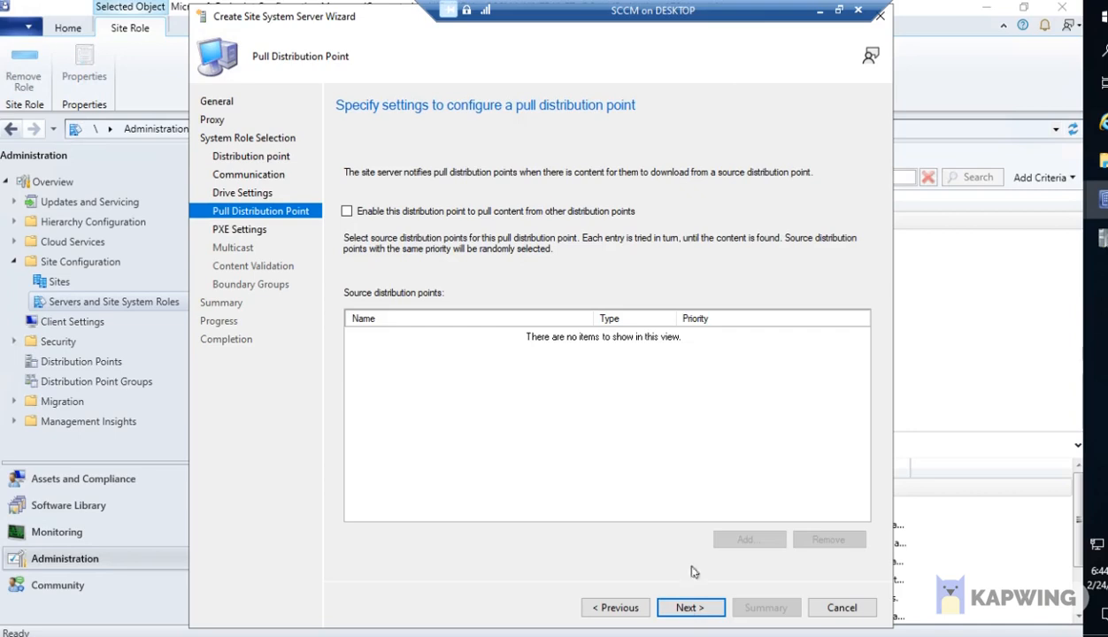
mouse_move(385, 311)
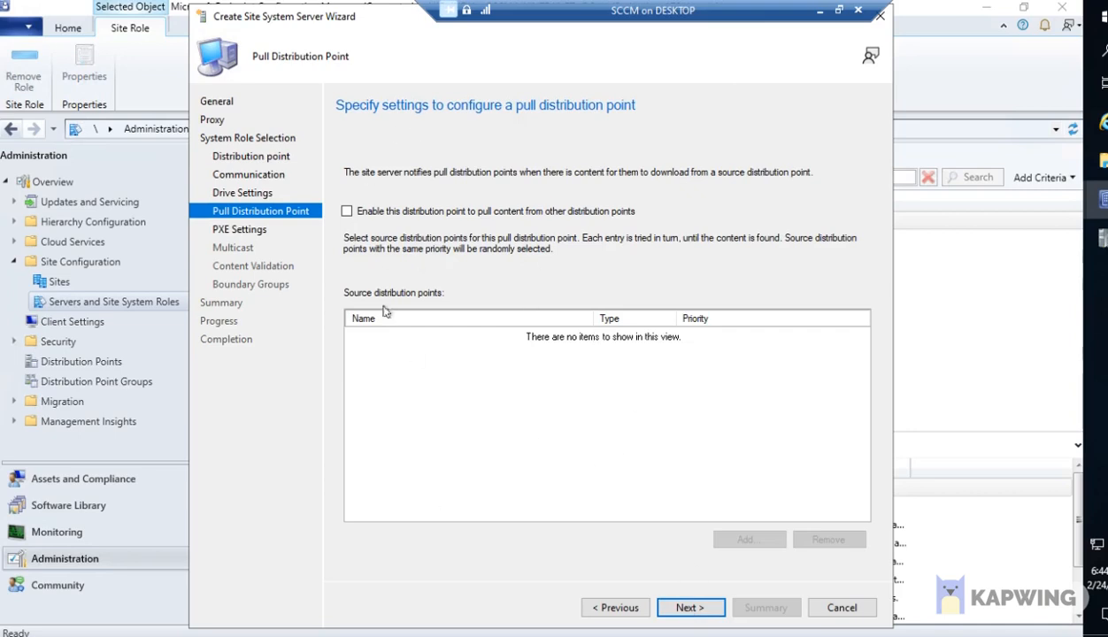
click(346, 211)
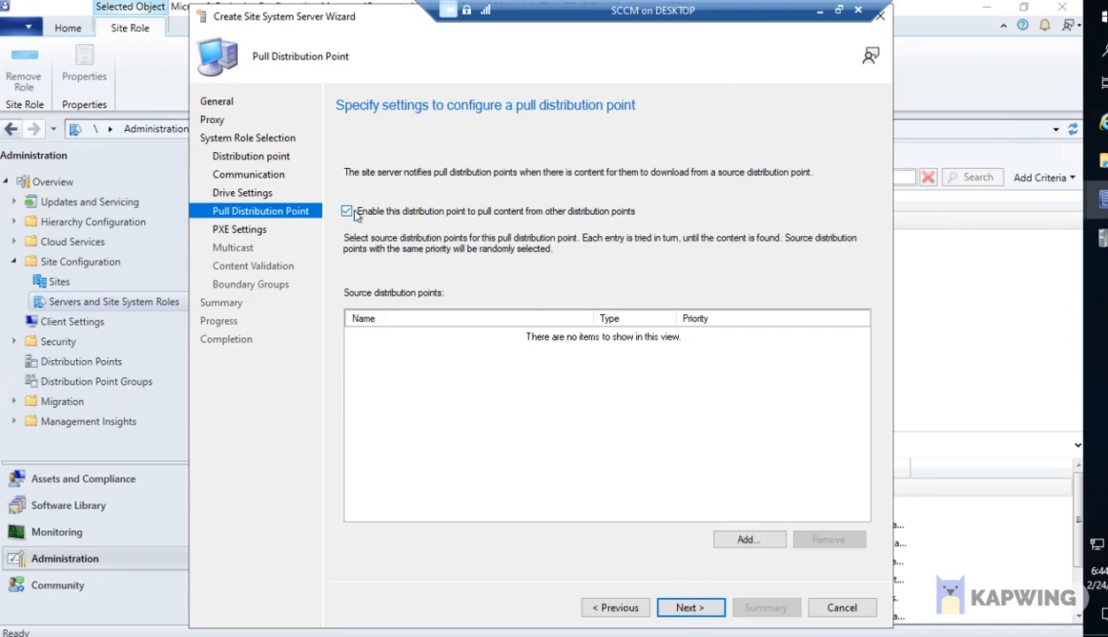
click(749, 538)
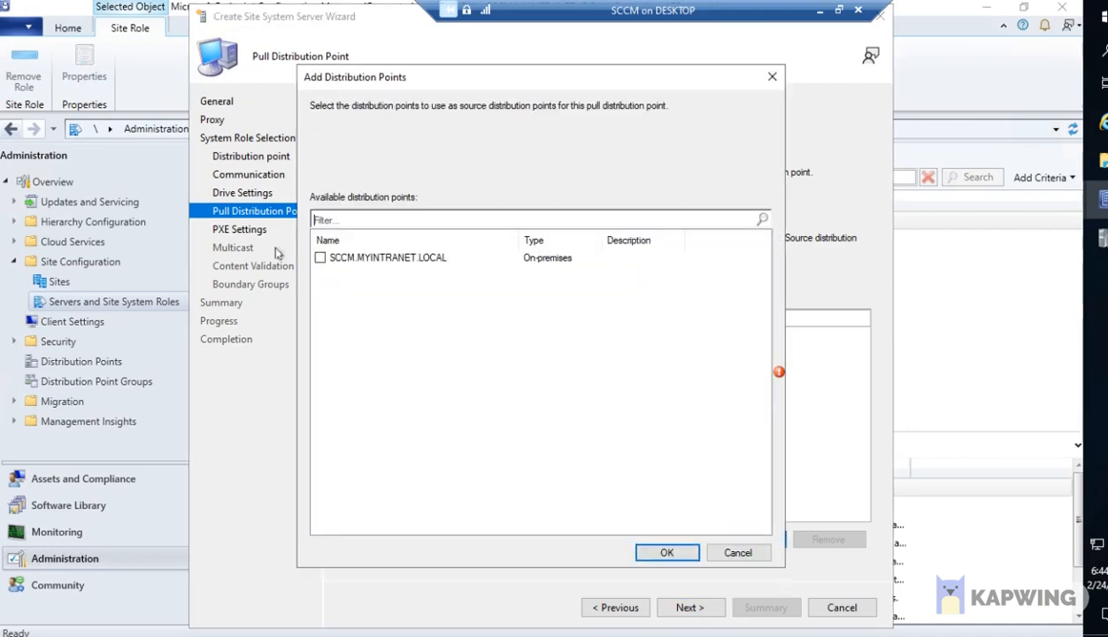
click(667, 552)
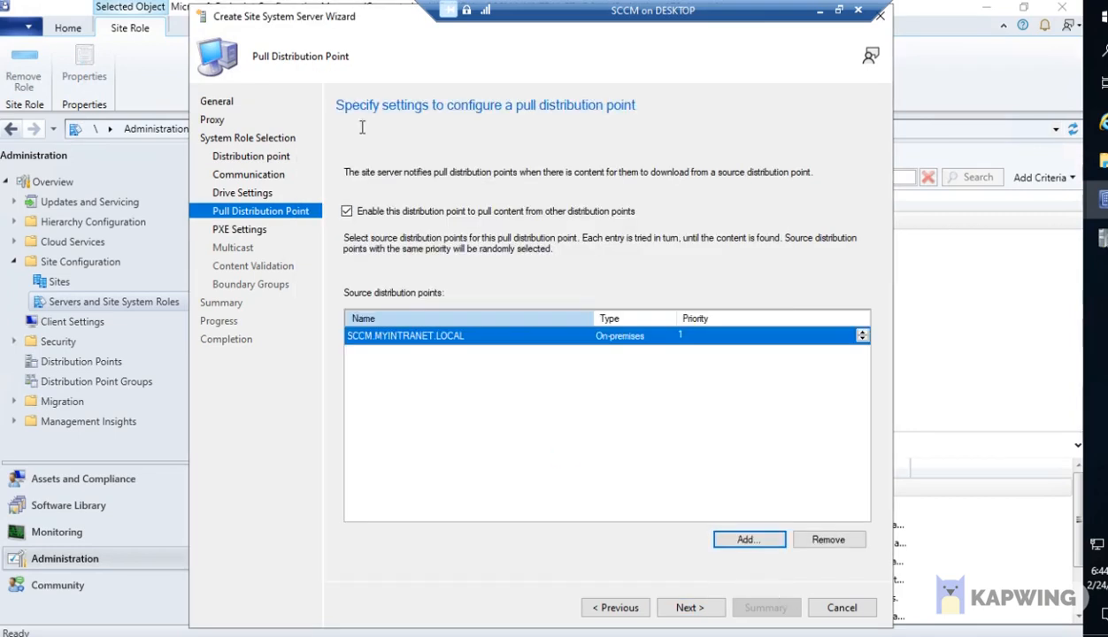
mouse_move(801, 310)
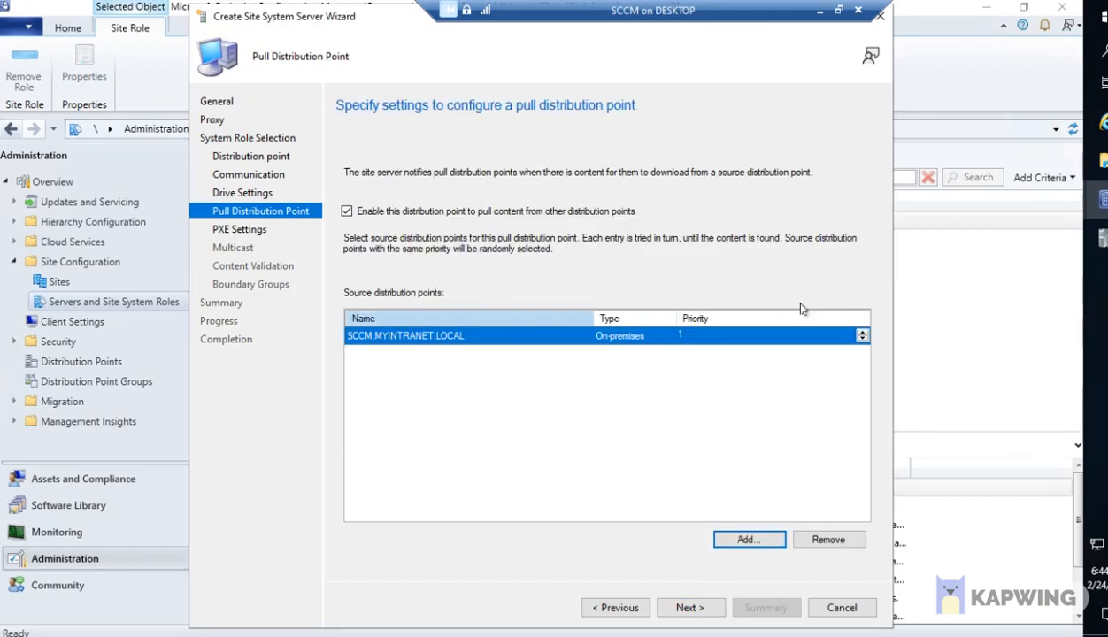
click(347, 211)
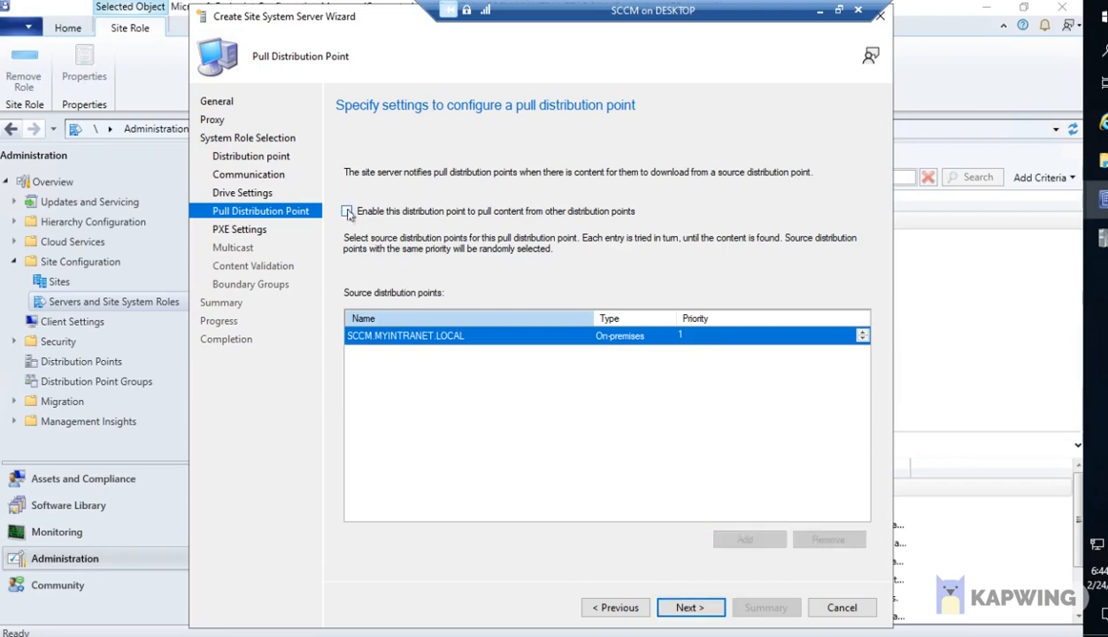
click(347, 211)
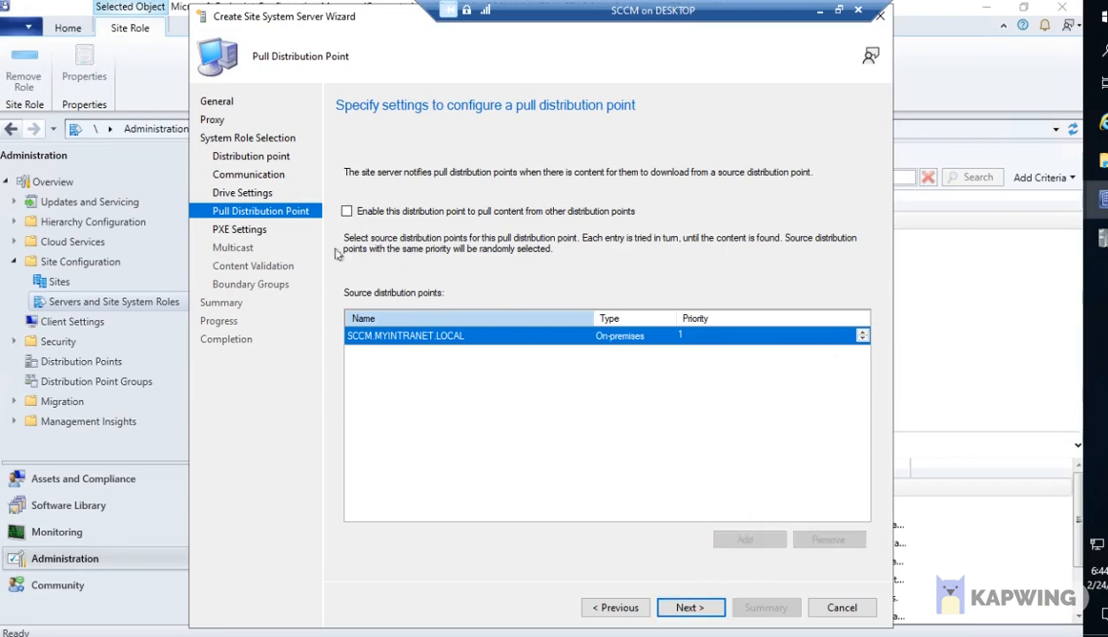
mouse_move(494, 450)
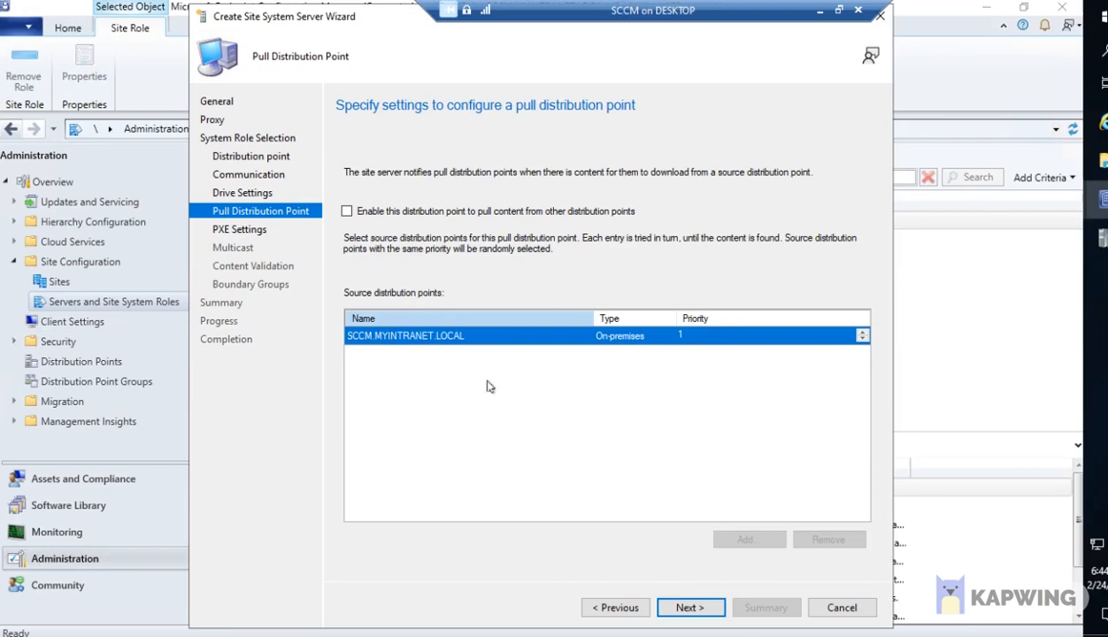
mouse_move(772, 577)
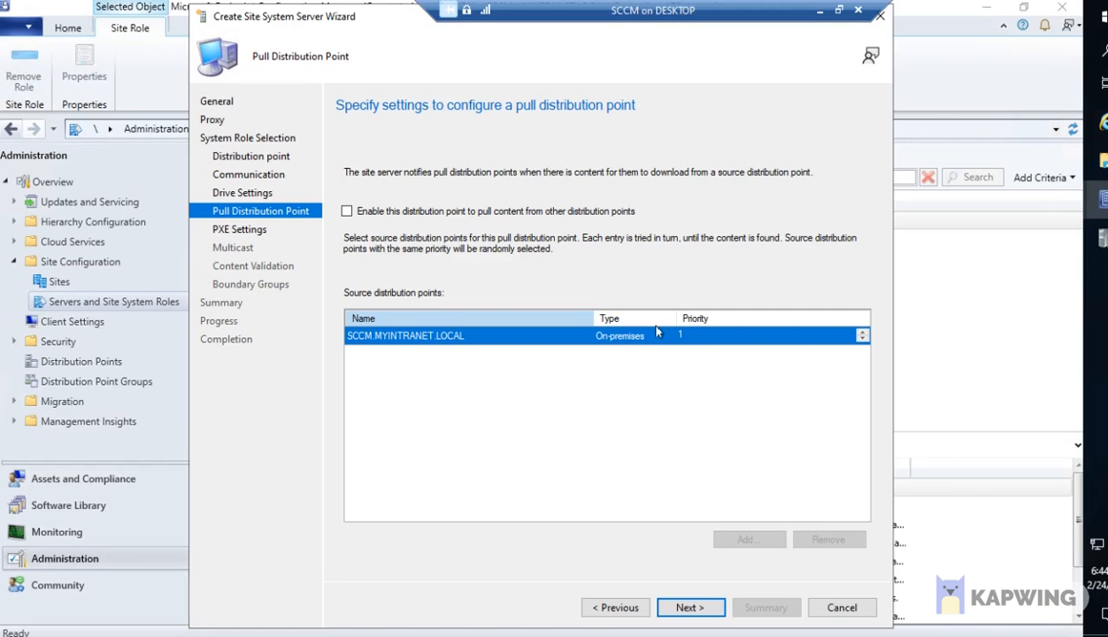
click(347, 211)
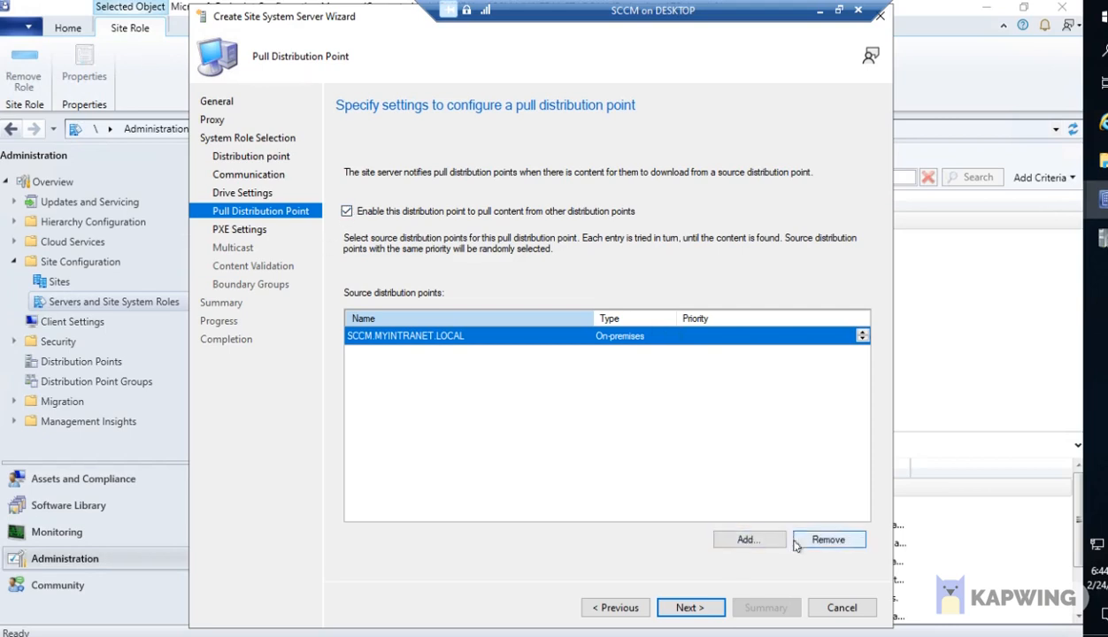
click(829, 539)
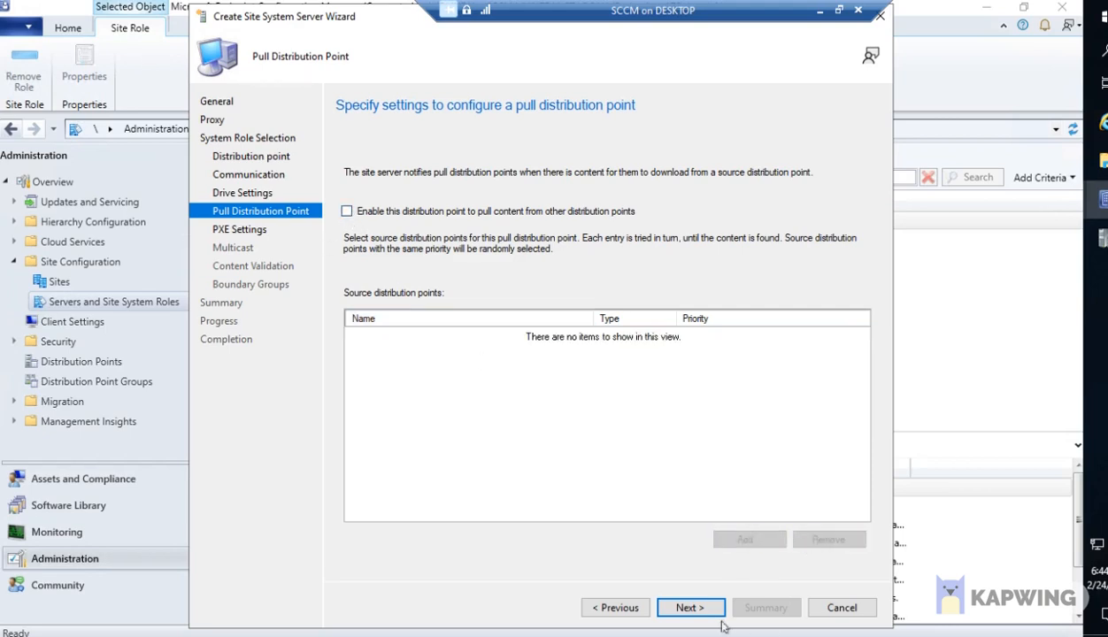
Advance to the PXE Settings page with PXE support for clients left off.
click(689, 607)
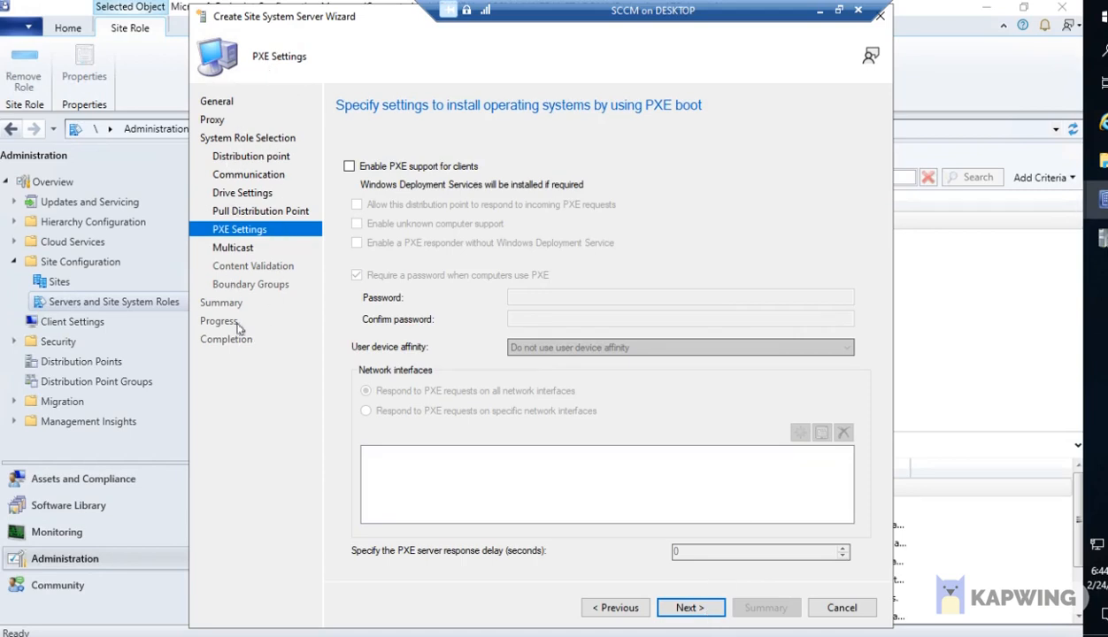
mouse_move(243, 186)
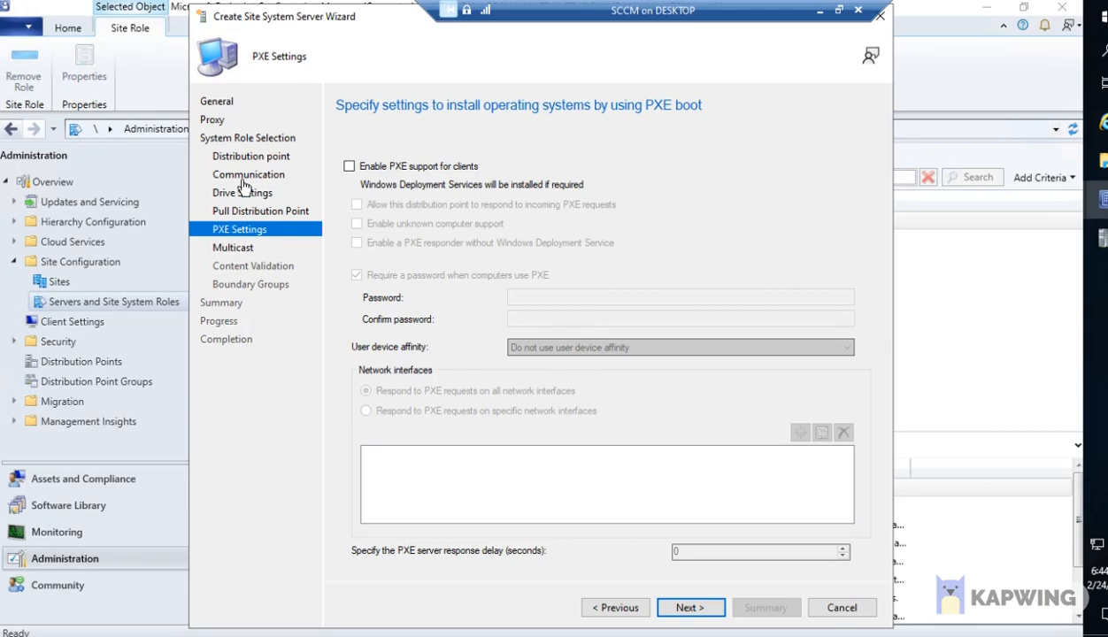
mouse_move(584, 83)
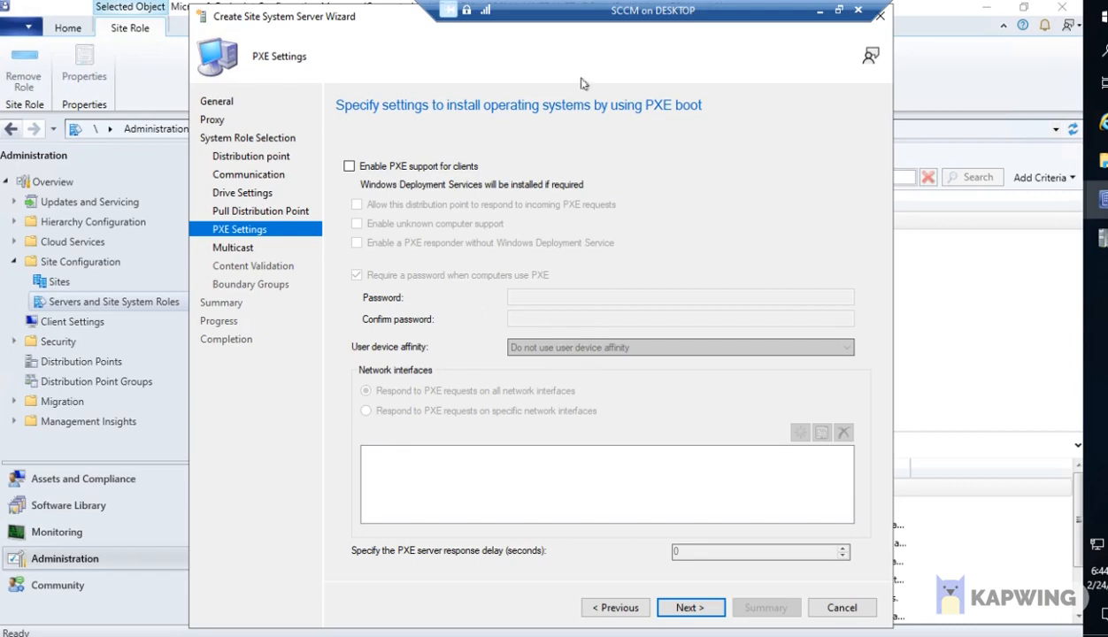
mouse_move(692, 221)
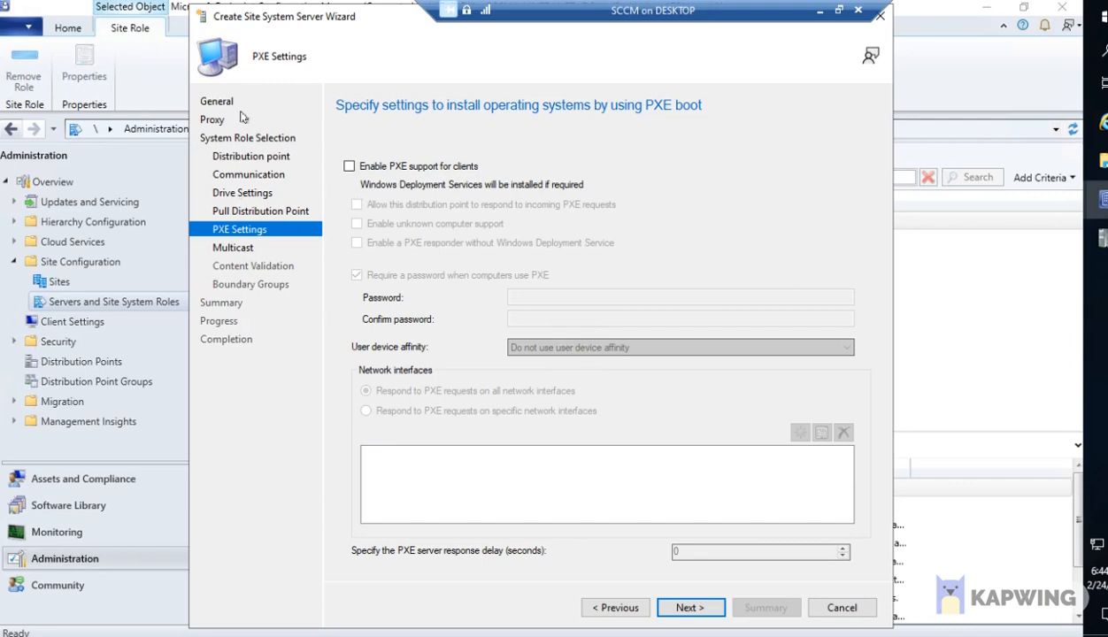
mouse_move(633, 370)
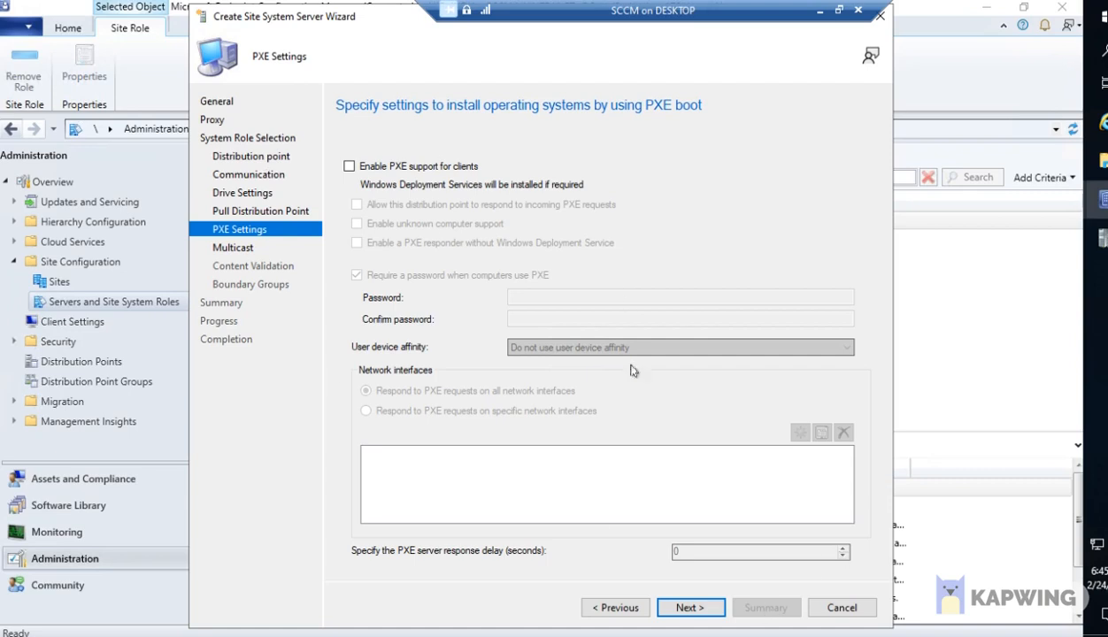
mouse_move(262, 95)
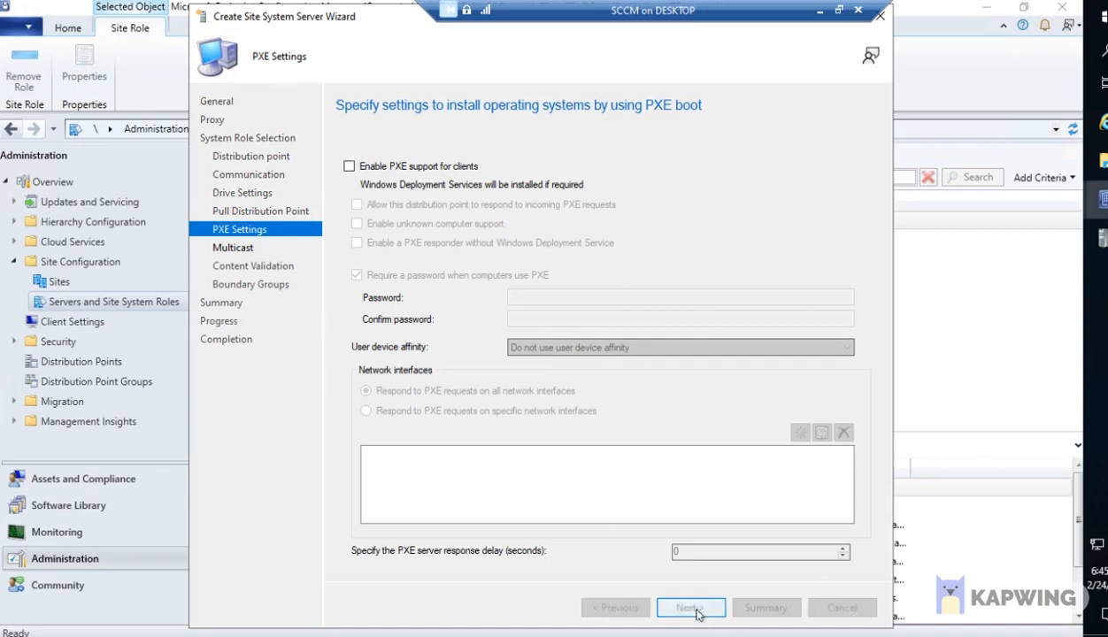
Skip Multicast, enable scheduled content validation, and advance to Boundary Groups.
click(691, 608)
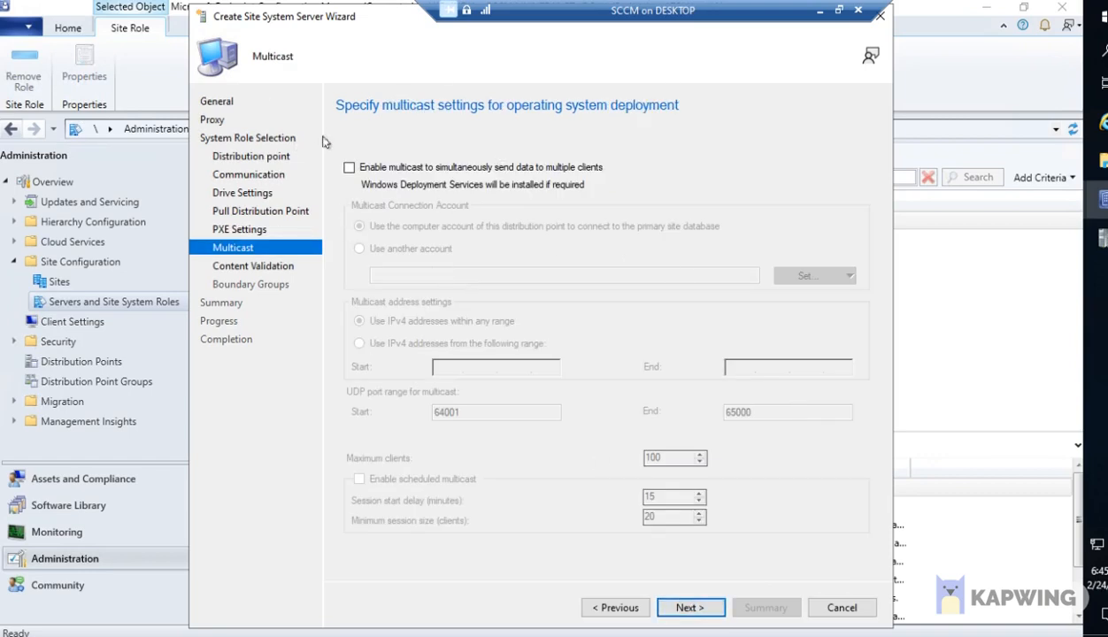
click(690, 608)
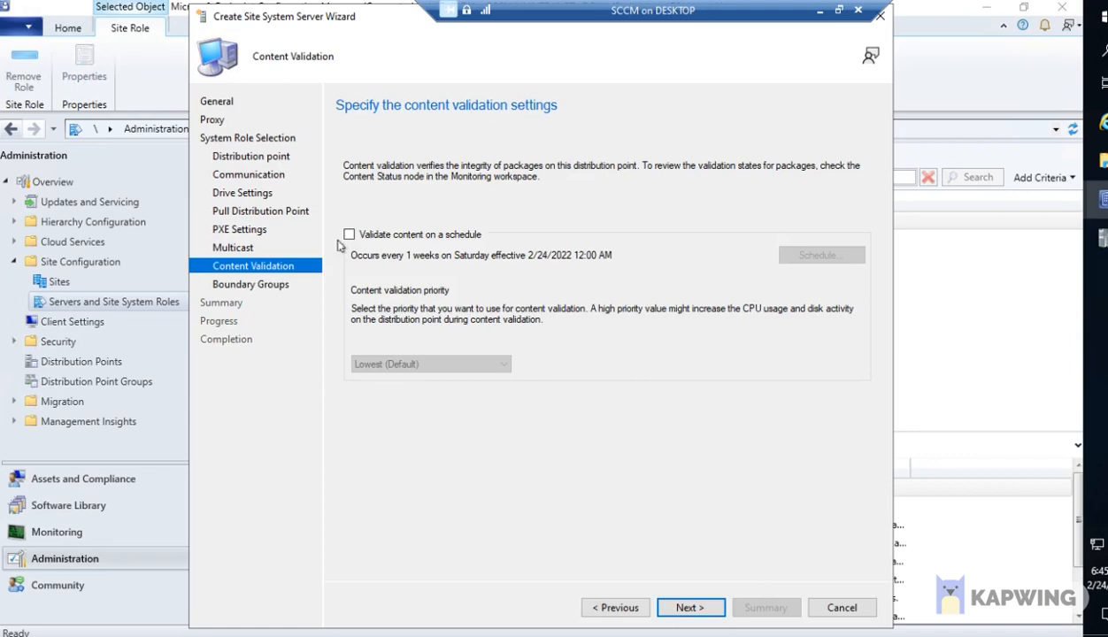
click(349, 235)
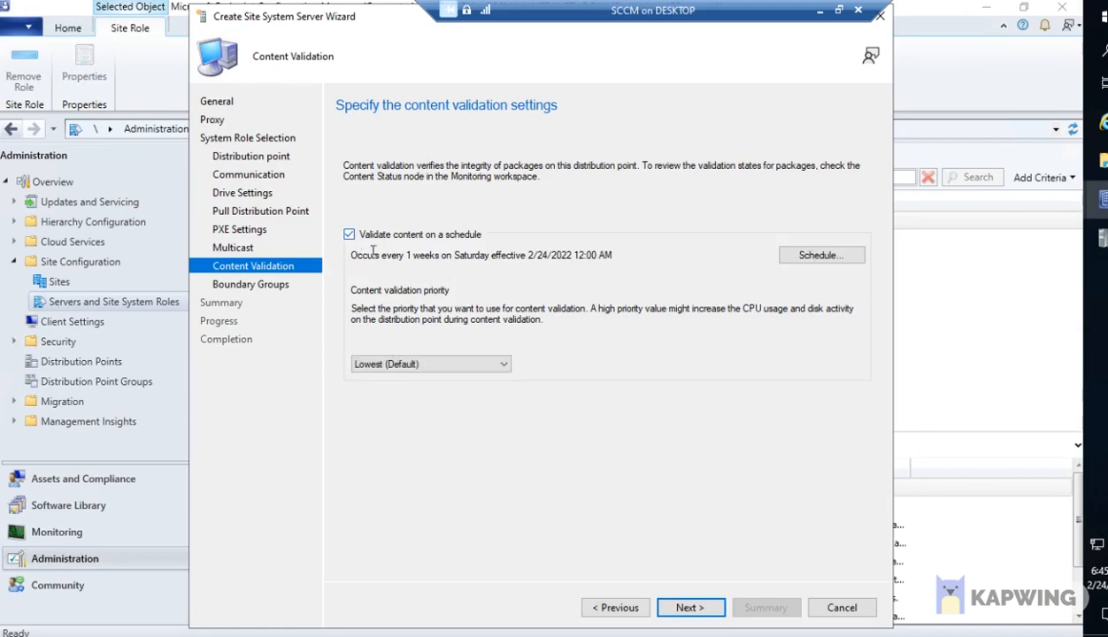
double_click(550, 255)
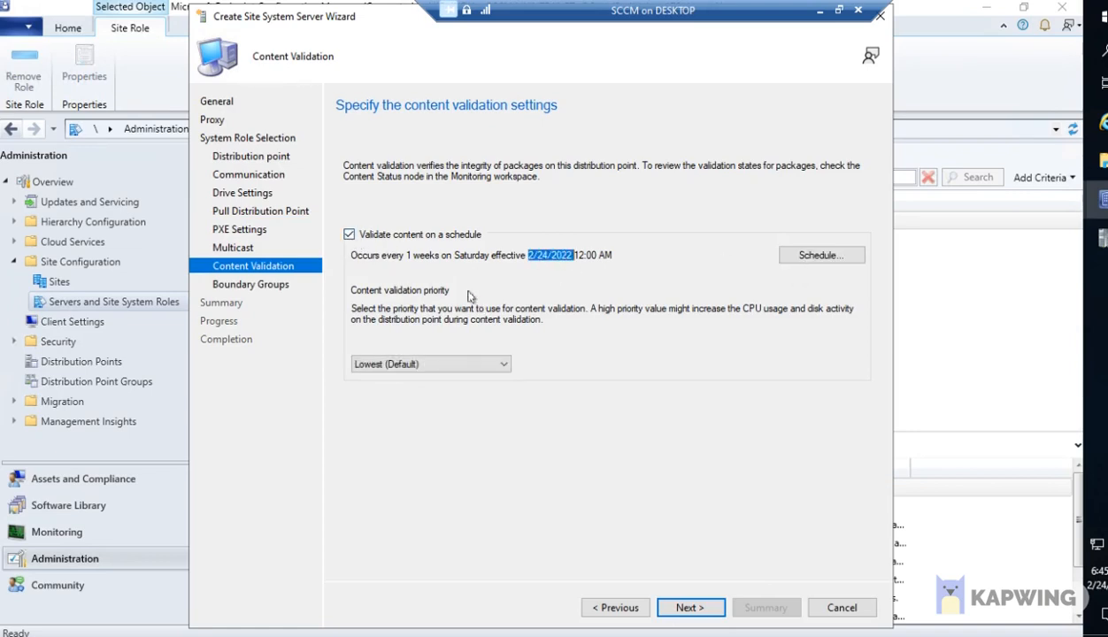
click(691, 607)
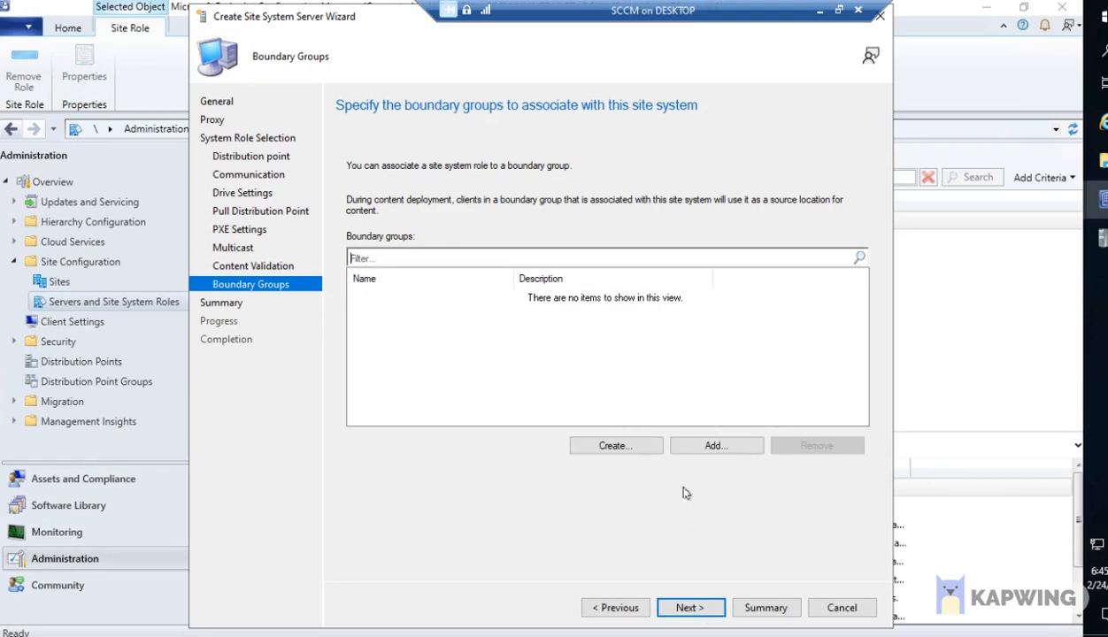
Add Default-Site-Boundary-Group<LKO> and Primary SITE boundary groups, then advance to Summary.
click(716, 445)
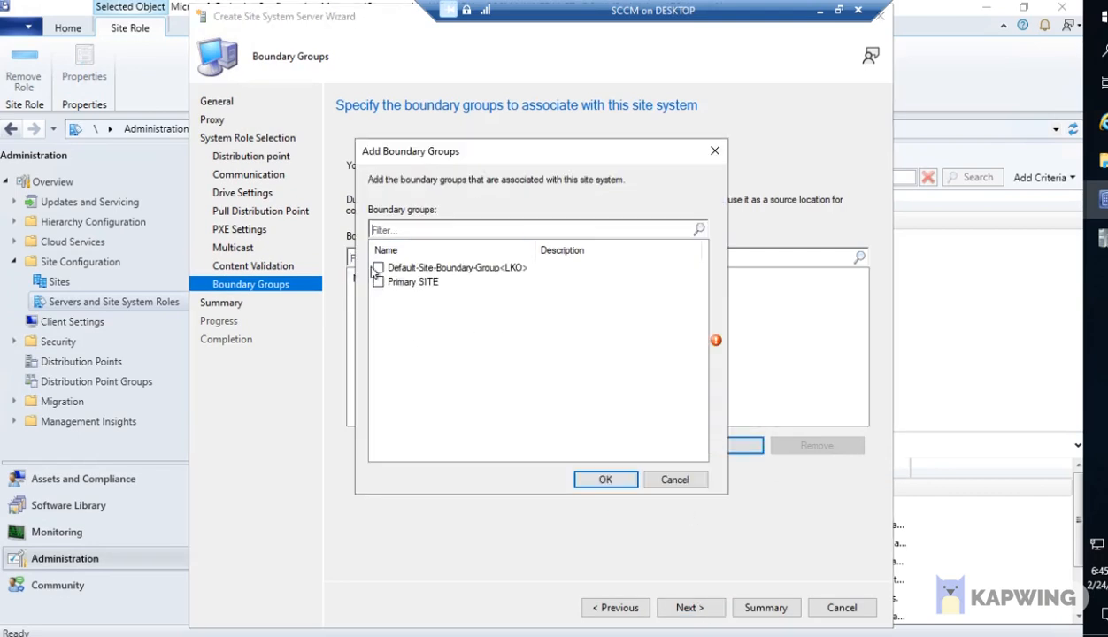
click(379, 268)
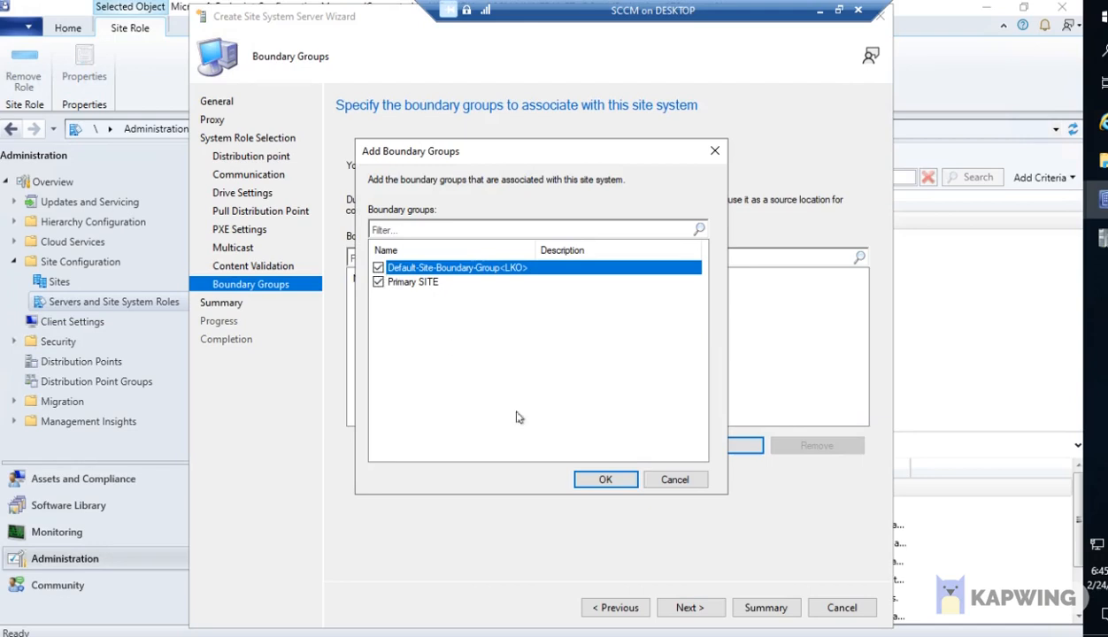
click(605, 479)
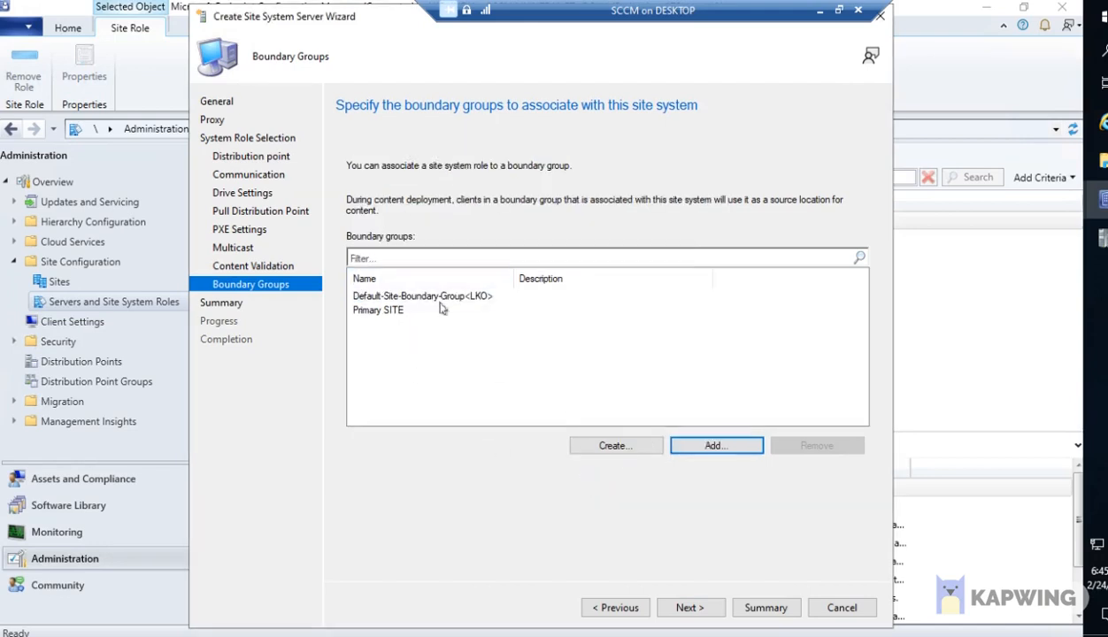
mouse_move(591, 334)
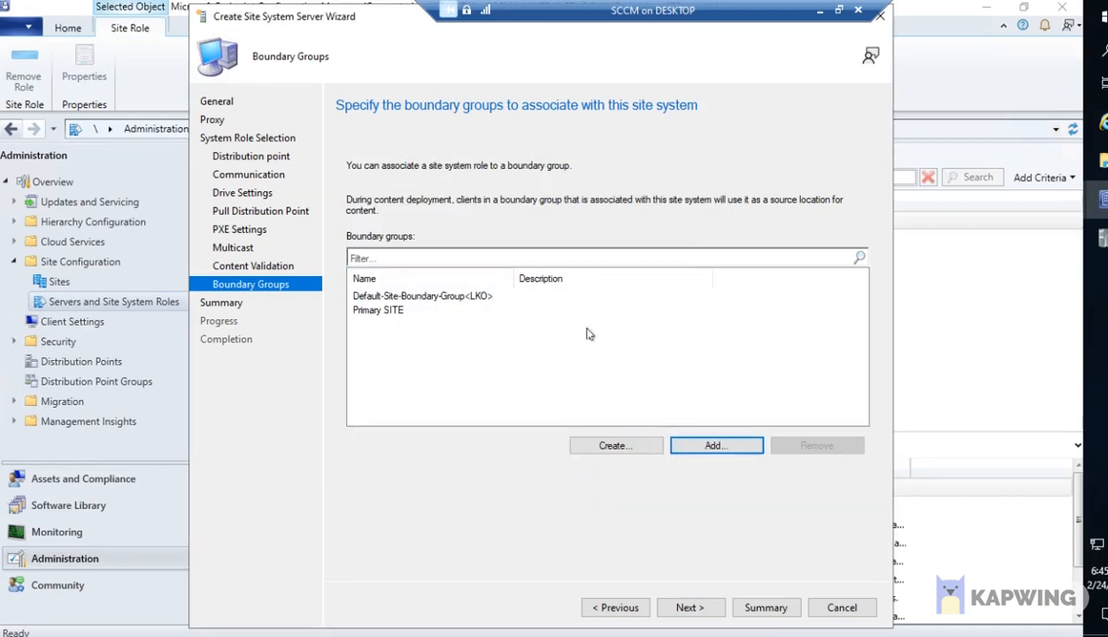
mouse_move(422, 425)
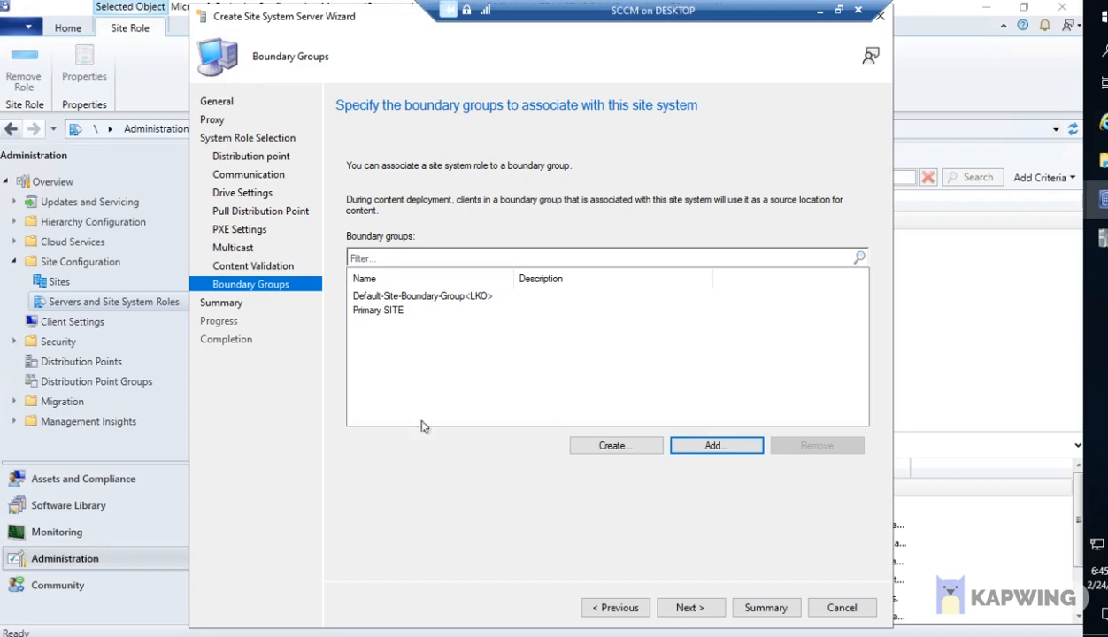
mouse_move(257, 106)
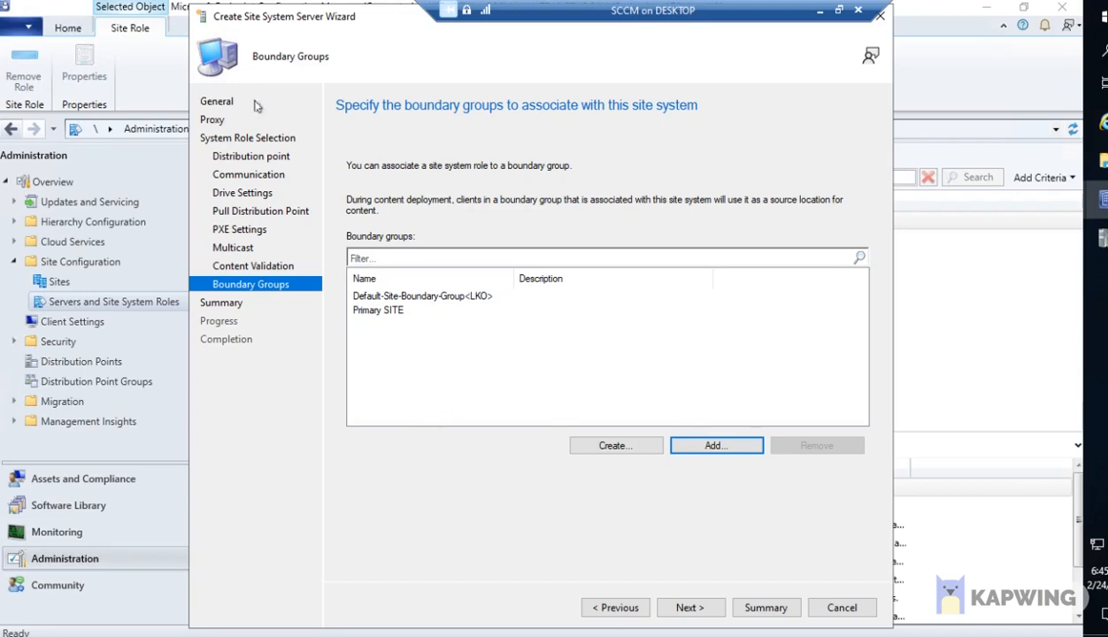
mouse_move(376, 353)
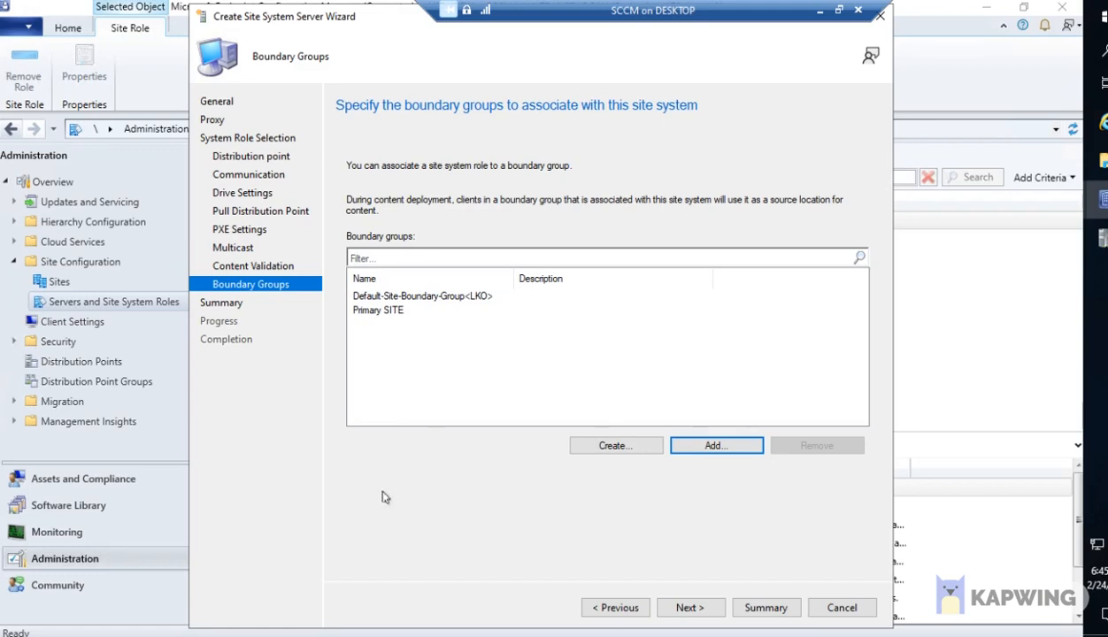
mouse_move(431, 384)
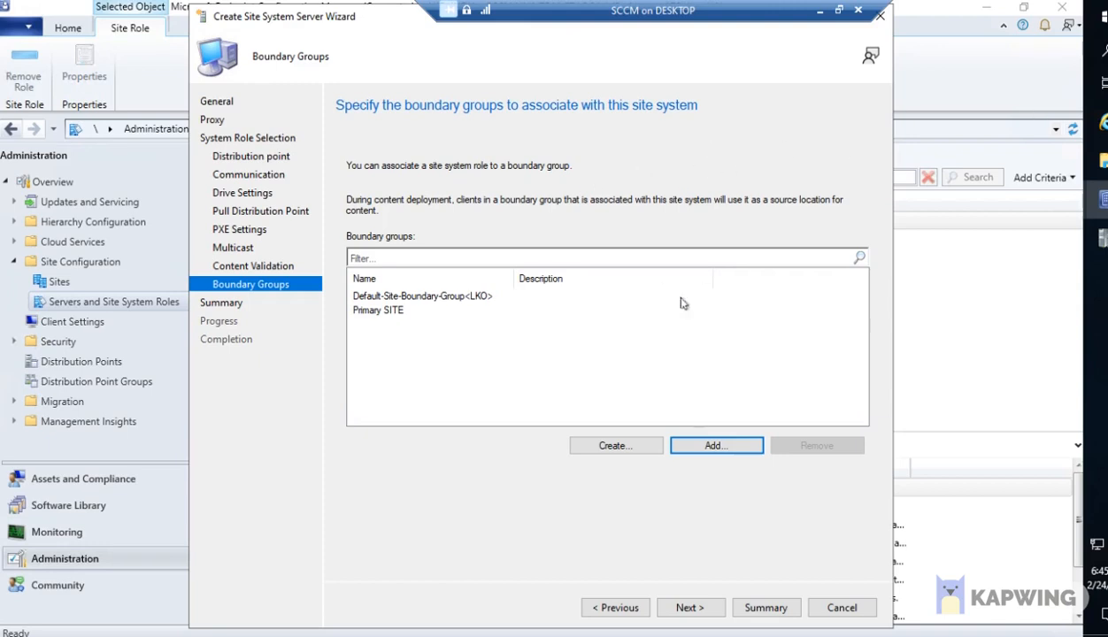
mouse_move(383, 321)
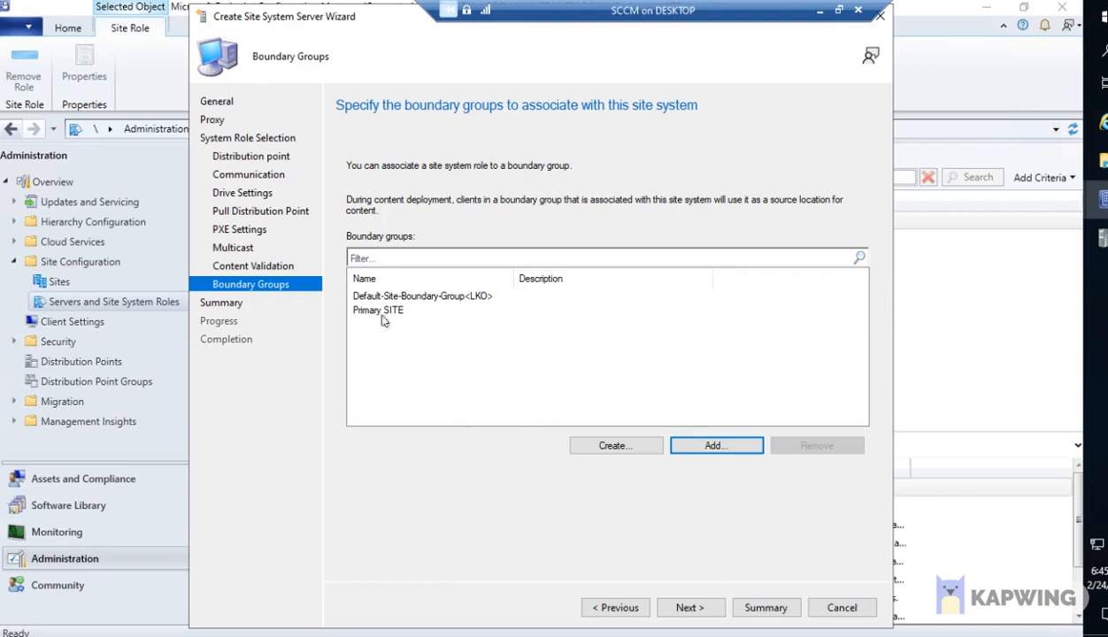
click(690, 607)
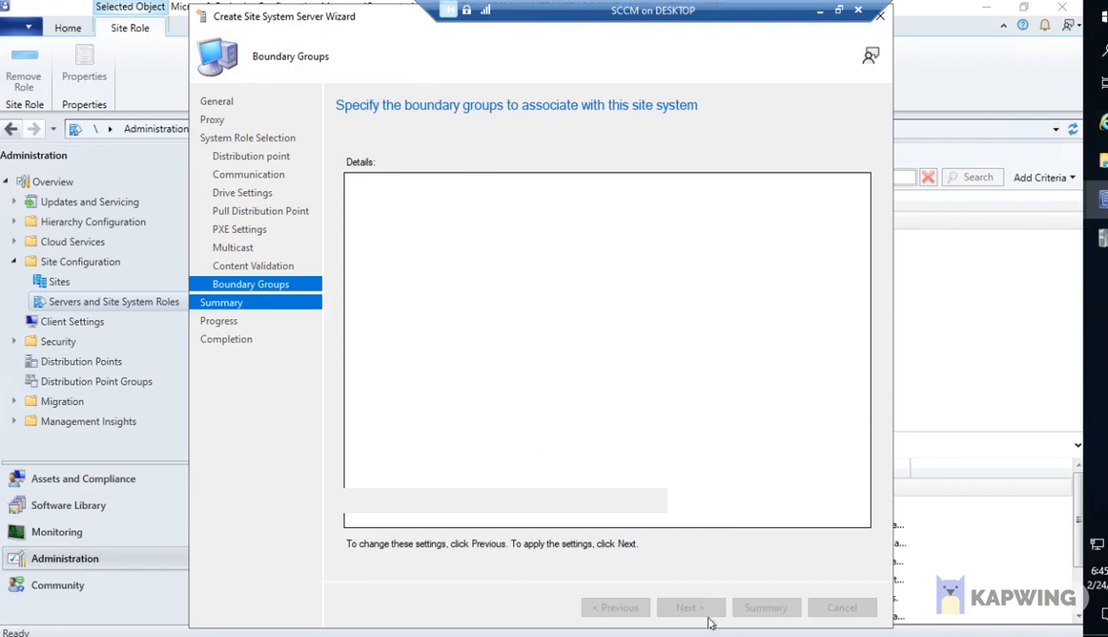
mouse_move(462, 105)
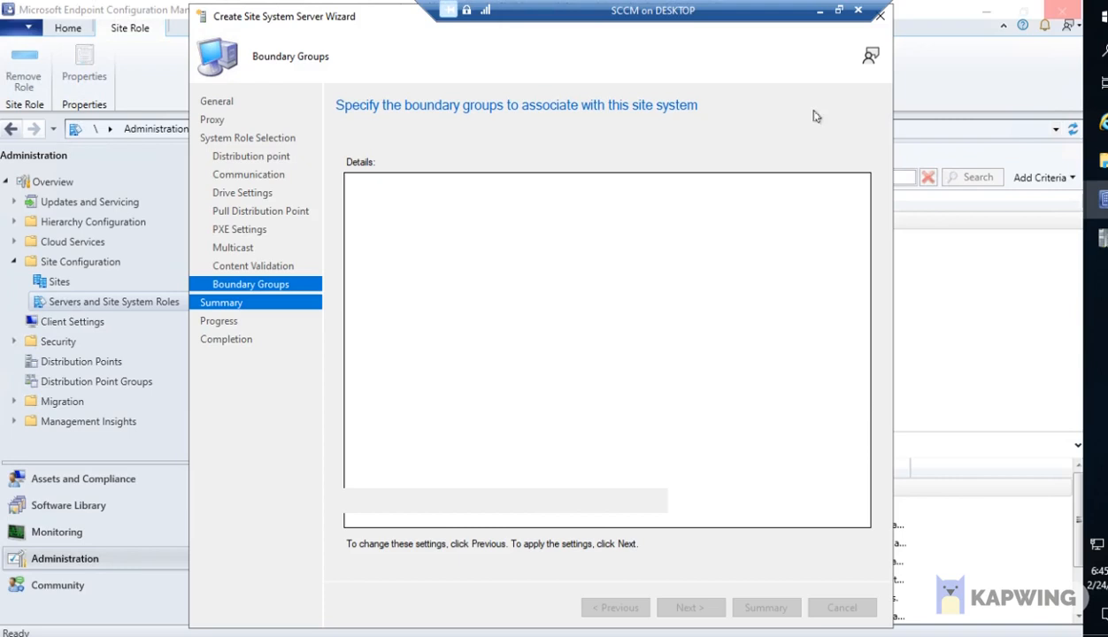
mouse_move(644, 390)
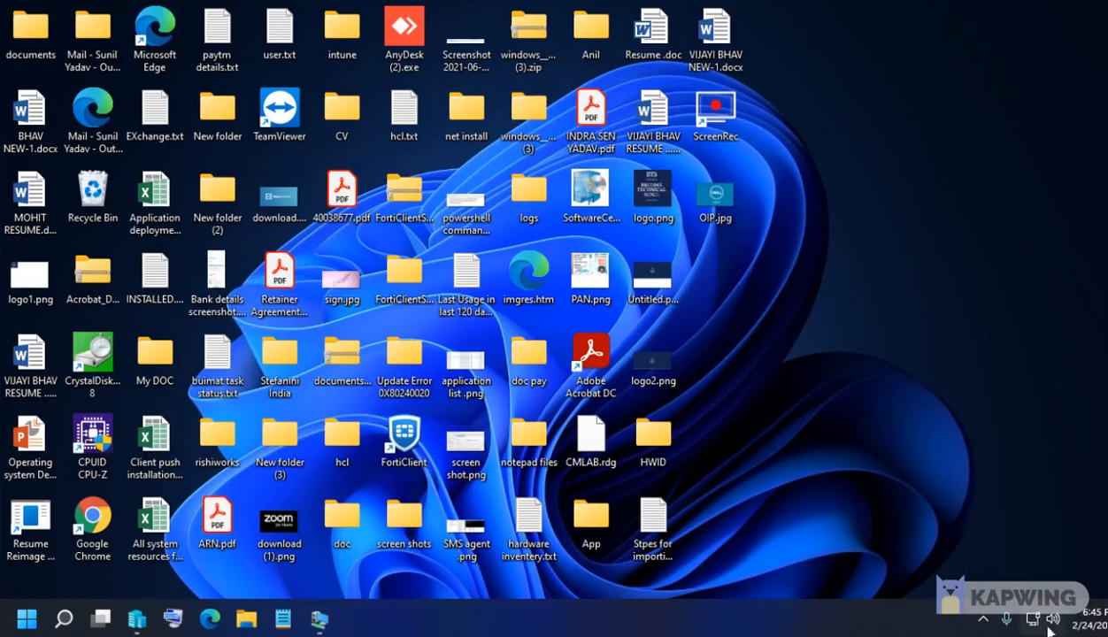
Apply the summary, wait for completion, and close the wizard listing VM123456.MYINTRANET.LOCAL.
click(1052, 619)
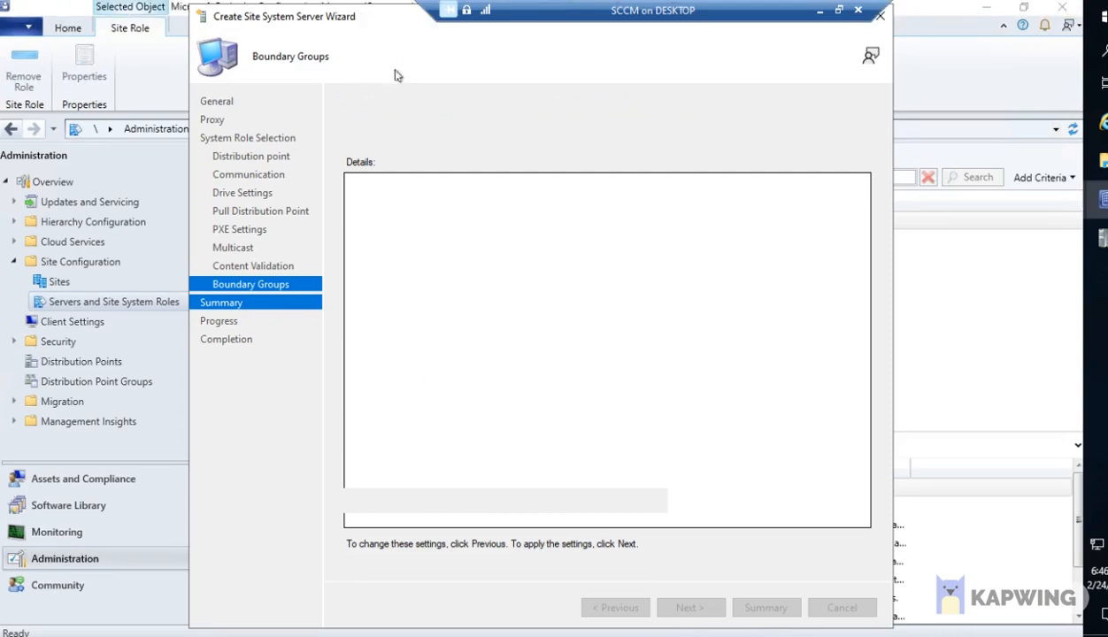
click(690, 607)
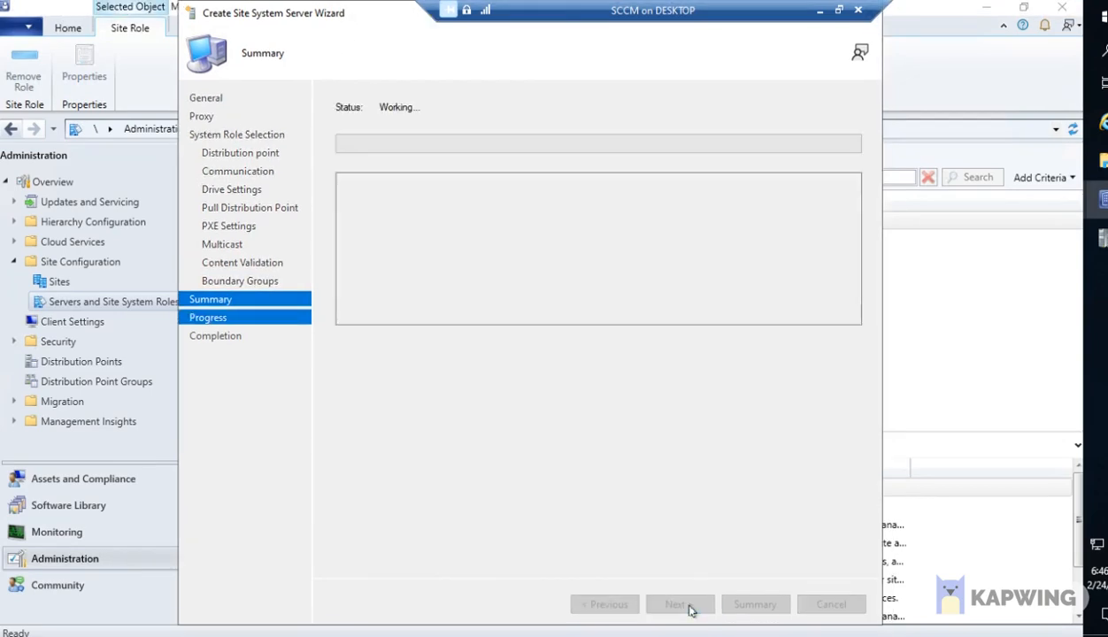
click(680, 605)
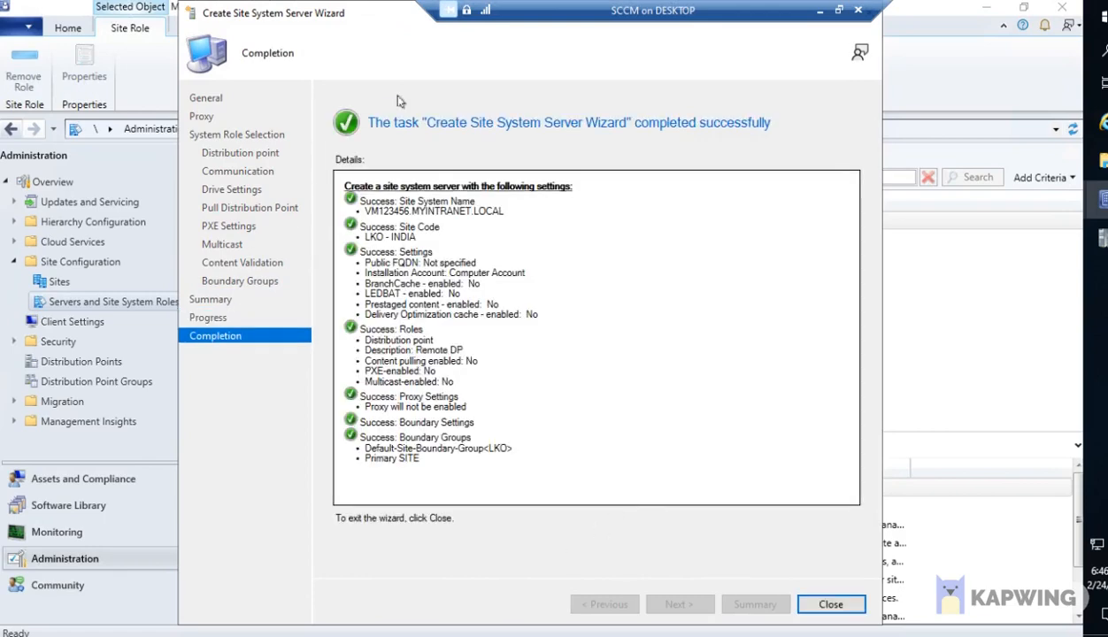
click(829, 604)
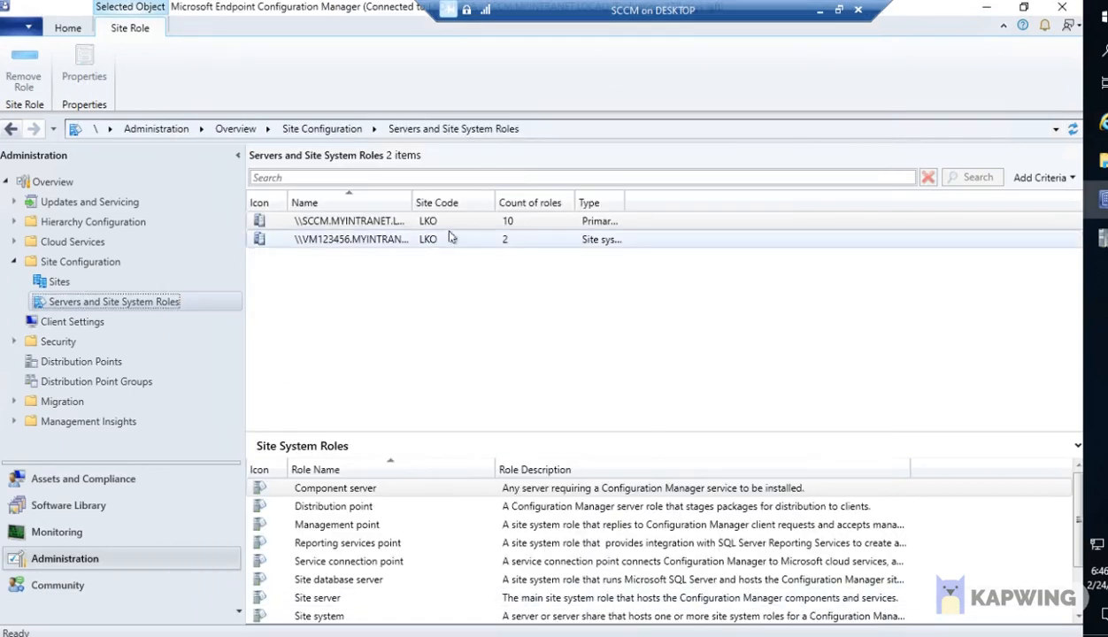
Switch between Software Library, Monitoring and Administration workspaces, ending in Monitoring.
click(68, 505)
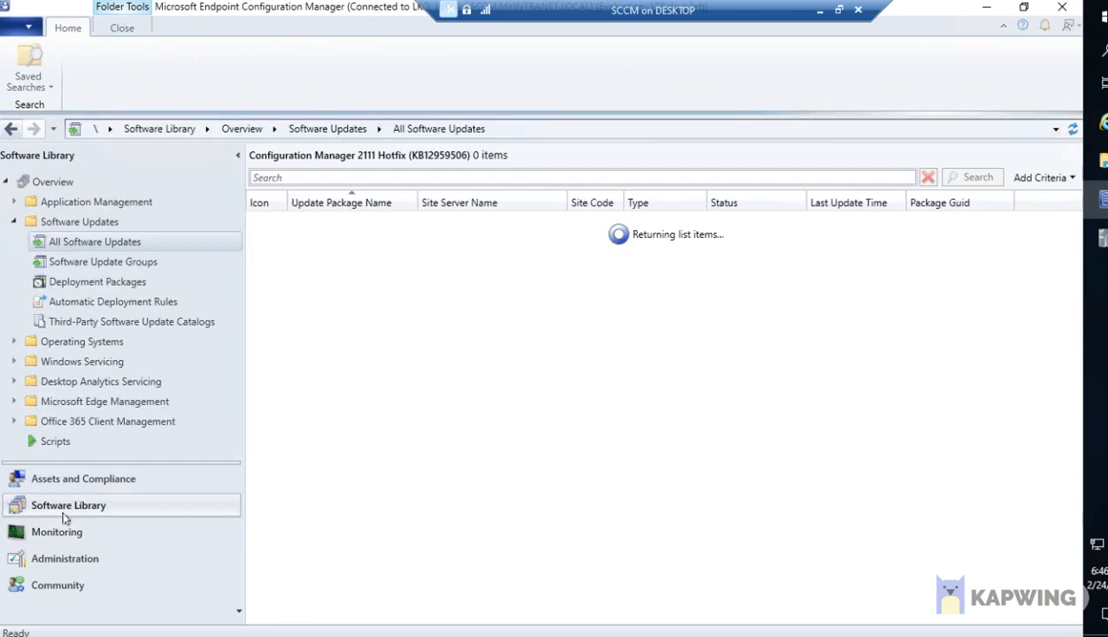
click(84, 478)
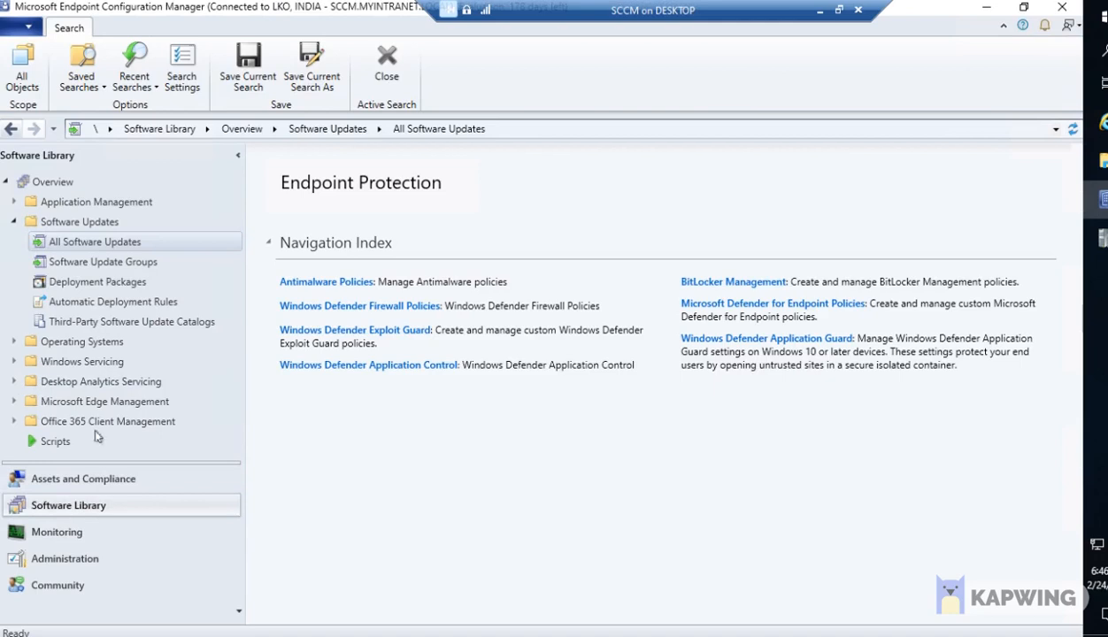
click(56, 531)
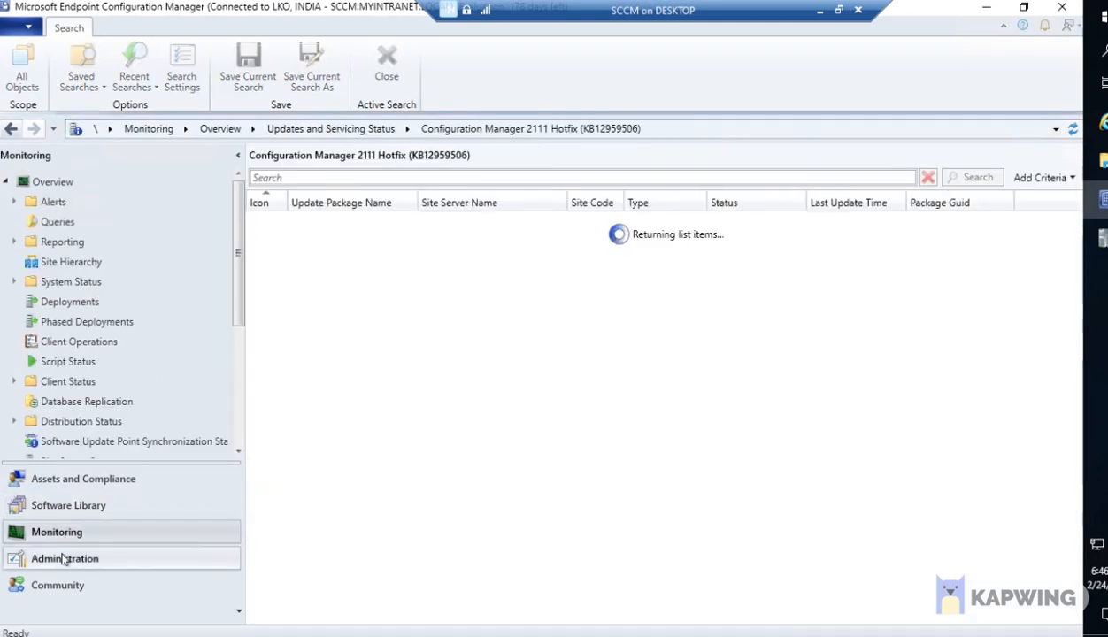
click(64, 558)
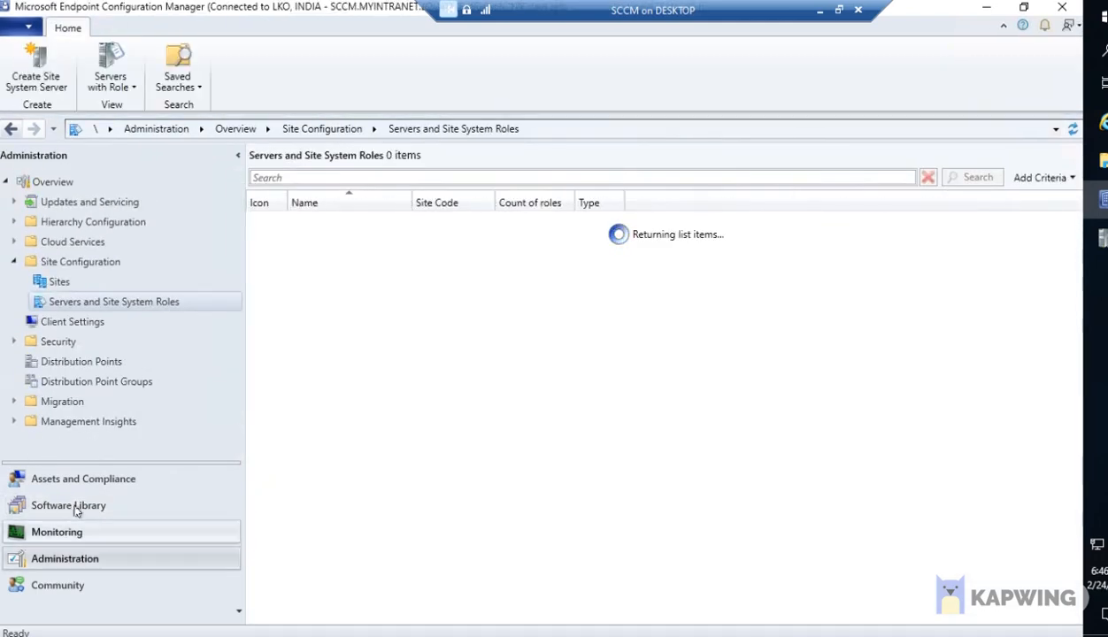
click(57, 532)
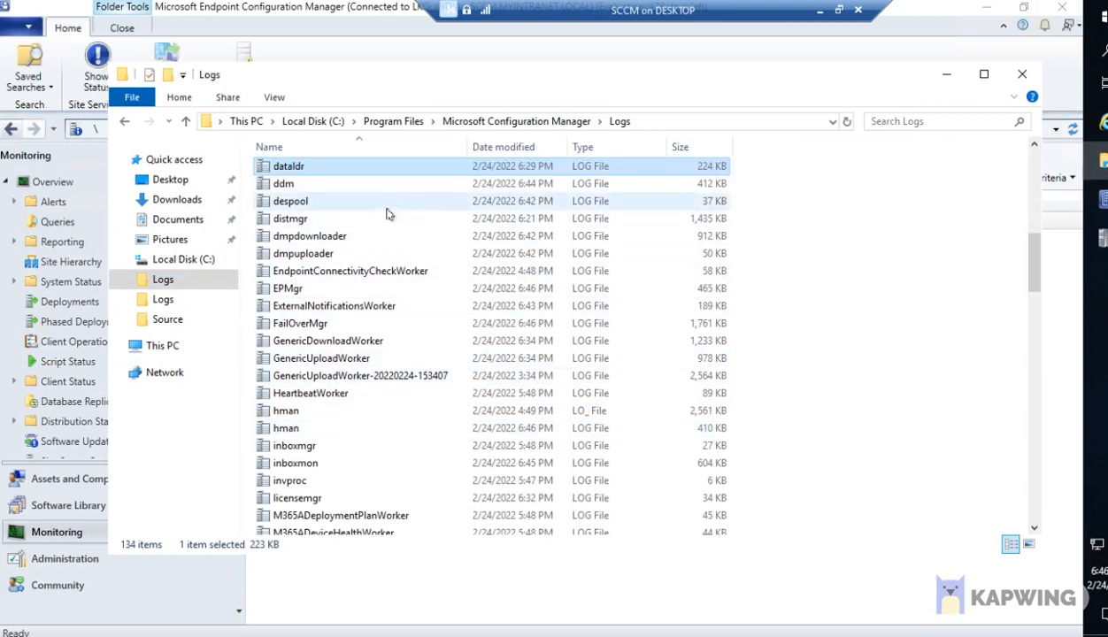
mouse_move(411, 274)
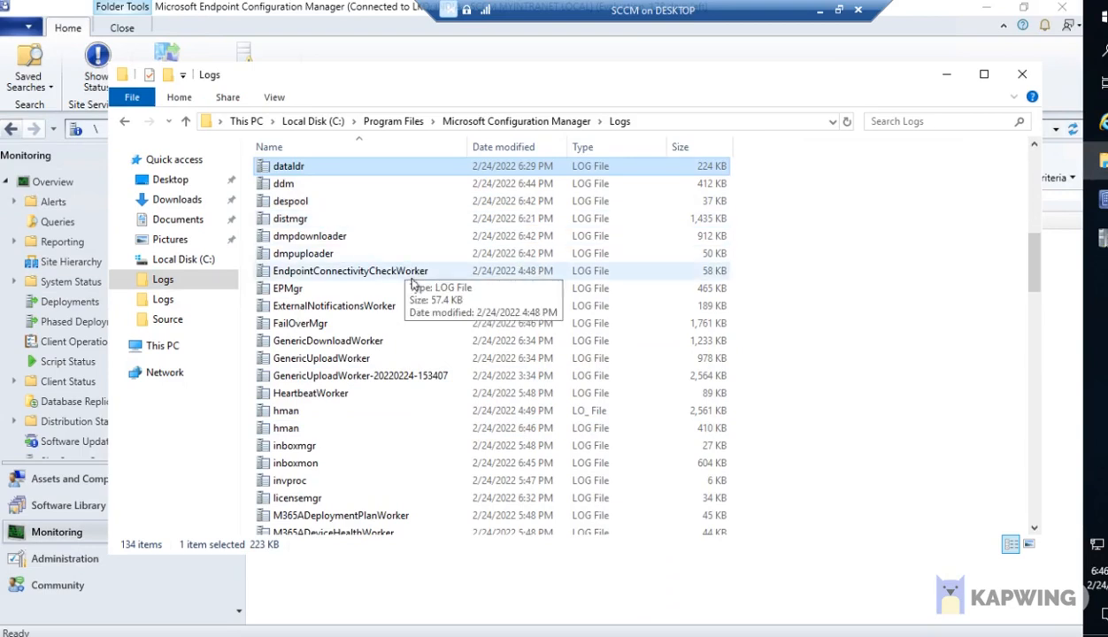
Select the dmpdownloader log in the Logs folder and return to the console.
click(310, 235)
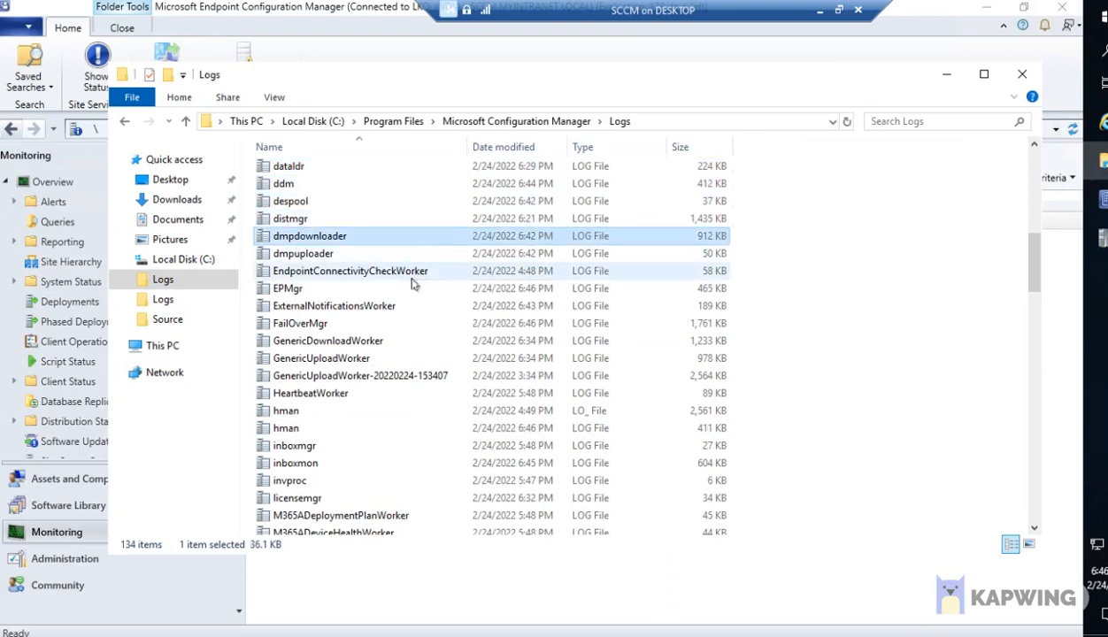
click(289, 200)
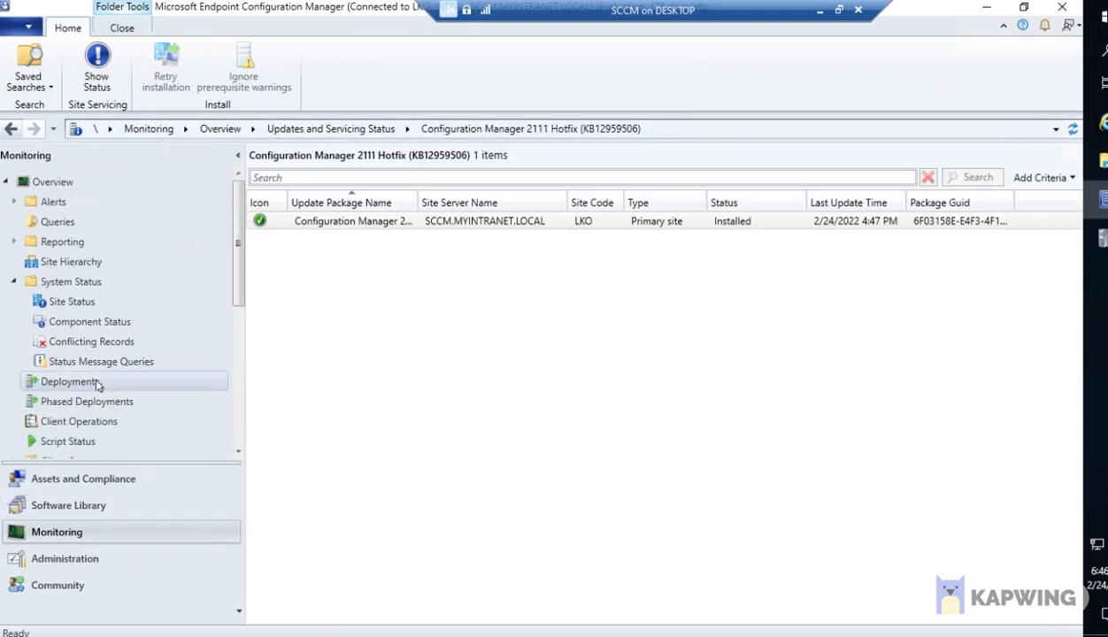
Review the Site Status, Component Status, Status Message Queries and Conflicting Records views.
click(72, 301)
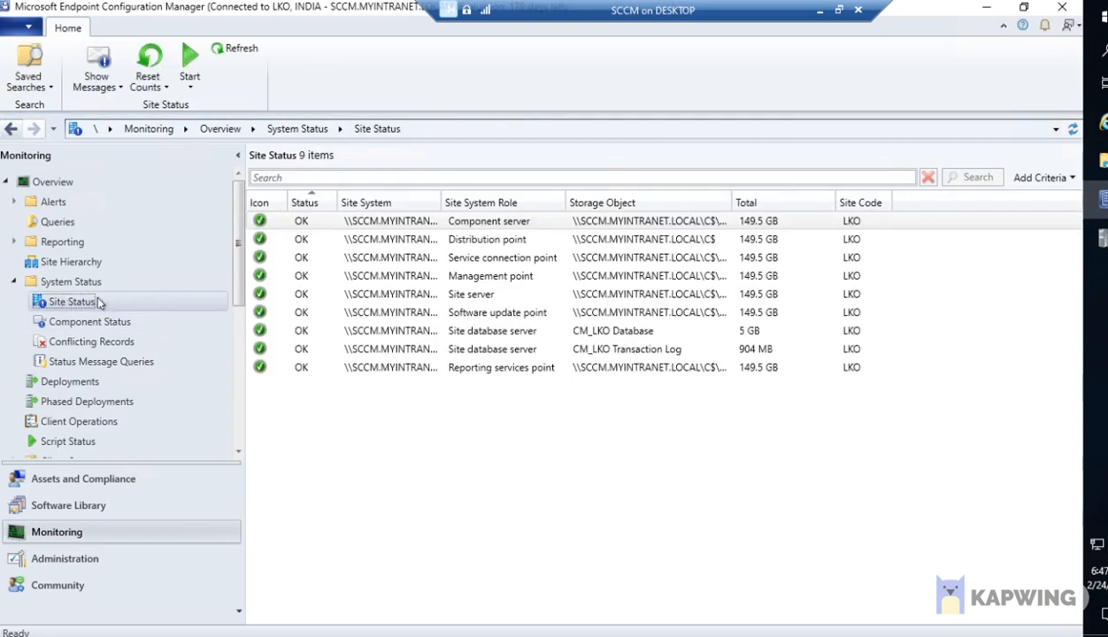
click(91, 322)
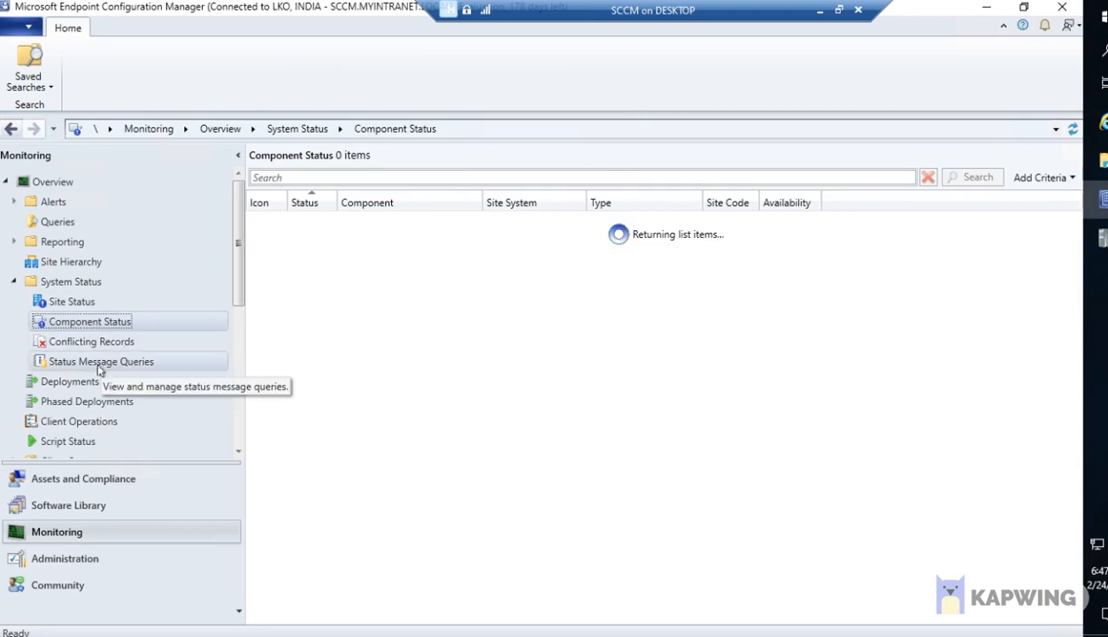
click(100, 361)
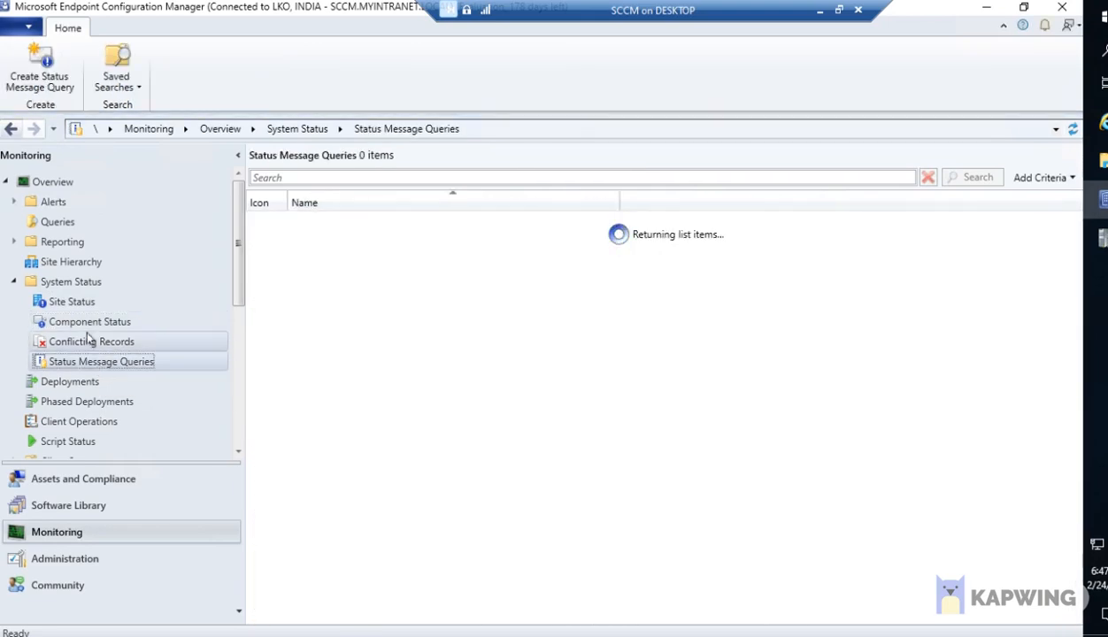
click(91, 341)
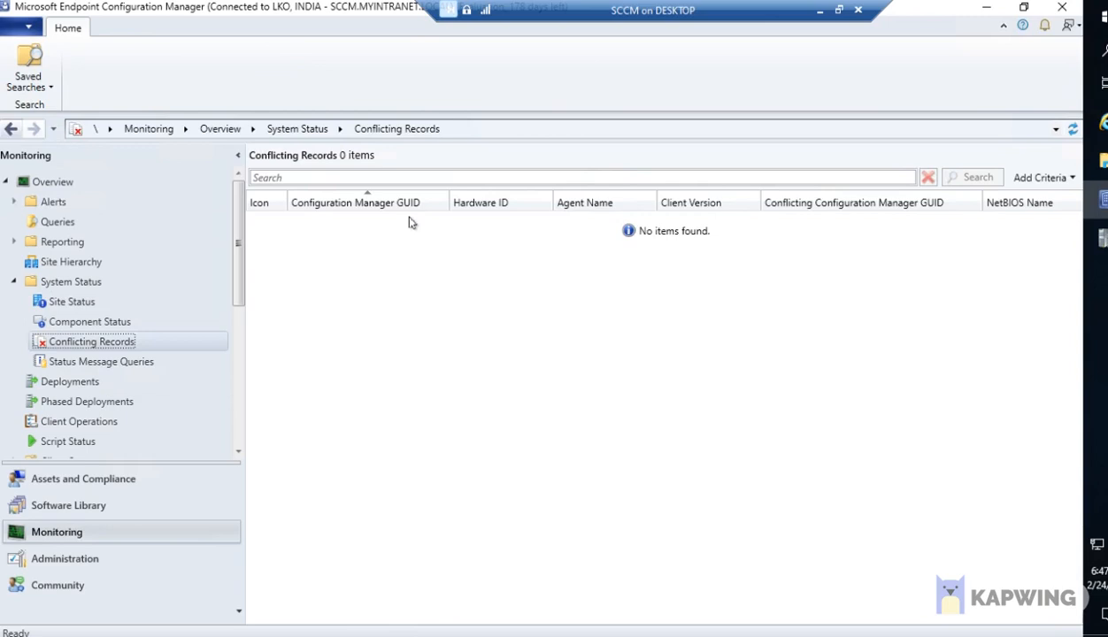
Move through the Assets and Compliance and Software Library workspaces, then return to Monitoring.
click(68, 505)
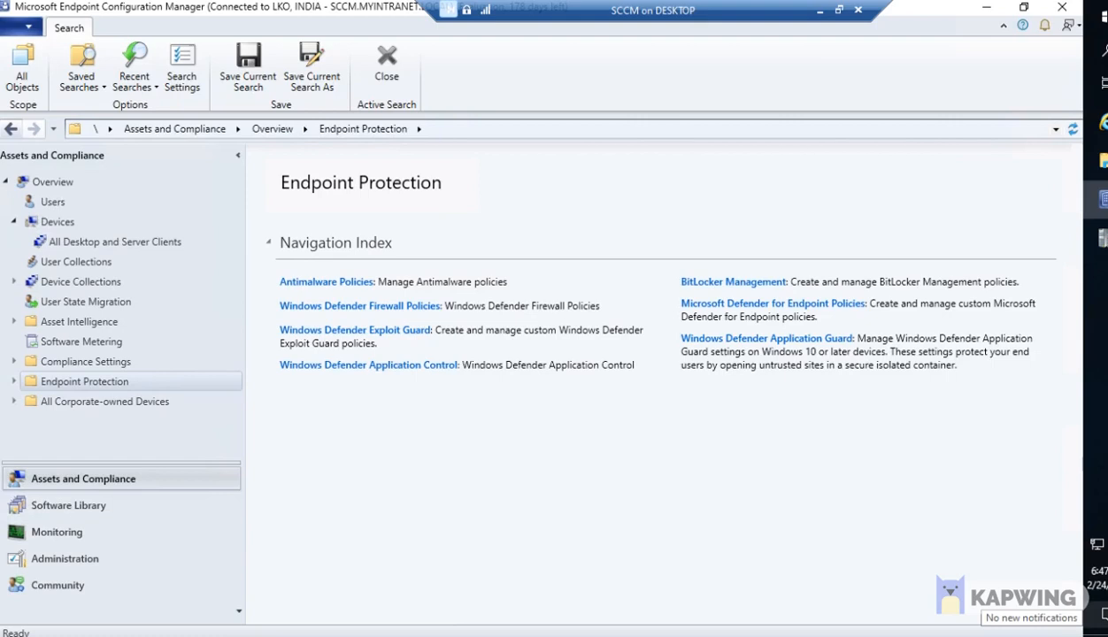
click(68, 505)
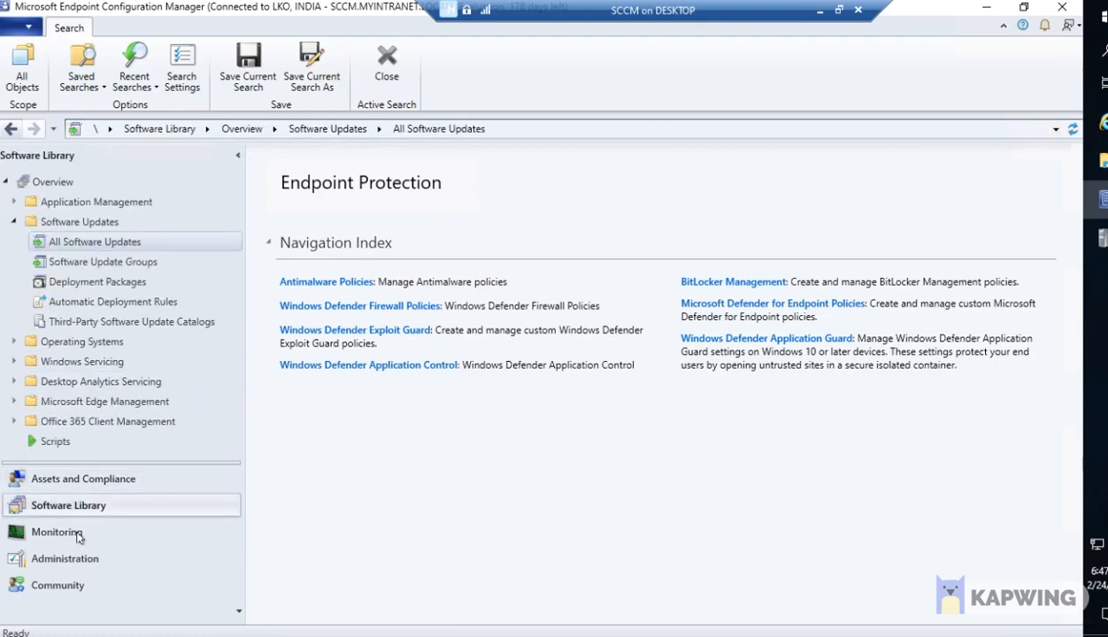
click(56, 531)
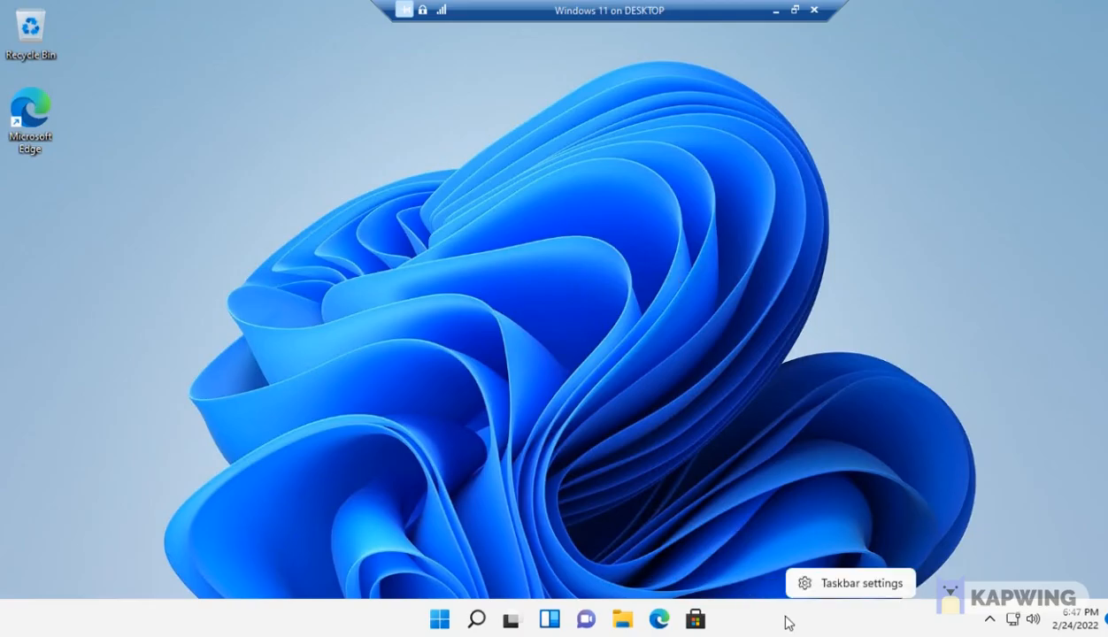
mouse_move(427, 344)
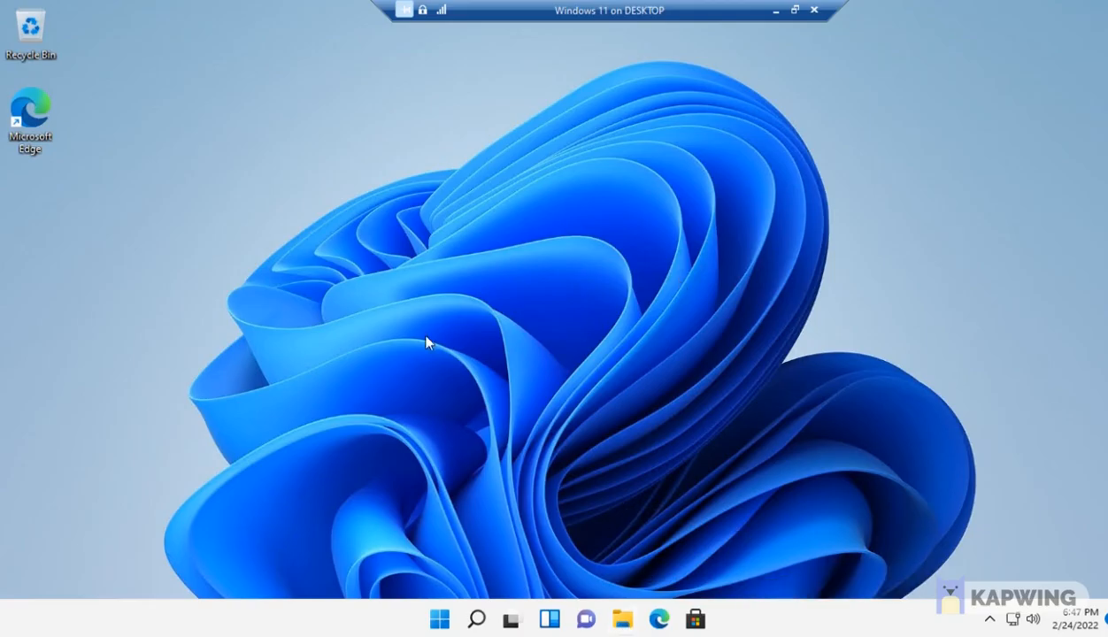
Launch File Explorer on the Windows 11 VM and browse This PC into Windows (C:).
click(622, 618)
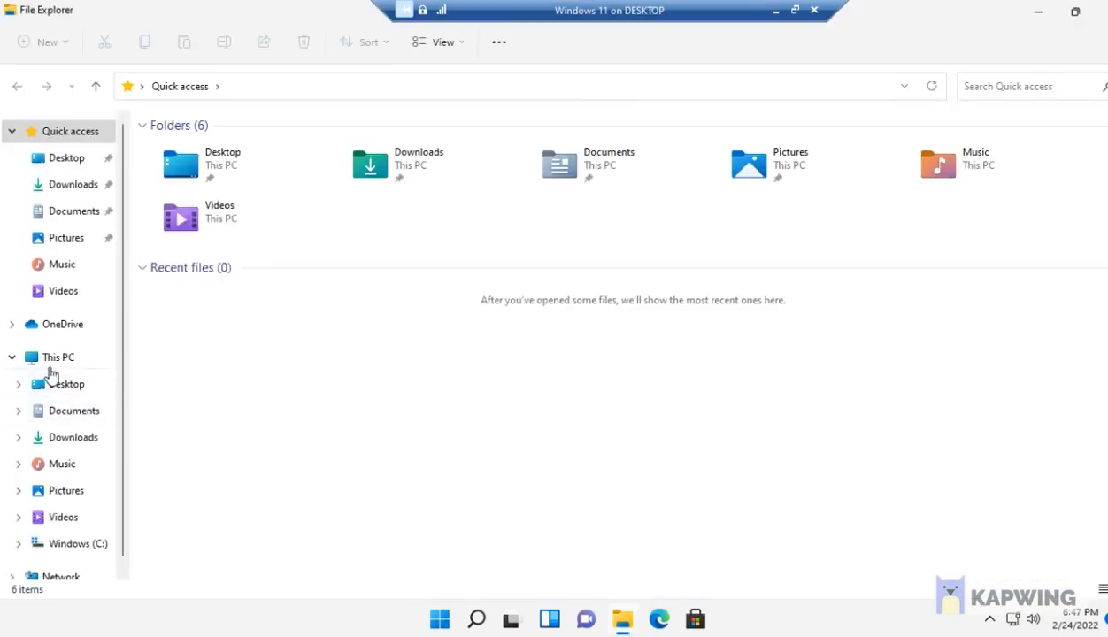
click(58, 357)
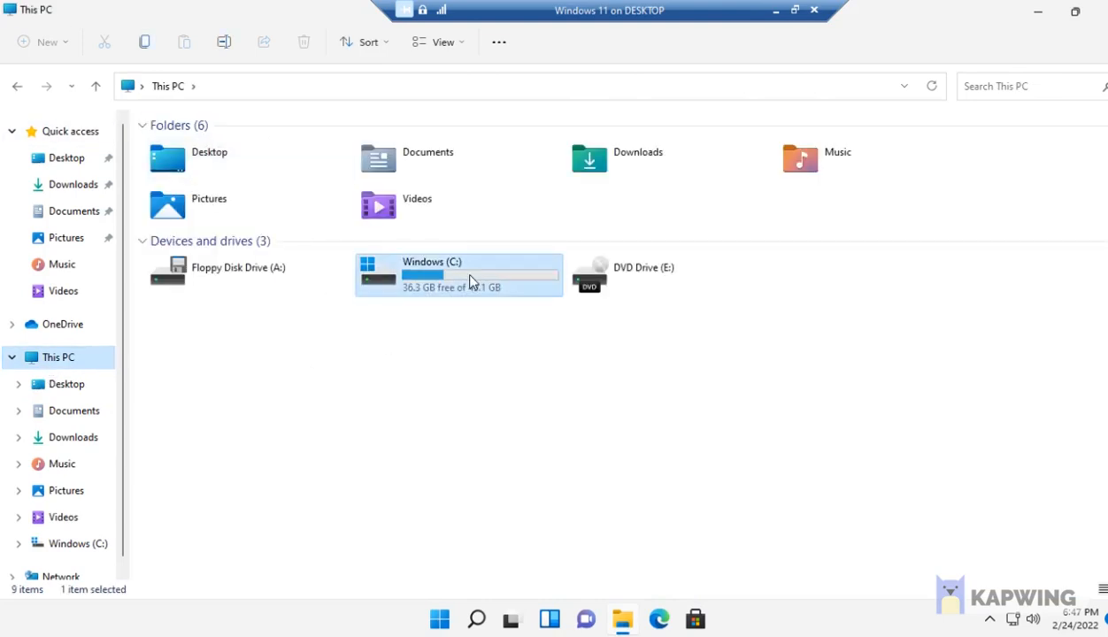
double_click(458, 274)
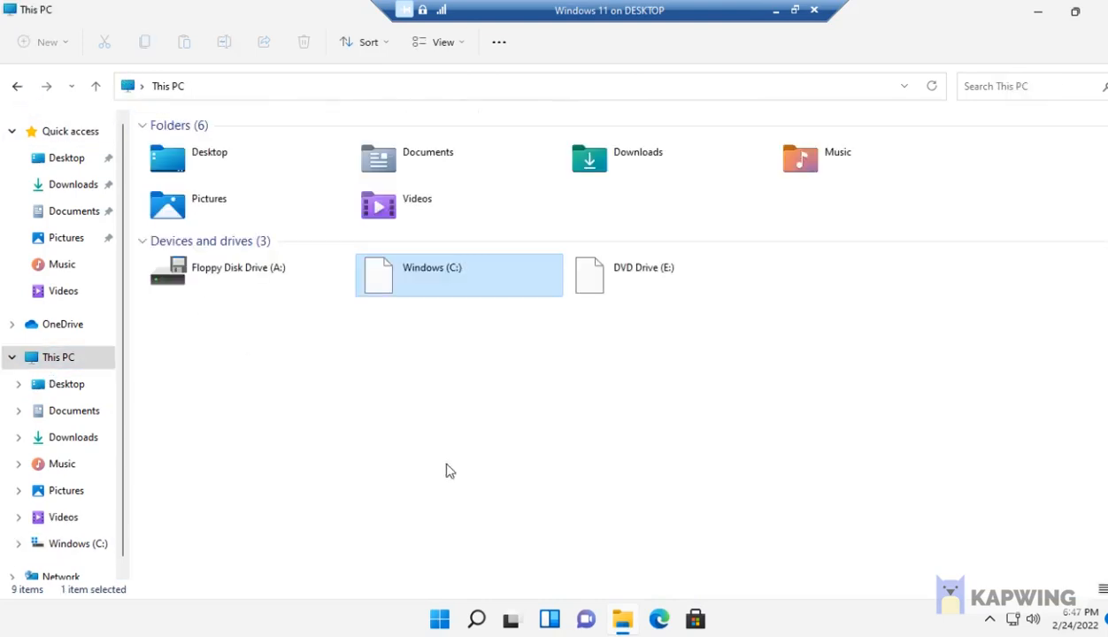
mouse_move(471, 288)
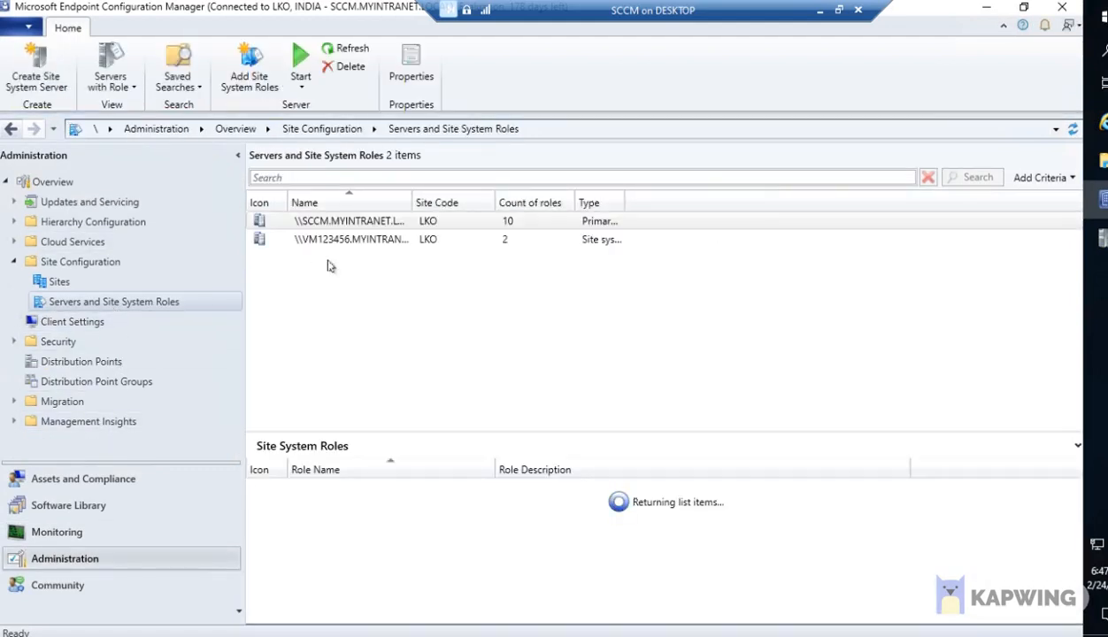
Select VM123456.MYINTRANET.LOCAL and inspect its Distribution point site system role.
click(352, 239)
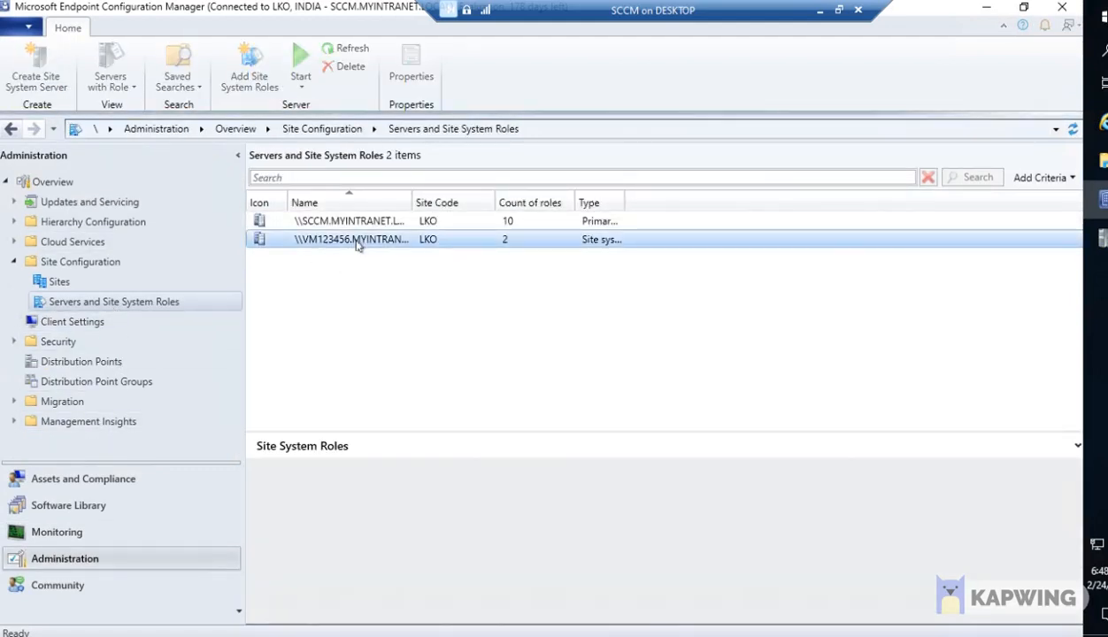
right_click(353, 238)
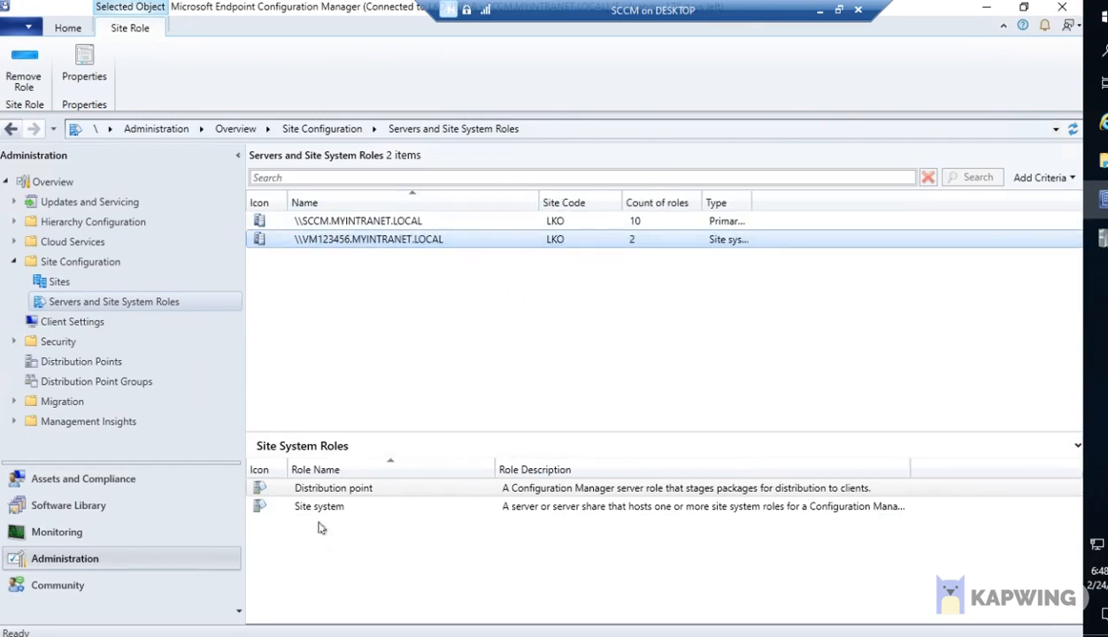
click(333, 488)
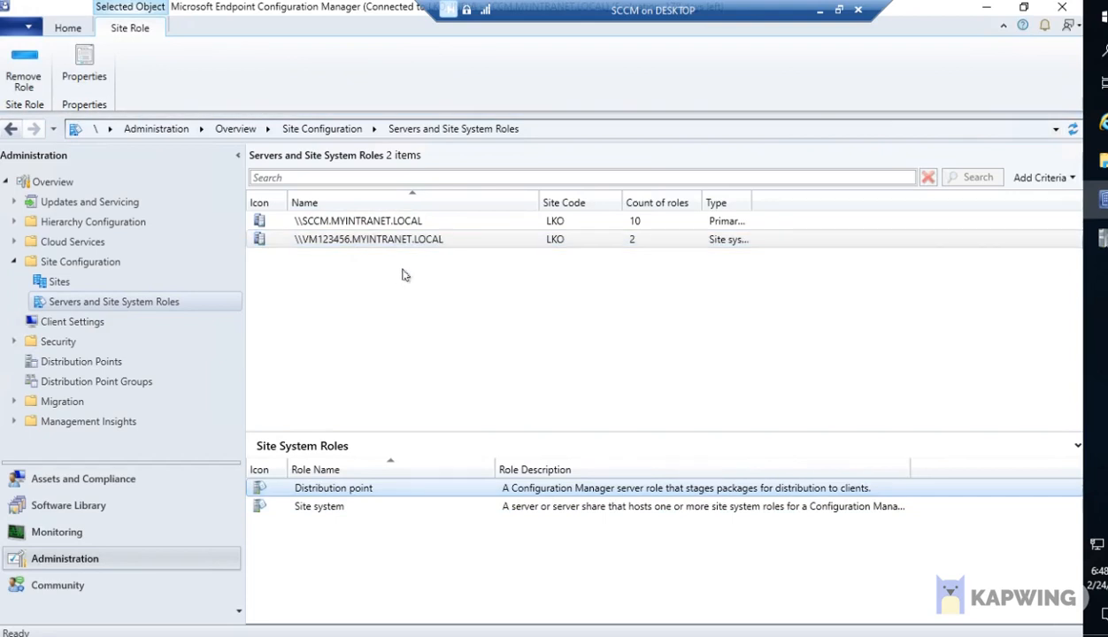
mouse_move(331, 445)
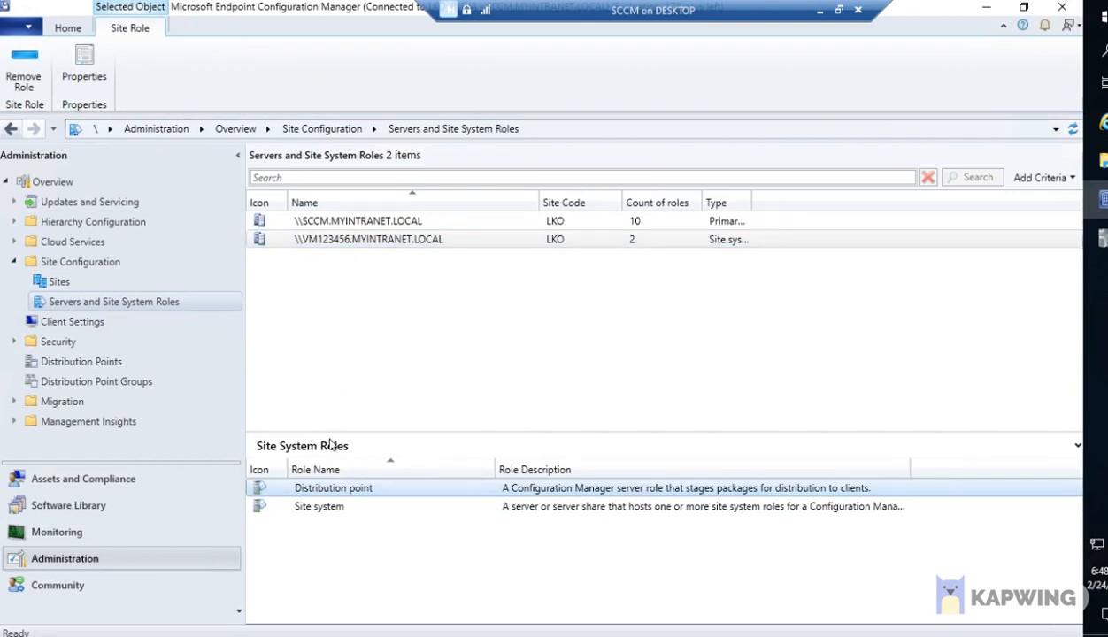